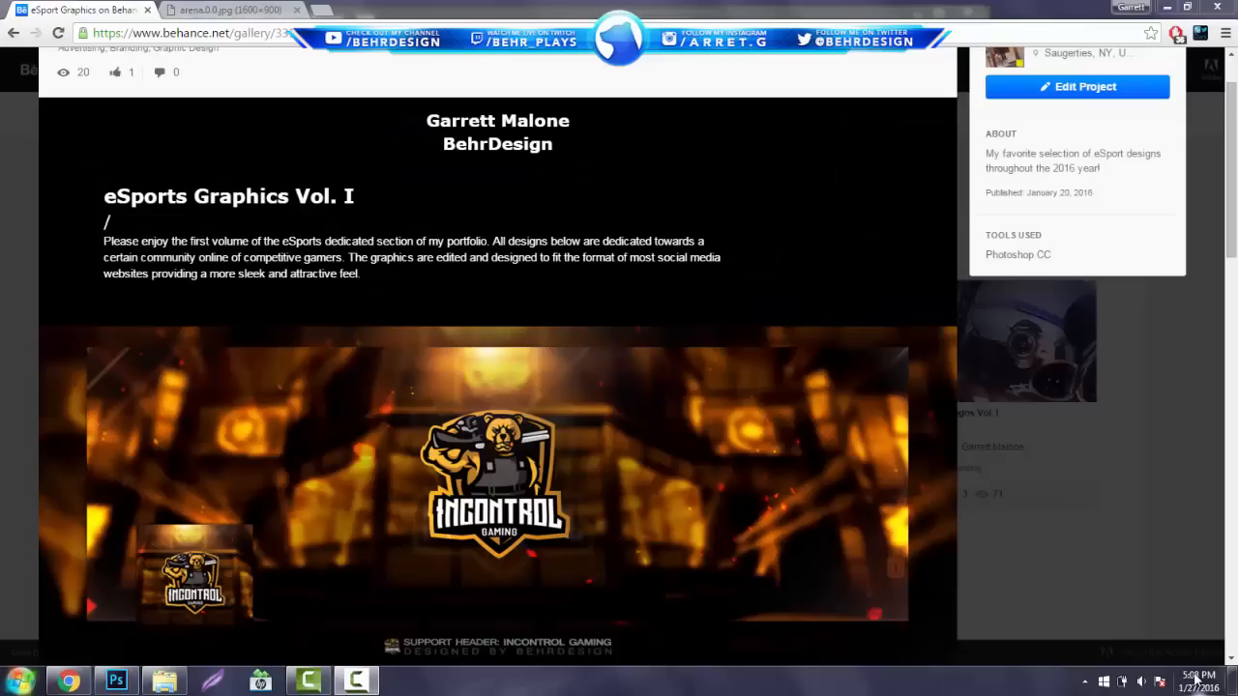
pyautogui.moveTo(1199, 676)
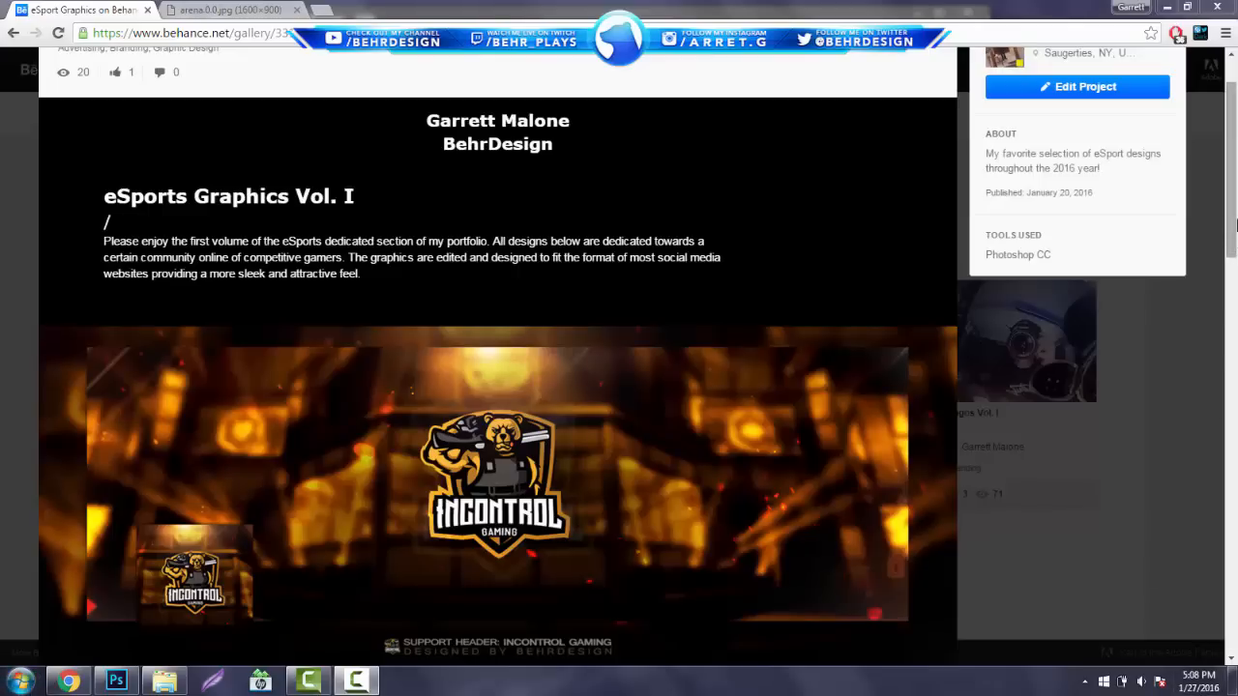
# Step: Switch to Photoshop's empty white Untitled-2 banner canvas
pyautogui.scroll(-3)
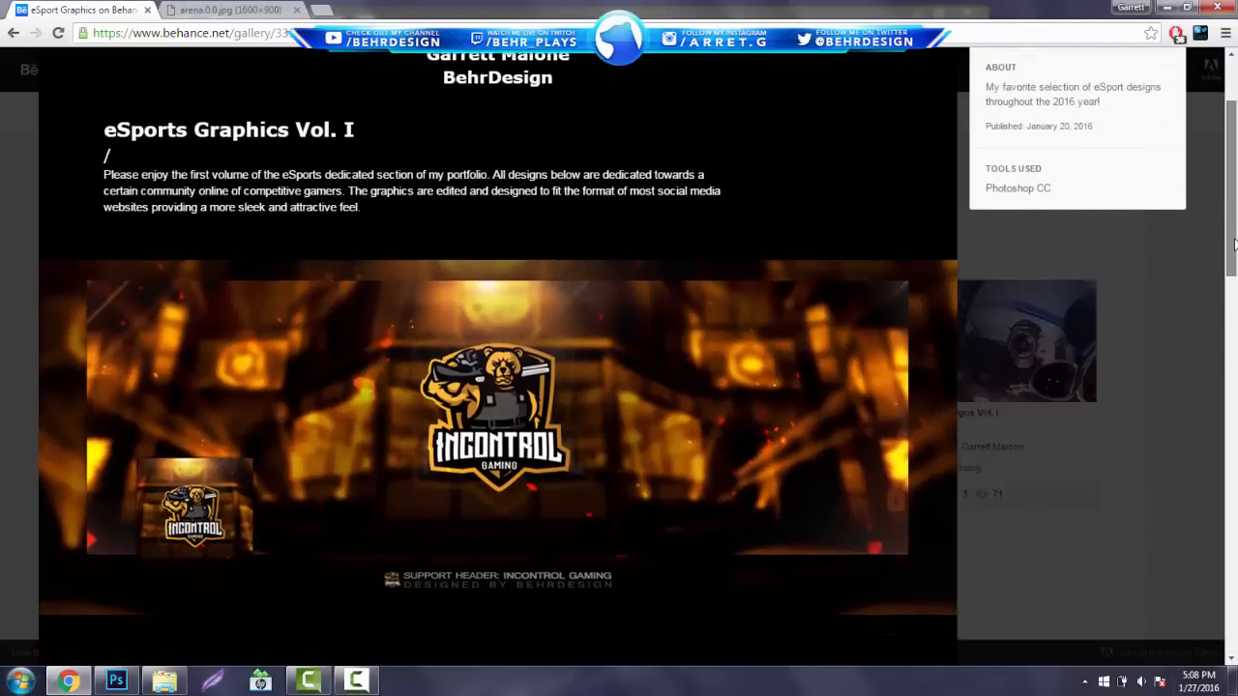
pyautogui.scroll(-3)
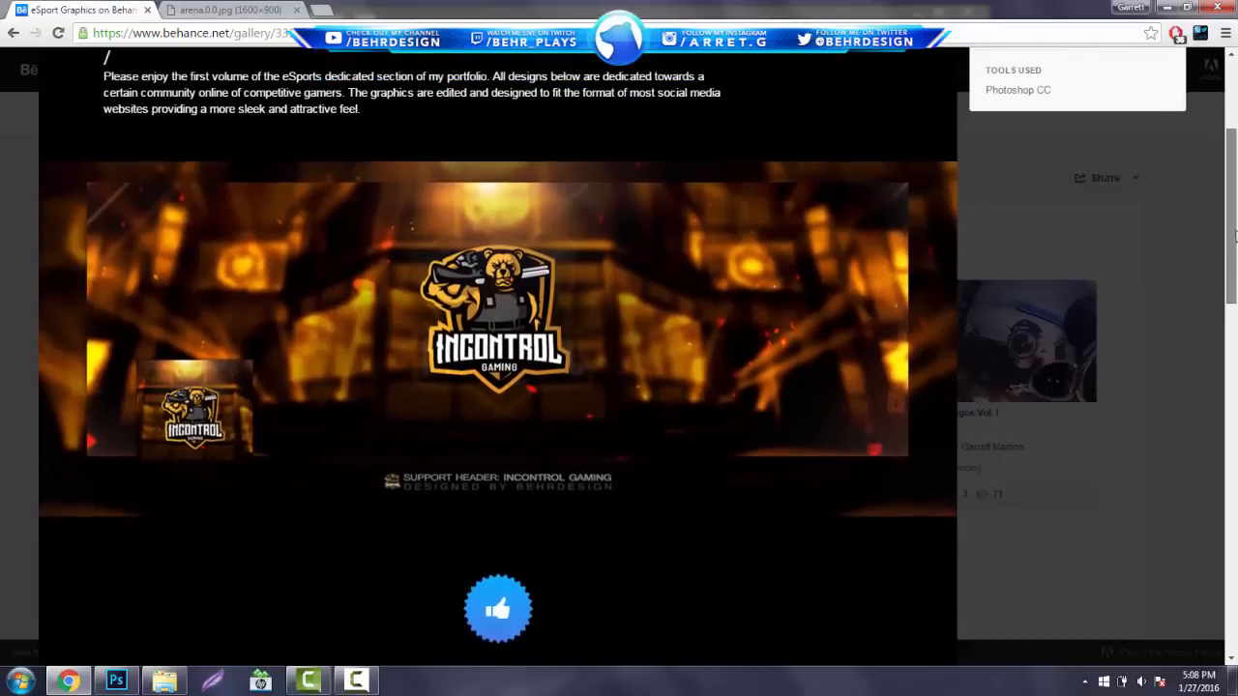
pyautogui.scroll(3)
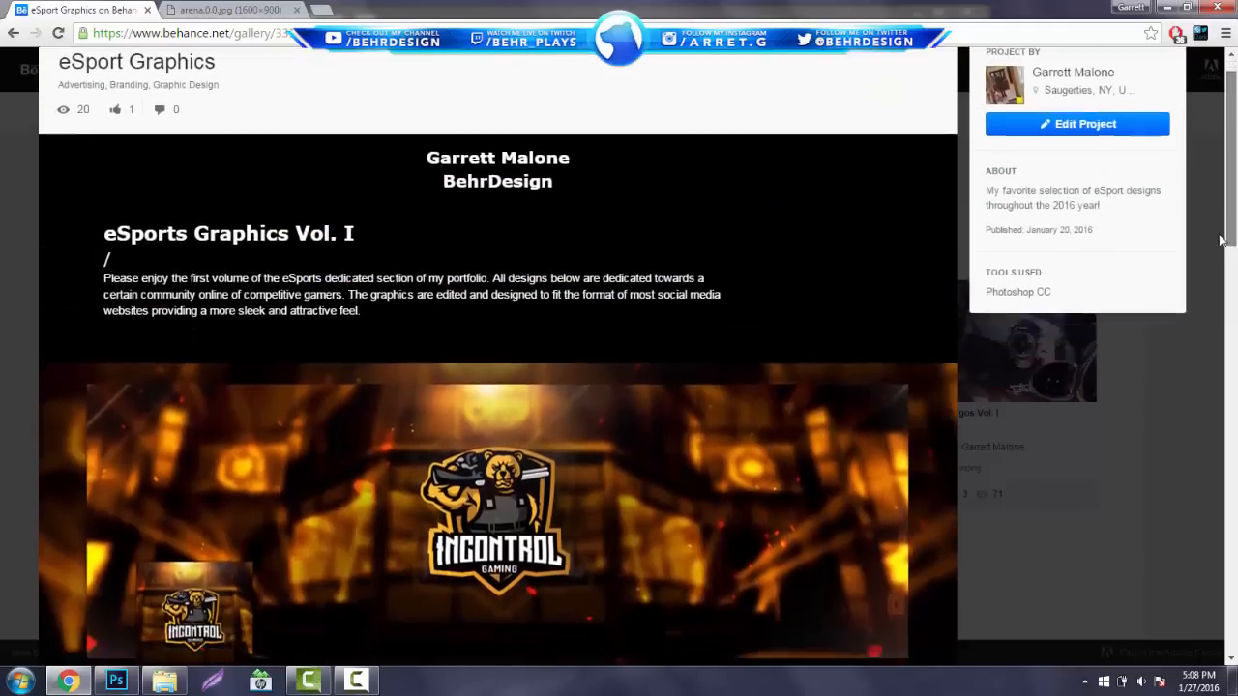
pyautogui.scroll(-3)
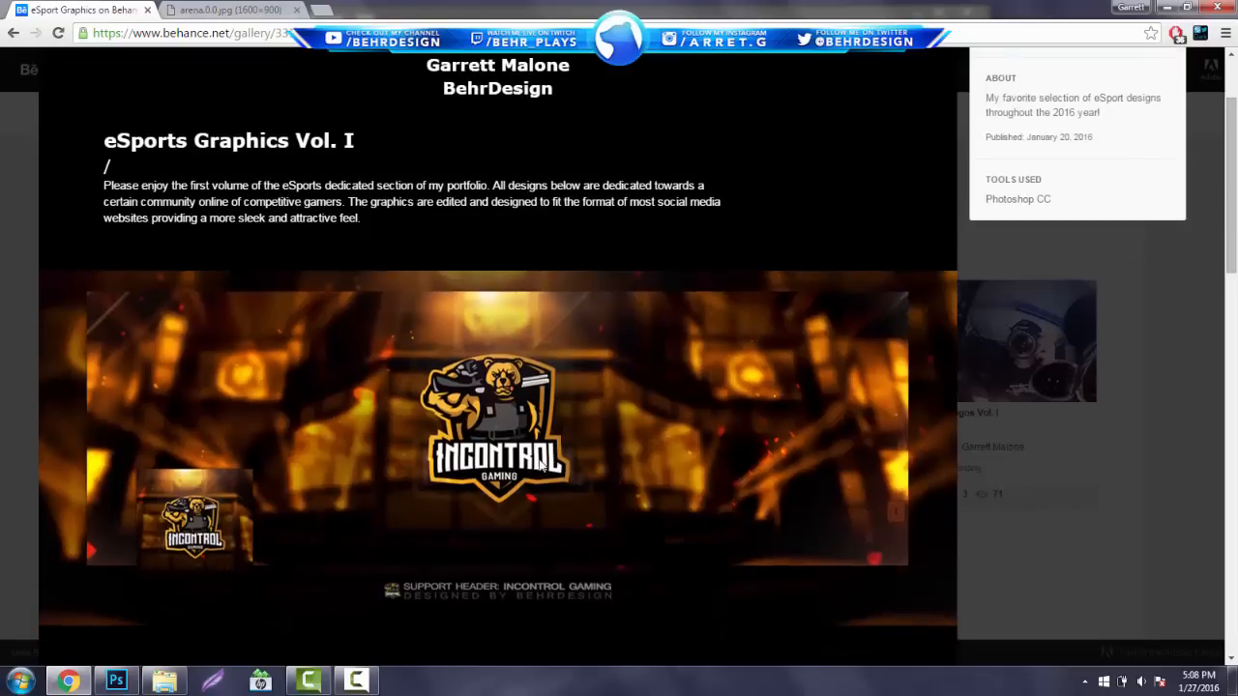
pyautogui.moveTo(530, 473)
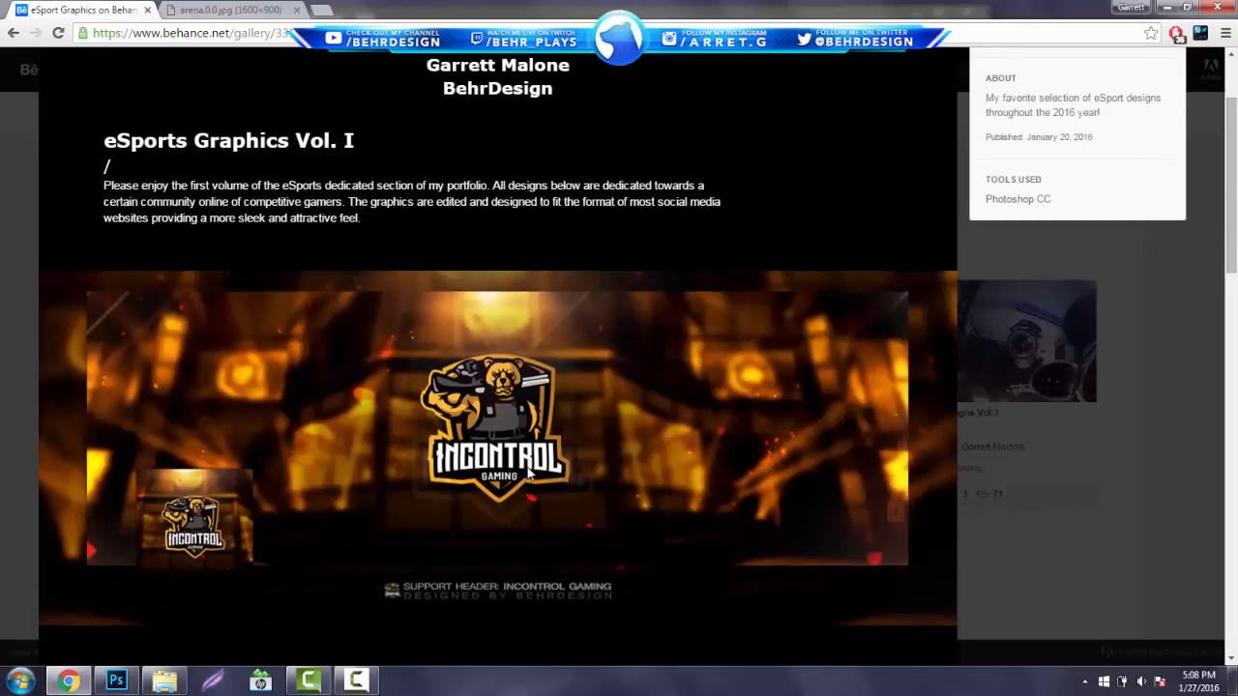
pyautogui.moveTo(529, 423)
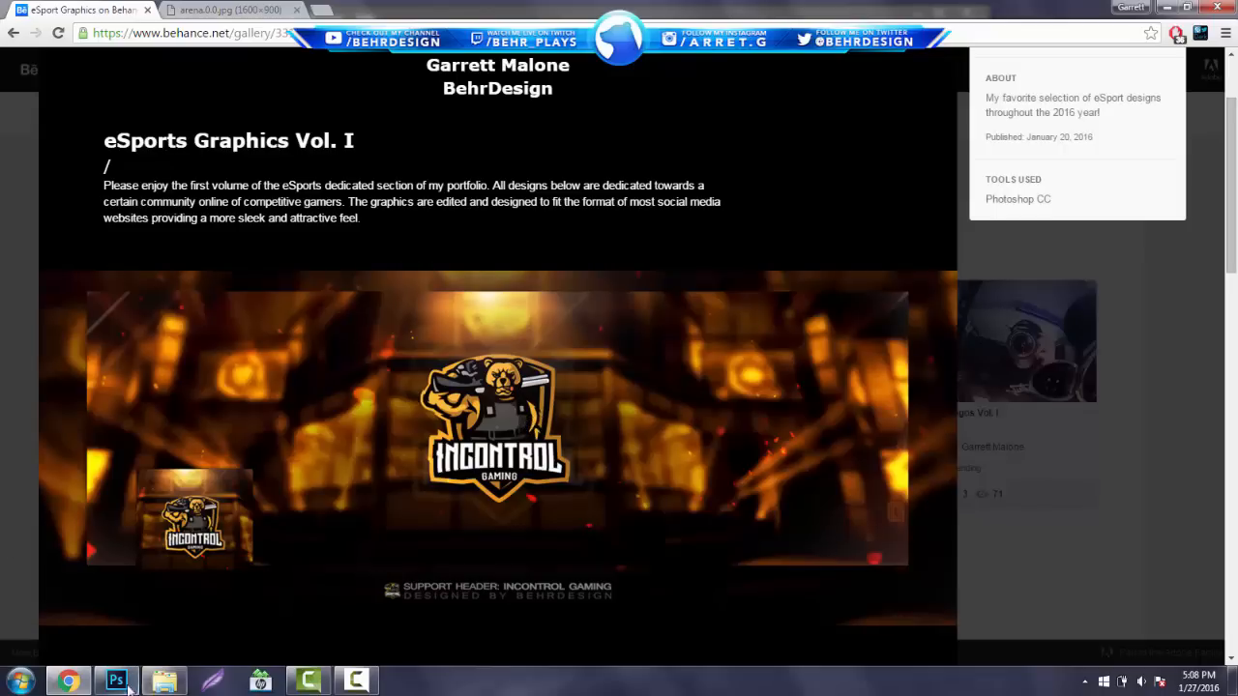
pyautogui.click(115, 679)
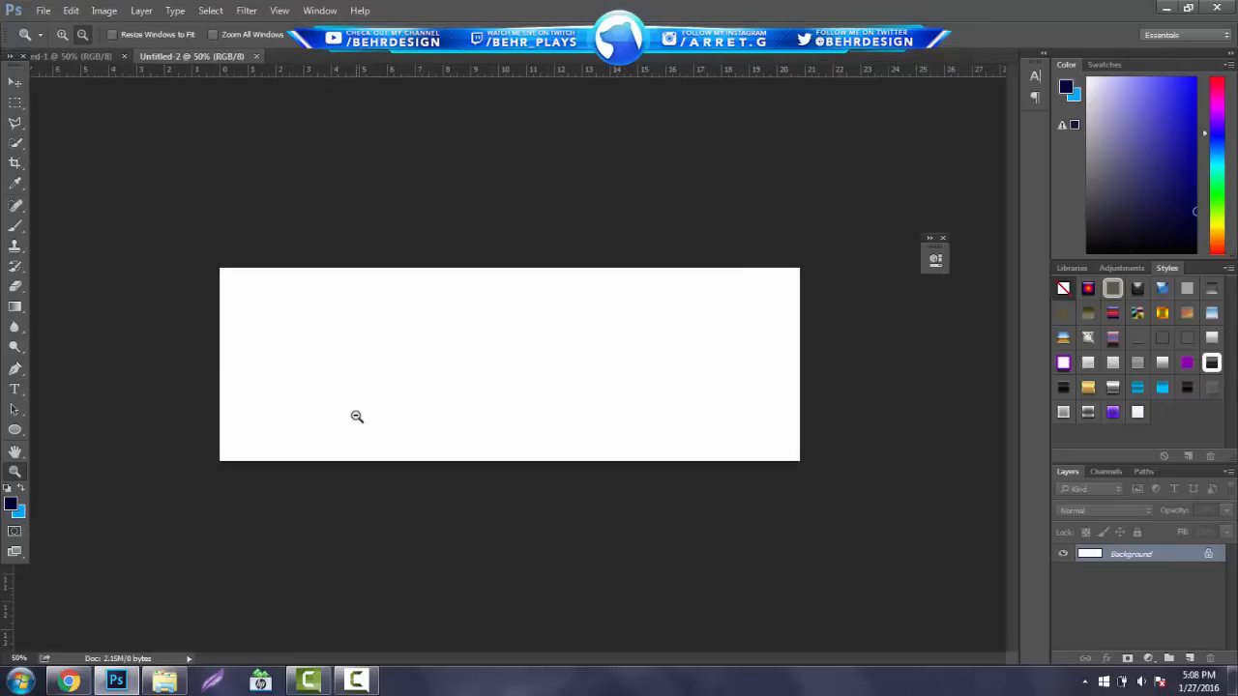
pyautogui.moveTo(589, 500)
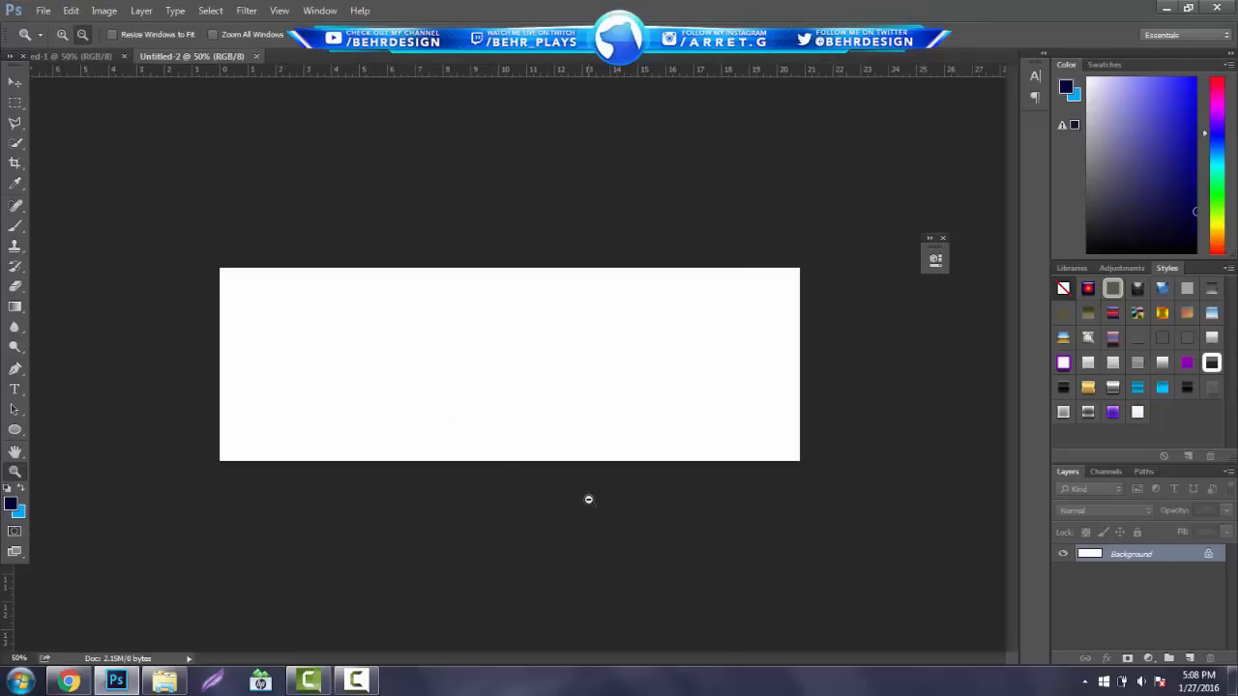
pyautogui.moveTo(595, 603)
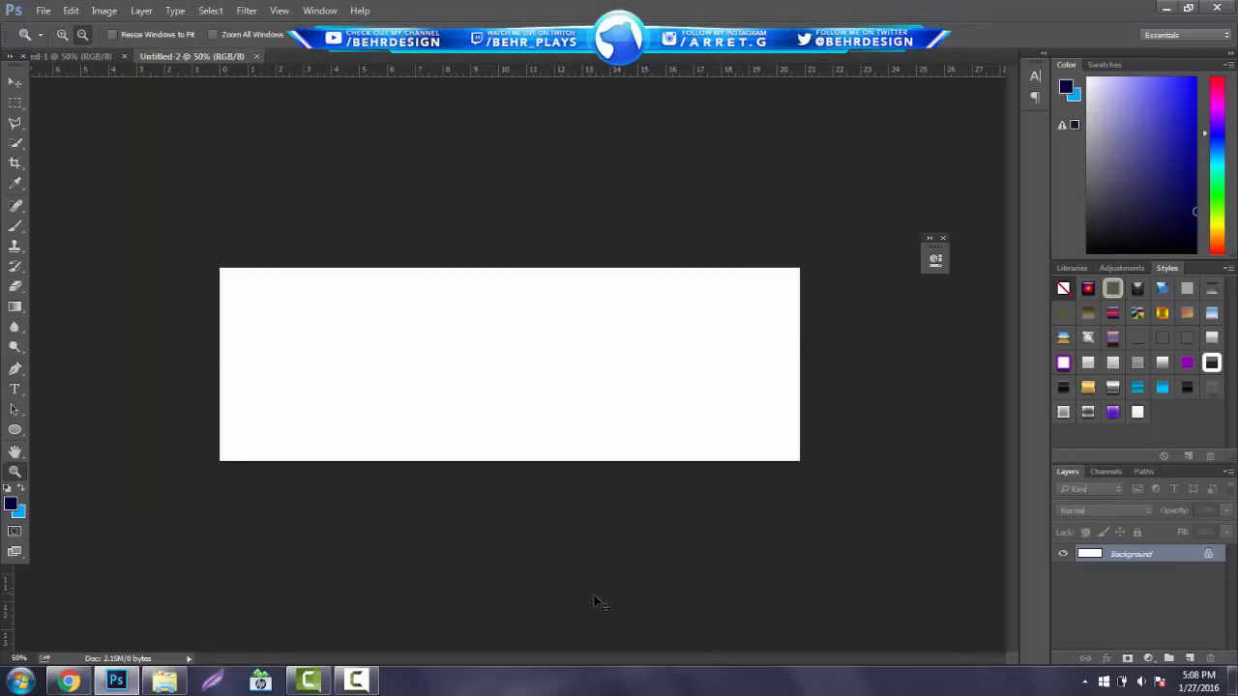
# Step: Show the arena.0.jpg MLG stage photo tab in Chrome
pyautogui.click(68, 681)
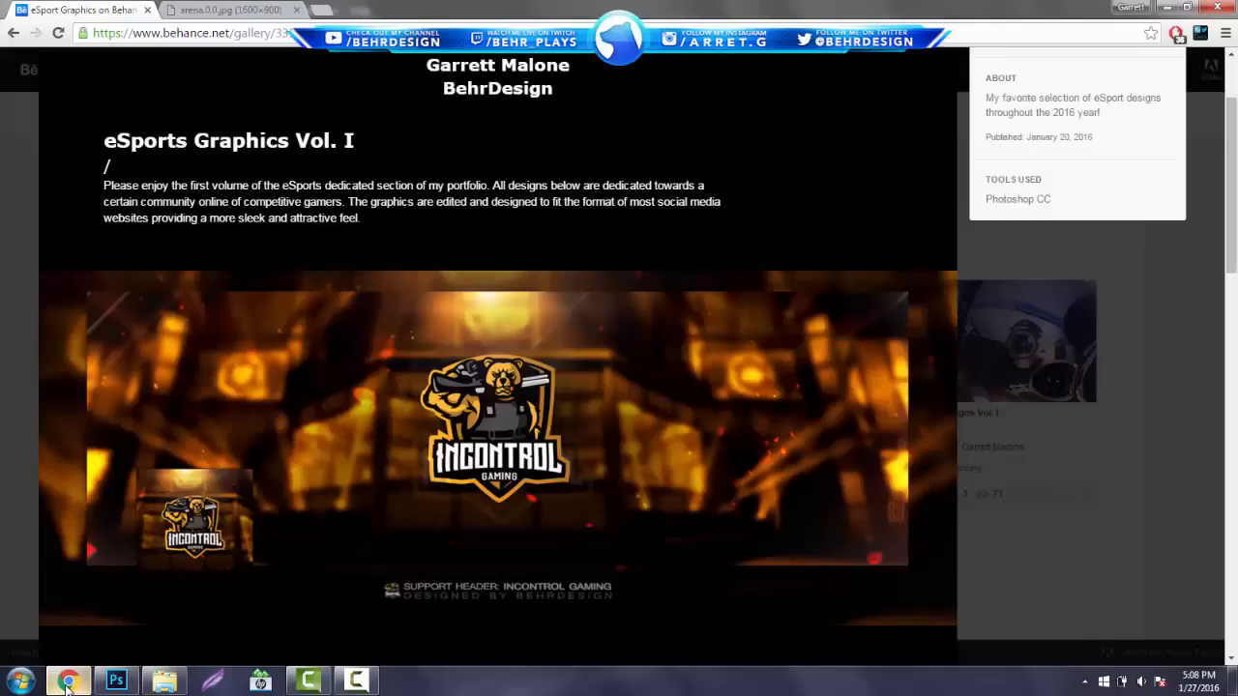
pyautogui.click(227, 10)
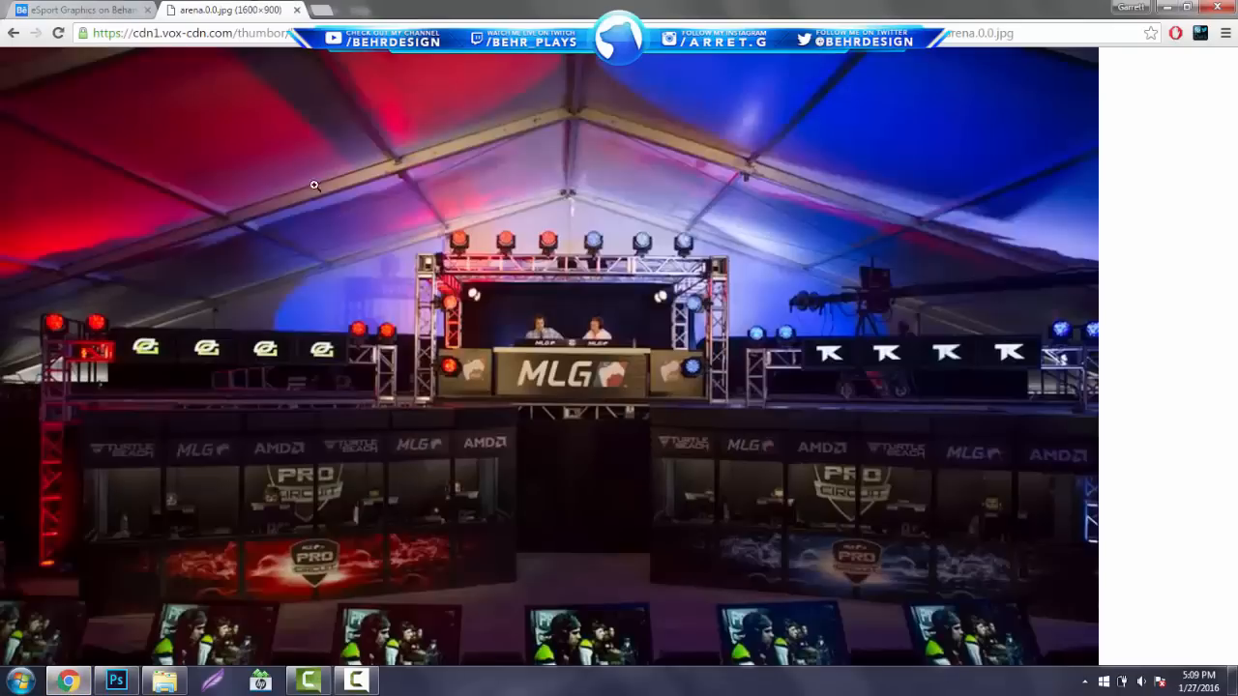
pyautogui.moveTo(1037, 513)
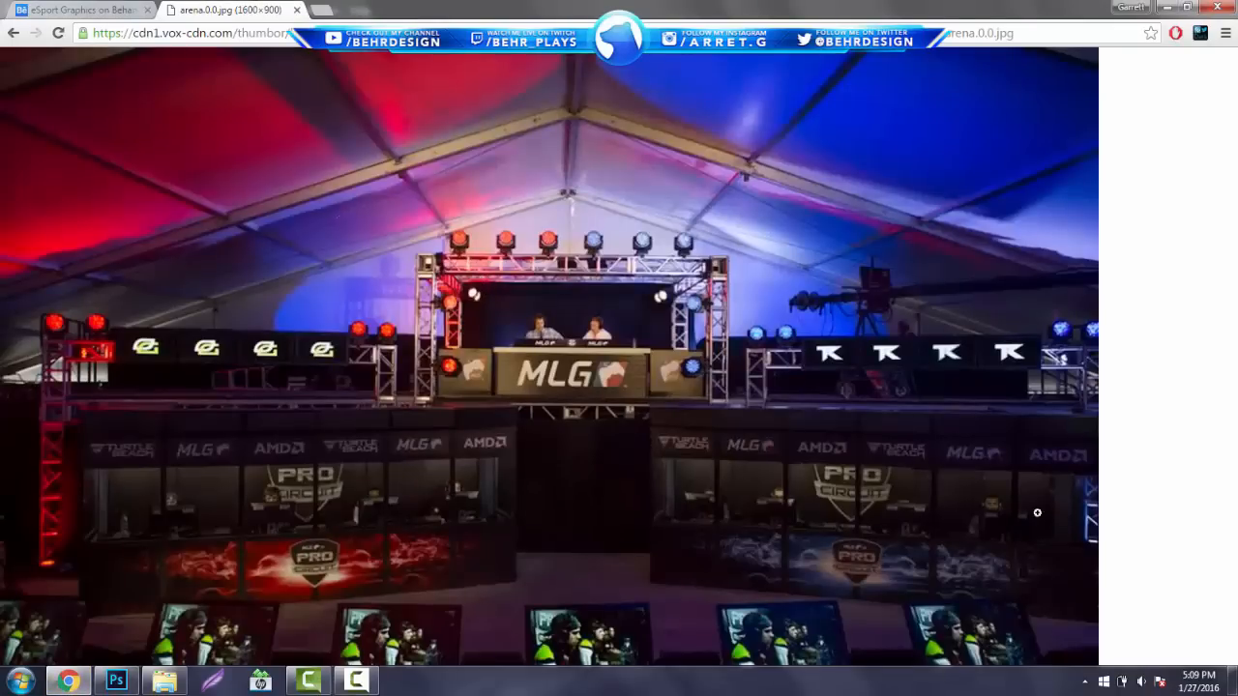
pyautogui.moveTo(78, 682)
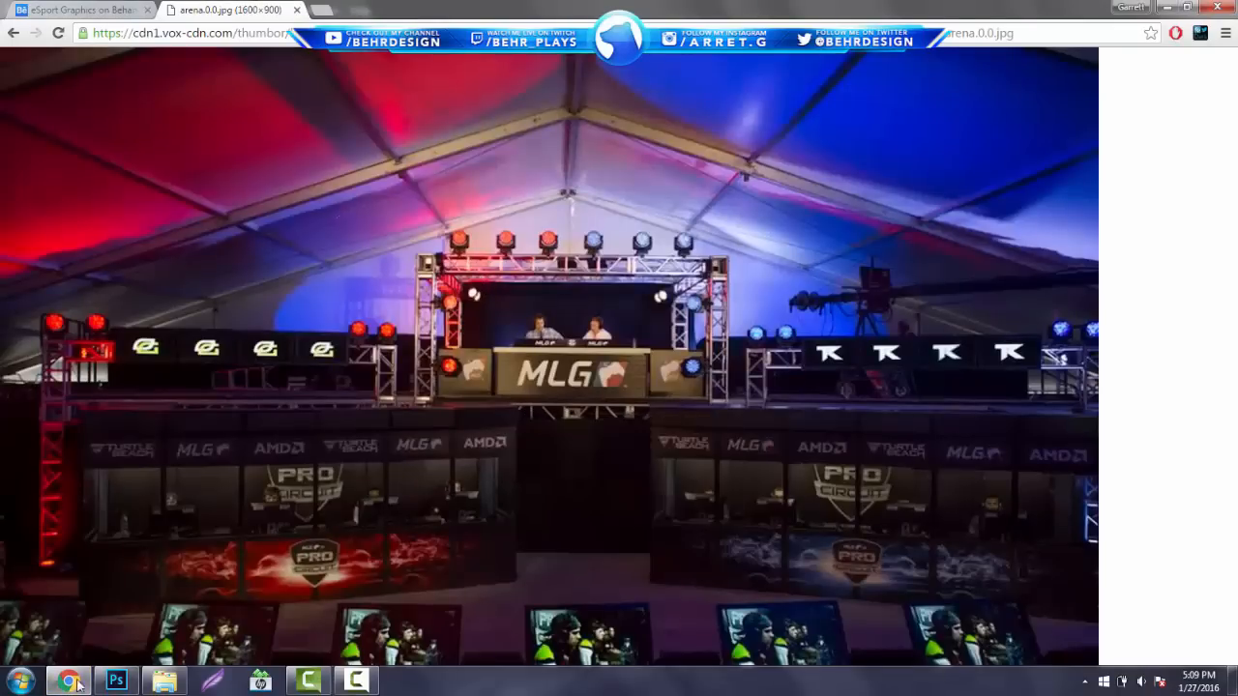
# Step: Convert the arena photo layer to black and white and apply a Gaussian blur
pyautogui.click(116, 682)
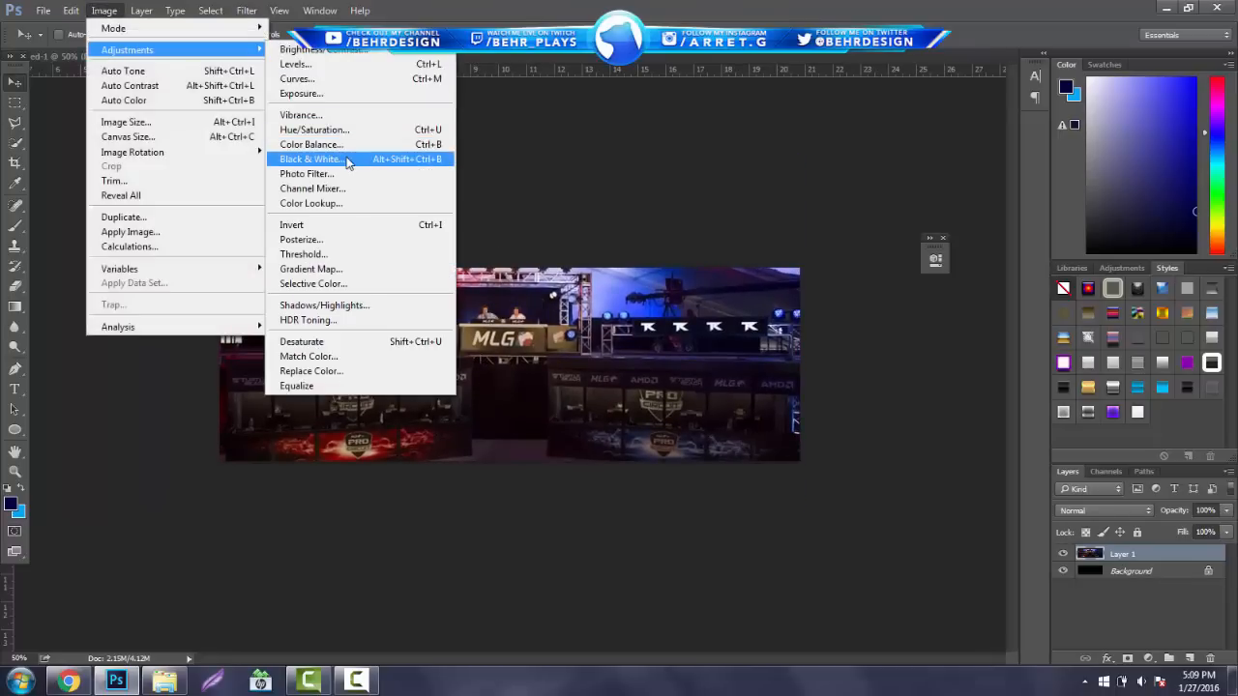
pyautogui.click(309, 159)
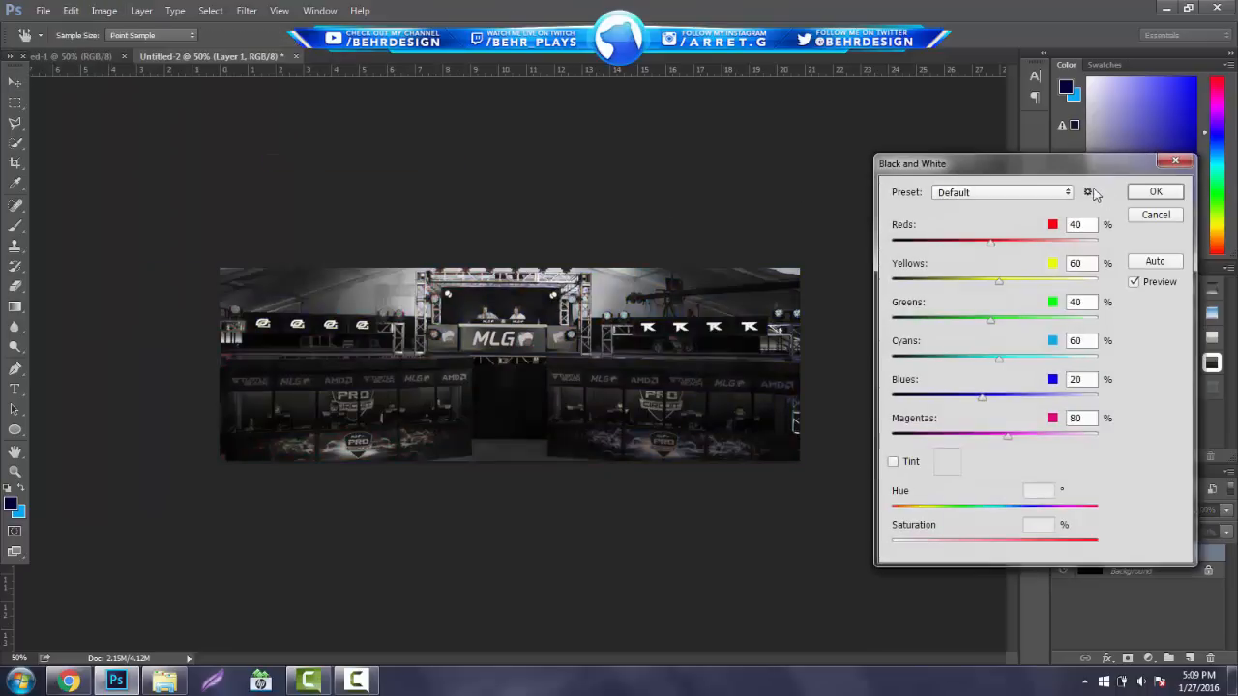
pyautogui.click(246, 11)
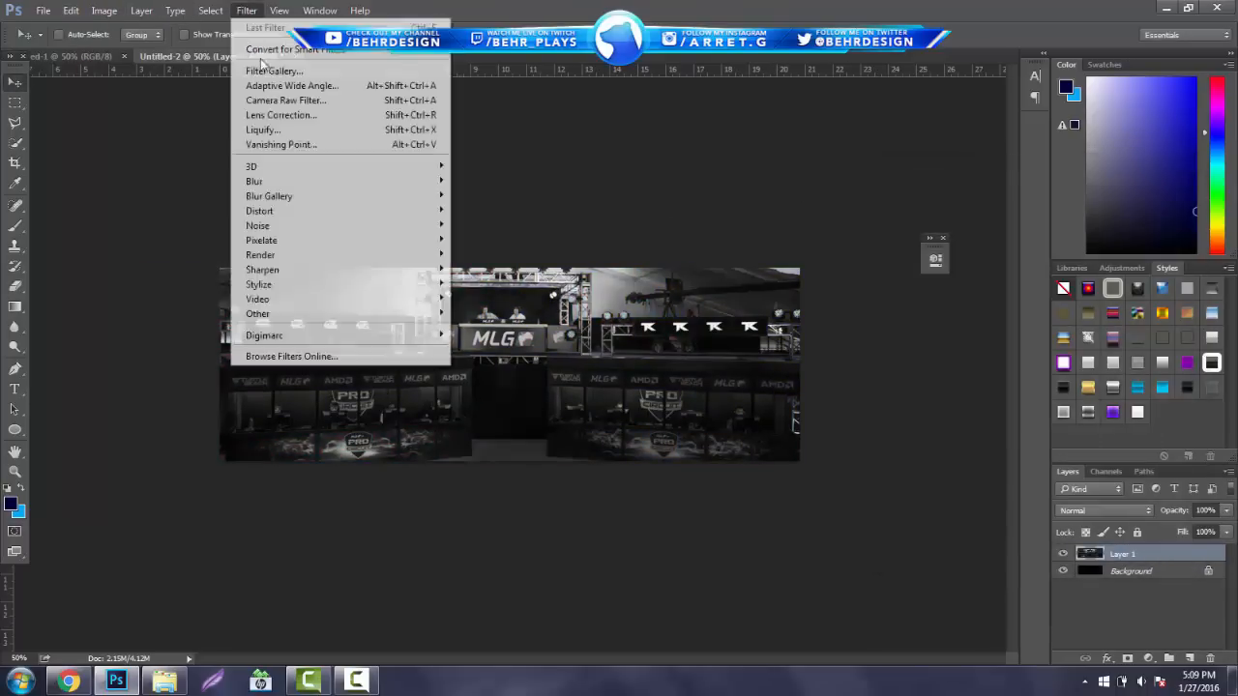
pyautogui.click(253, 181)
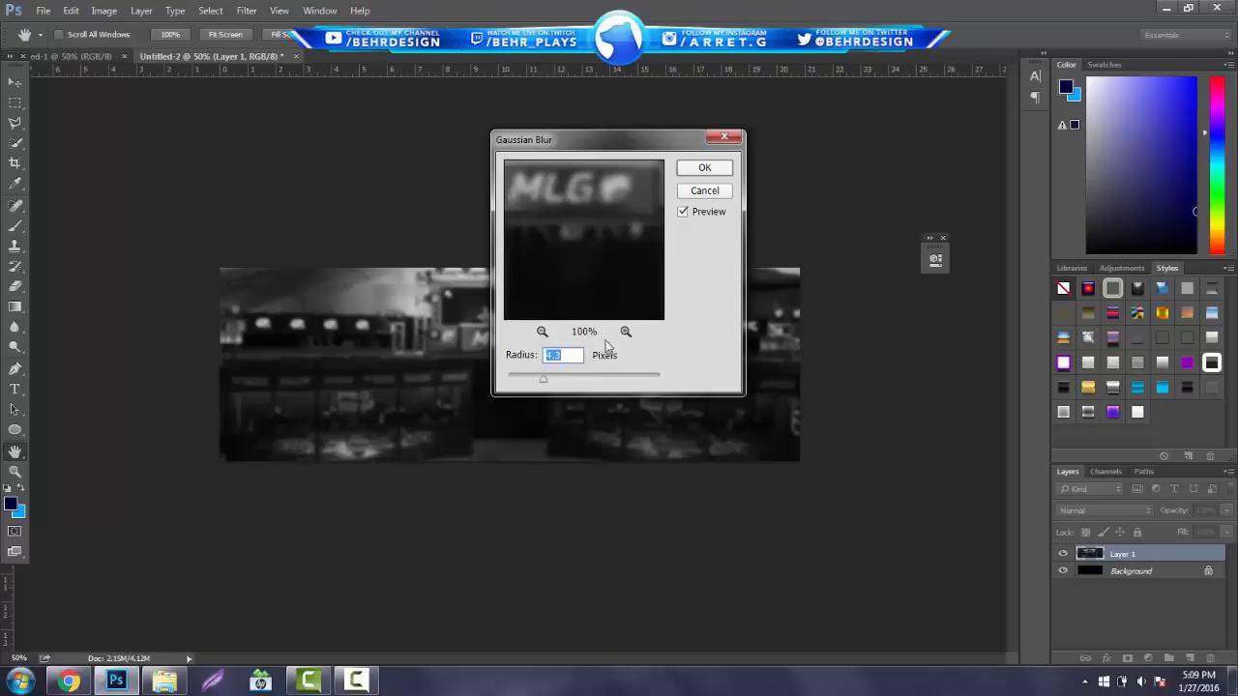
pyautogui.moveTo(704, 167)
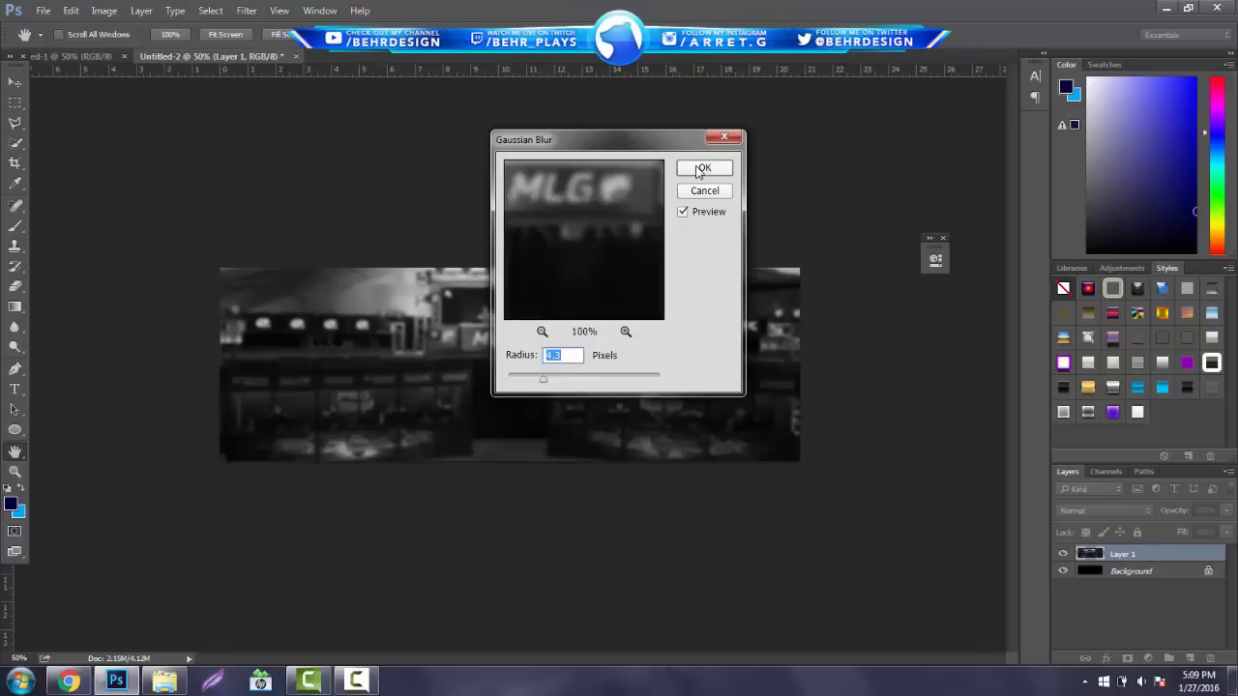
pyautogui.click(704, 167)
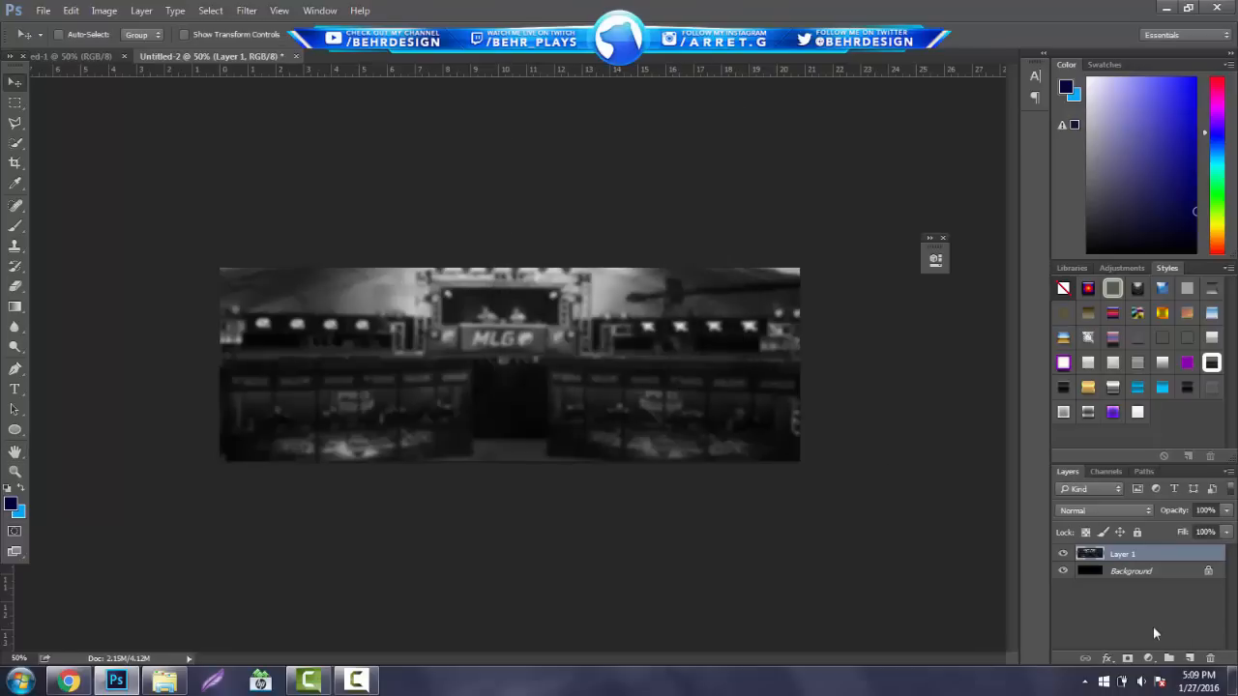
# Step: Add an Exposure adjustment layer with Gamma Correction 0.87 and Exposure -0.61
pyautogui.click(1148, 659)
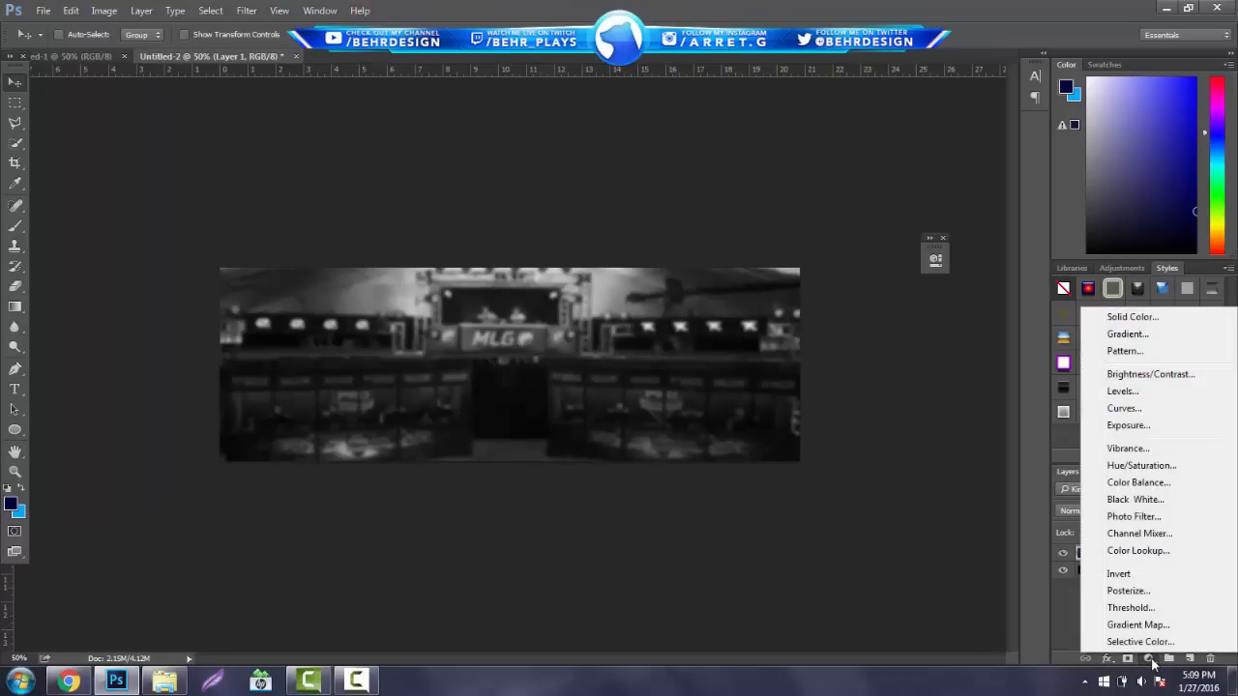
pyautogui.click(1127, 426)
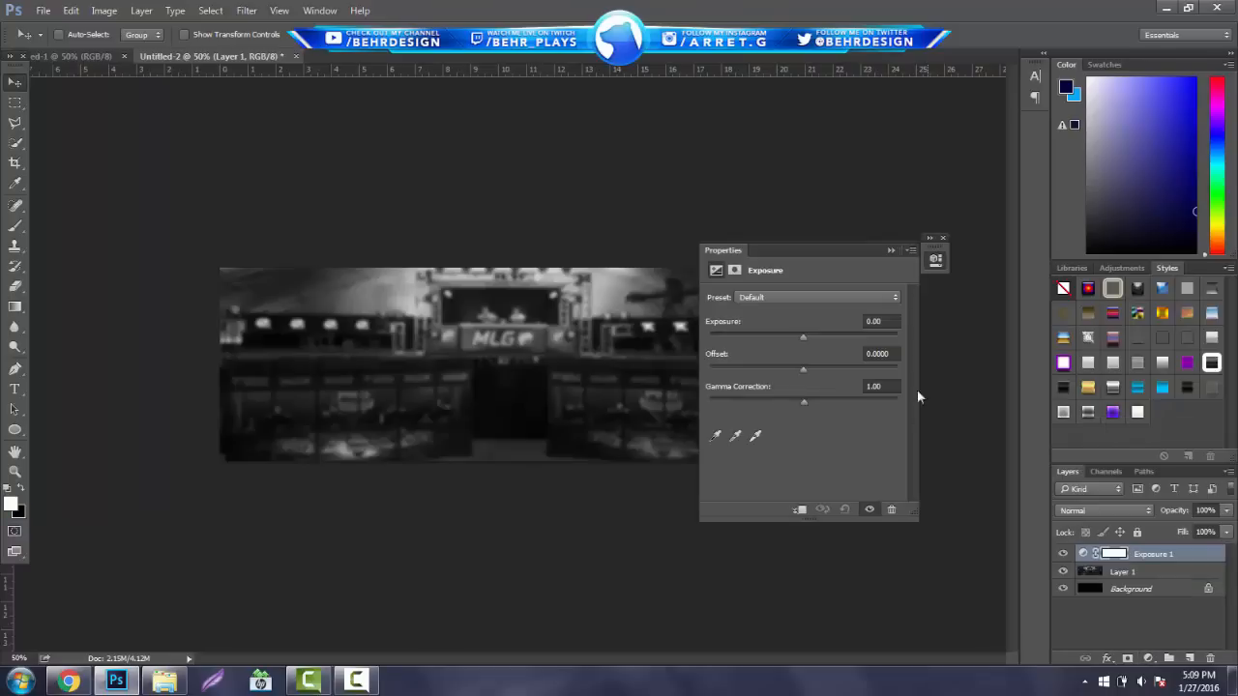
pyautogui.moveTo(803, 400); pyautogui.dragTo(810, 400)
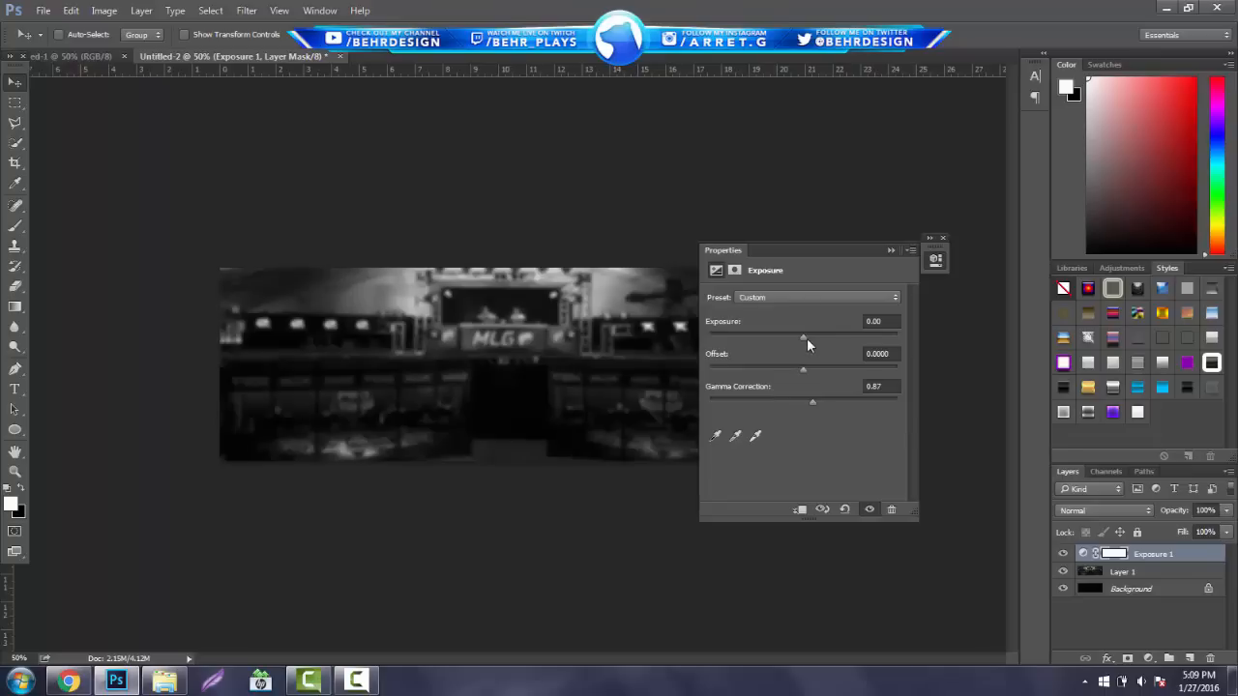
pyautogui.moveTo(802, 337); pyautogui.dragTo(794, 336)
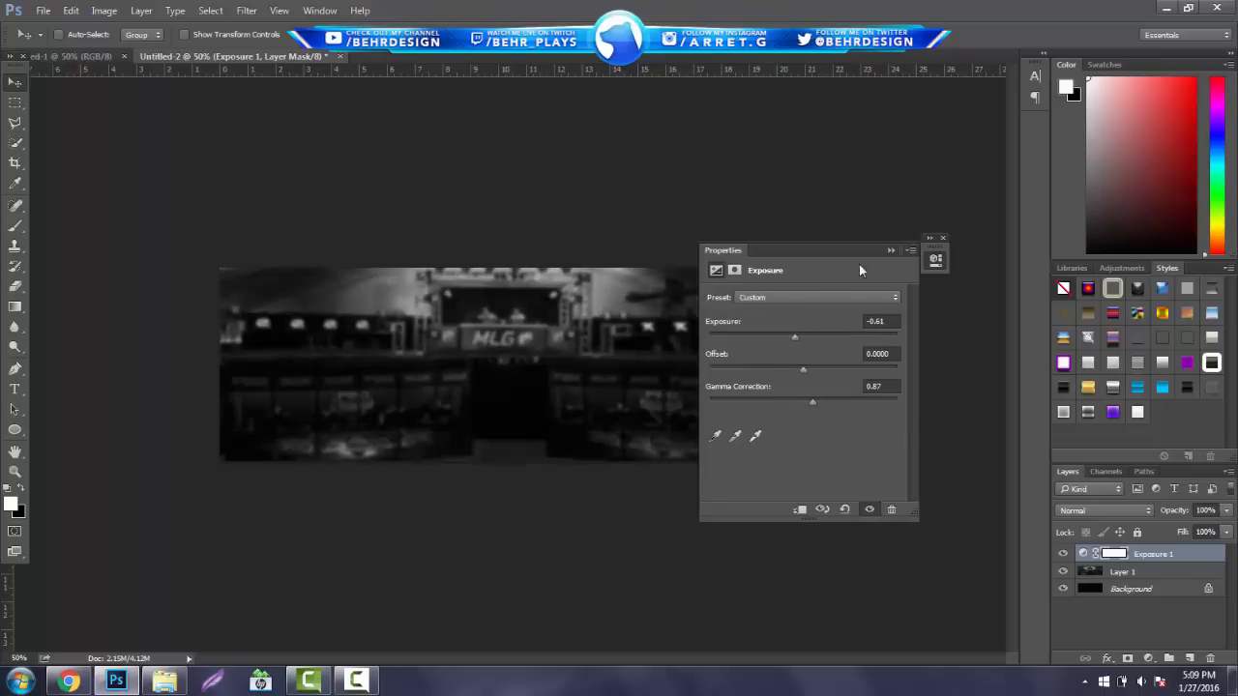
pyautogui.click(943, 238)
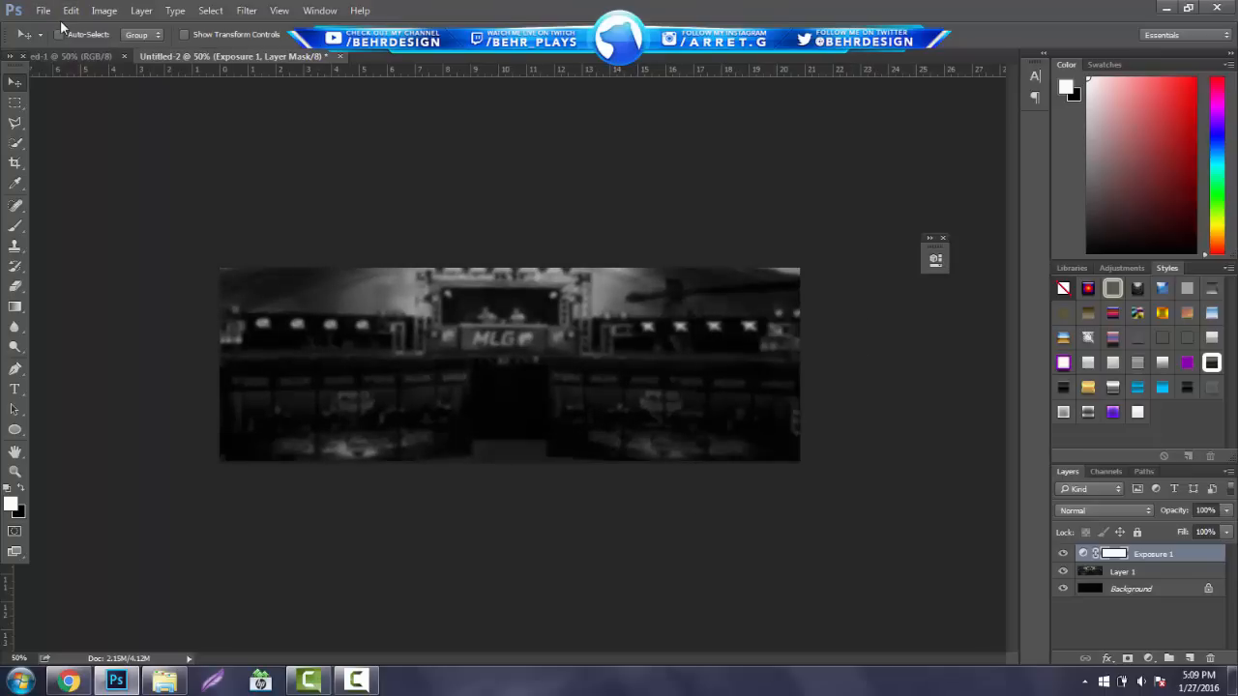
# Step: Open the StockPack file from the Downloads folder
pyautogui.click(43, 10)
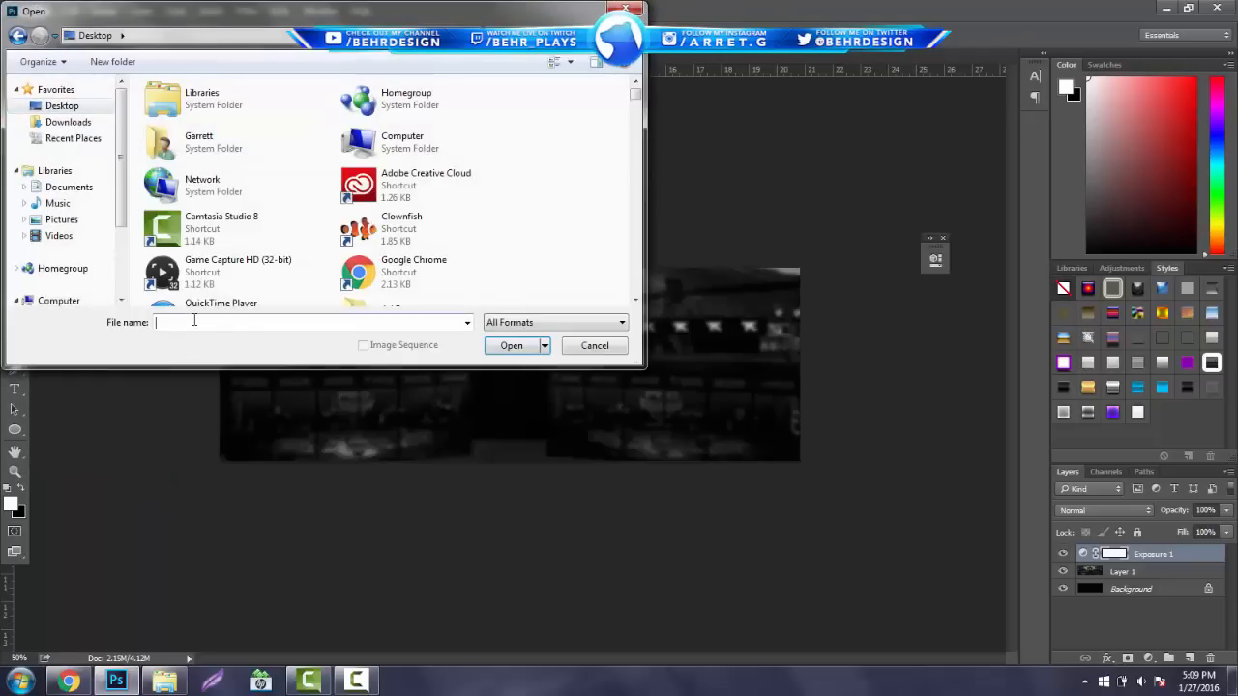
pyautogui.write('s')
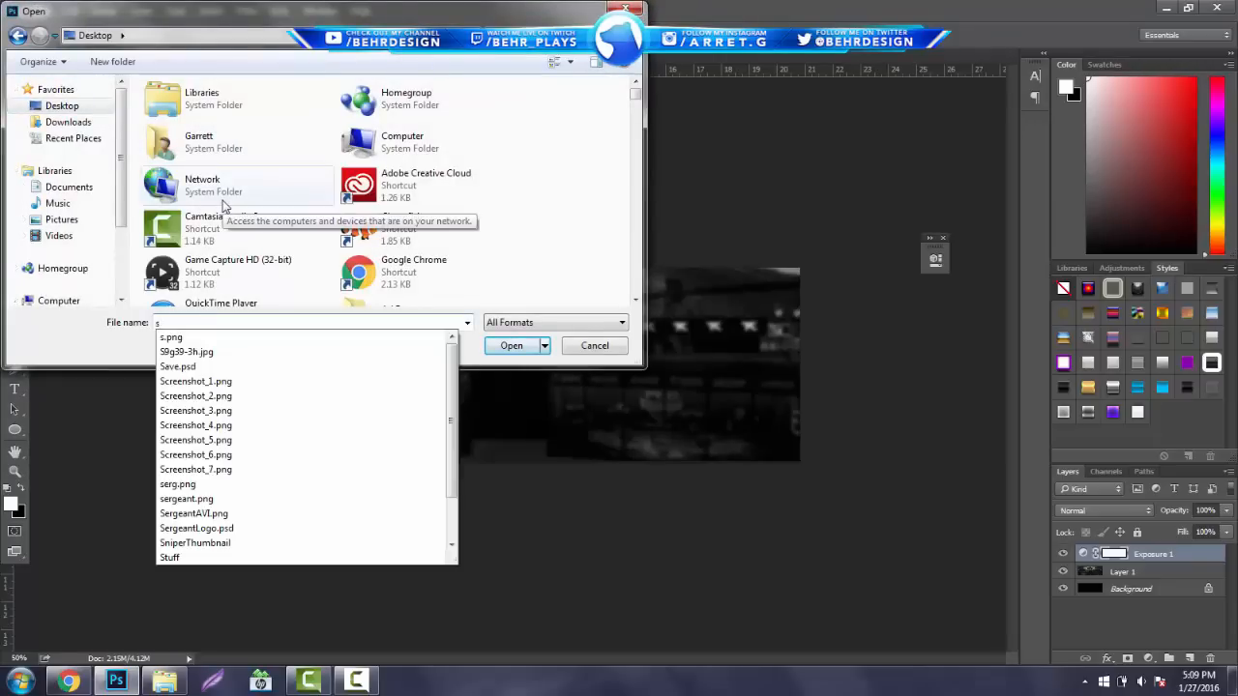
pyautogui.click(68, 122)
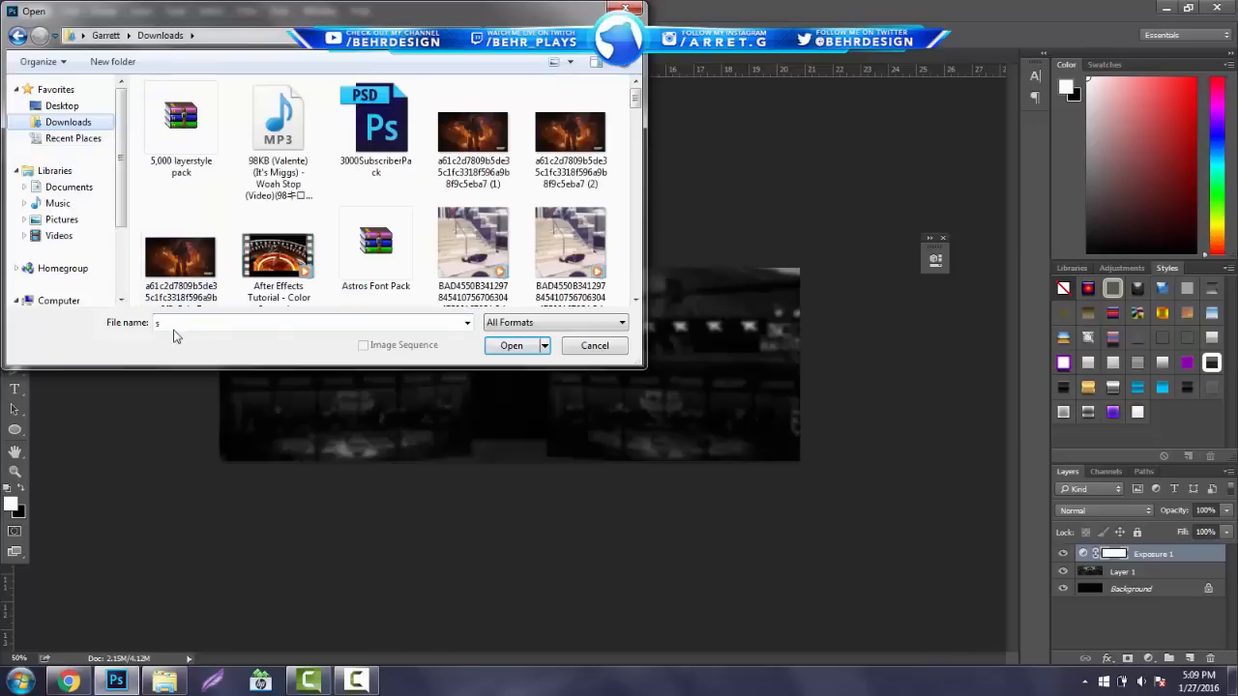
pyautogui.write('st')
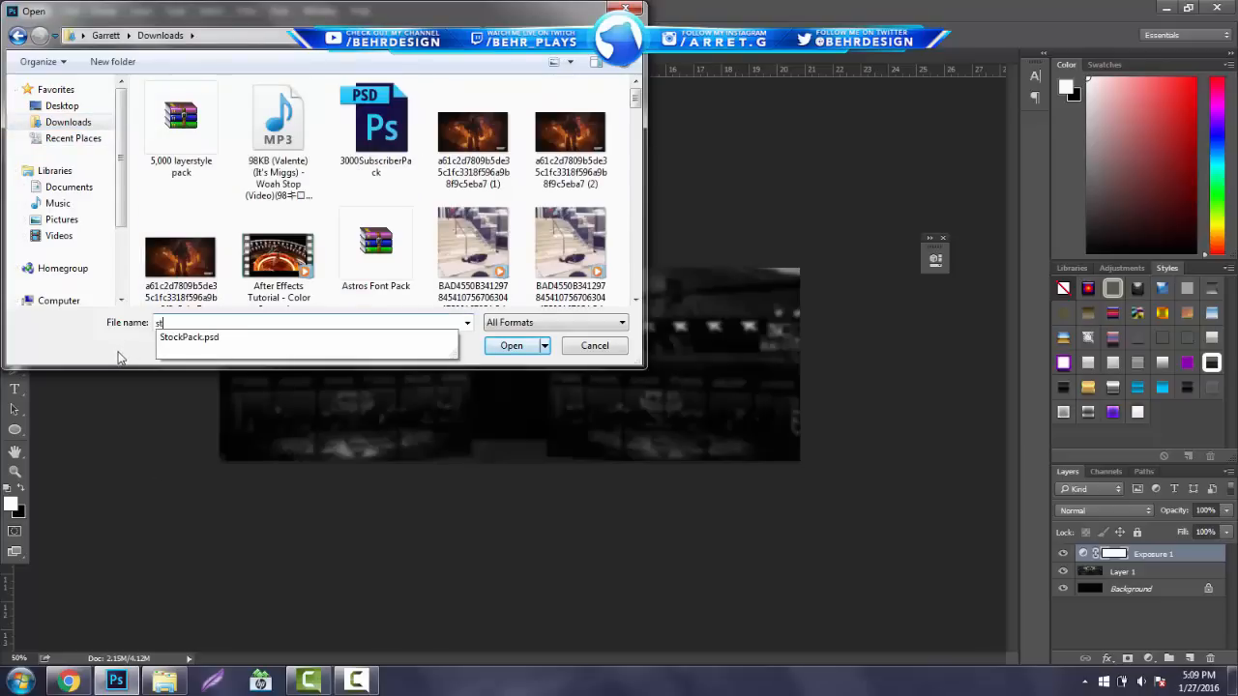
pyautogui.click(512, 345)
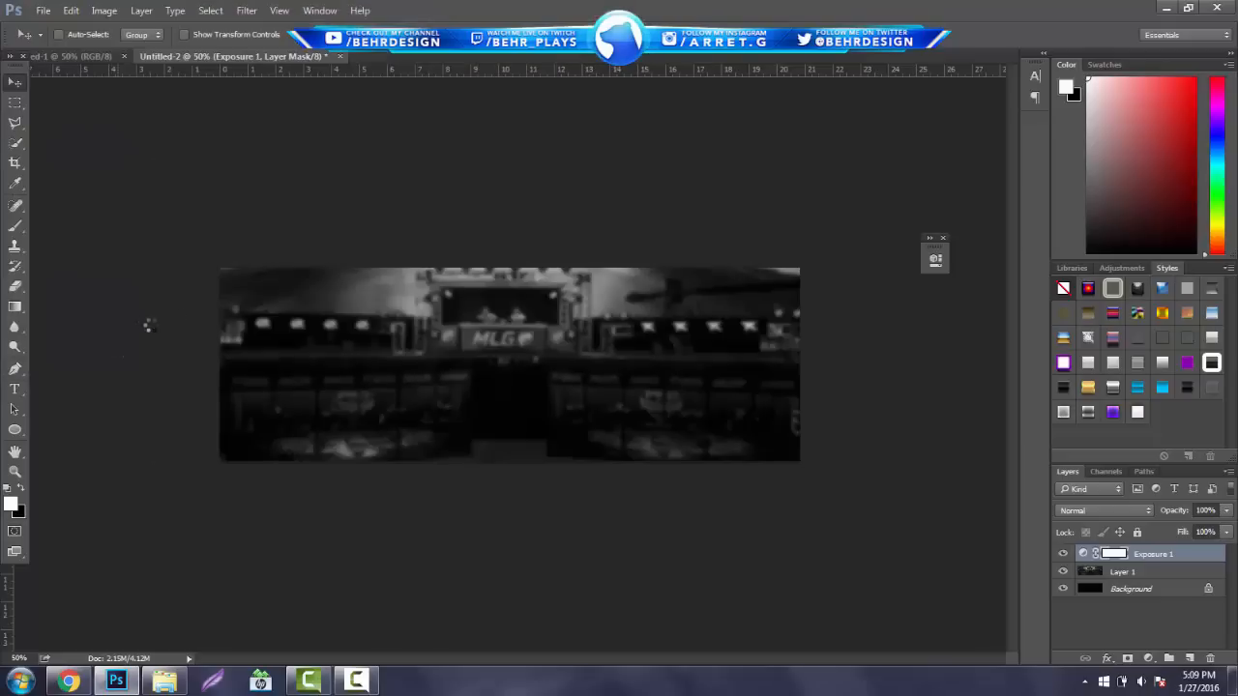
pyautogui.moveTo(57, 146)
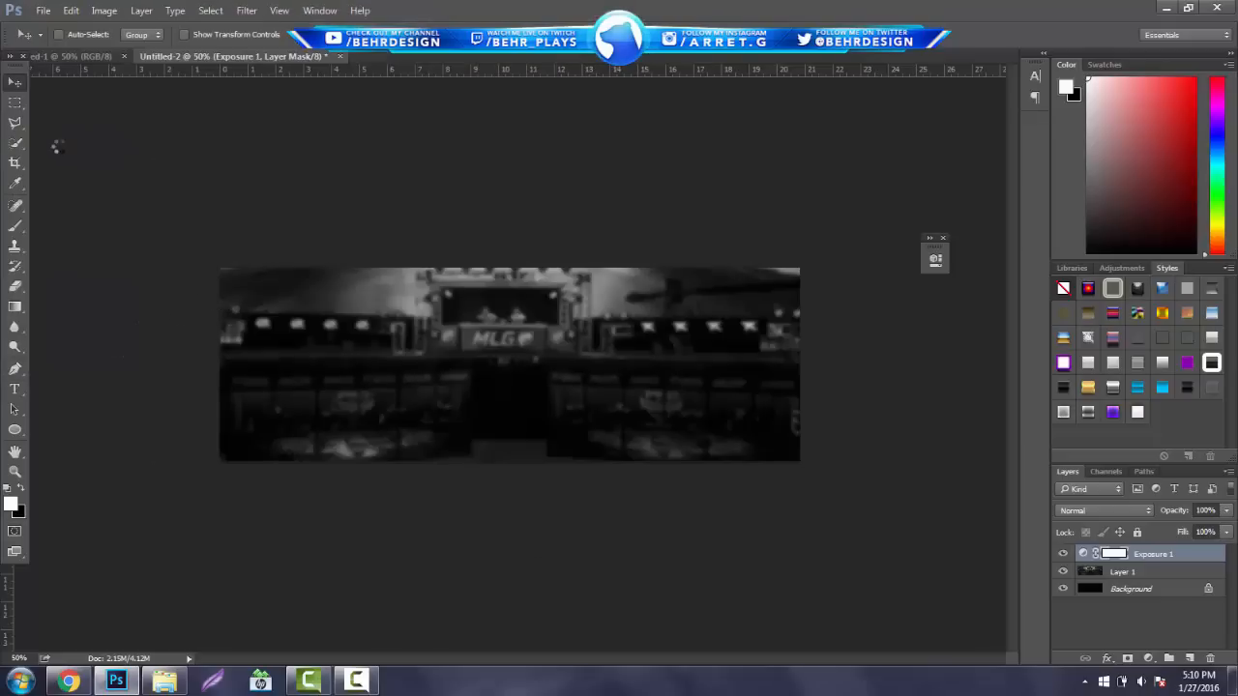
# Step: Copy the Blue Techy layer from StockPack's Open Me group into the banner
pyautogui.click(445, 56)
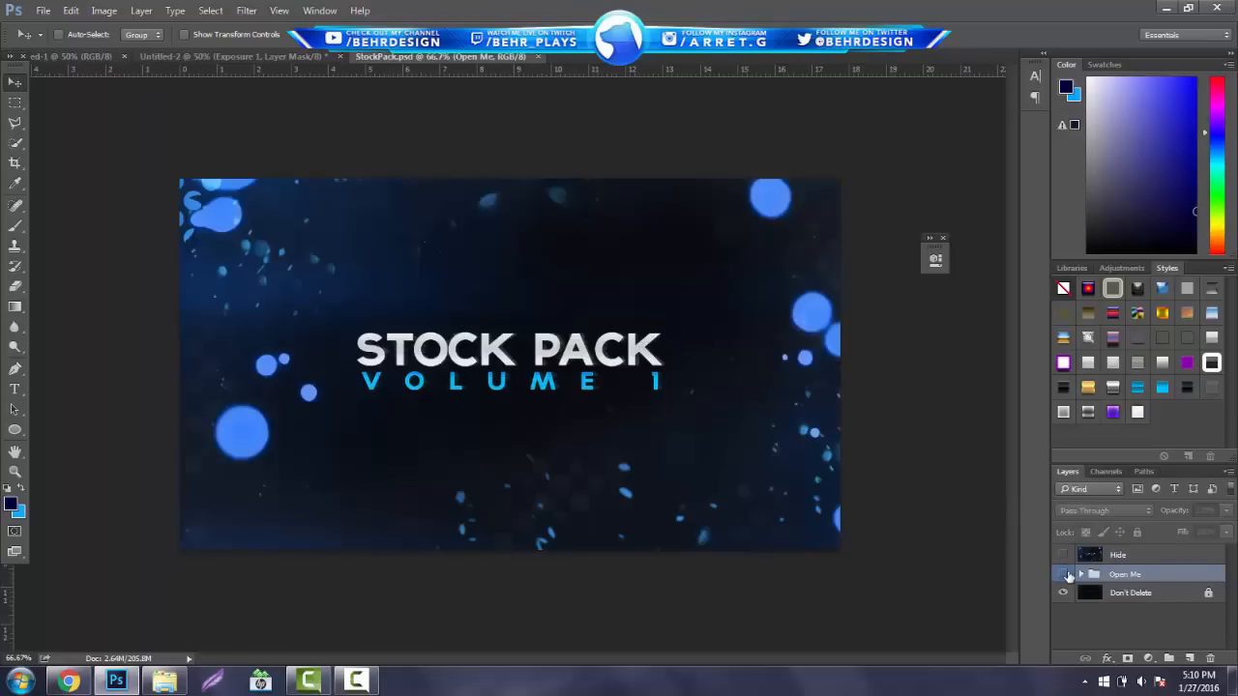
pyautogui.click(1064, 575)
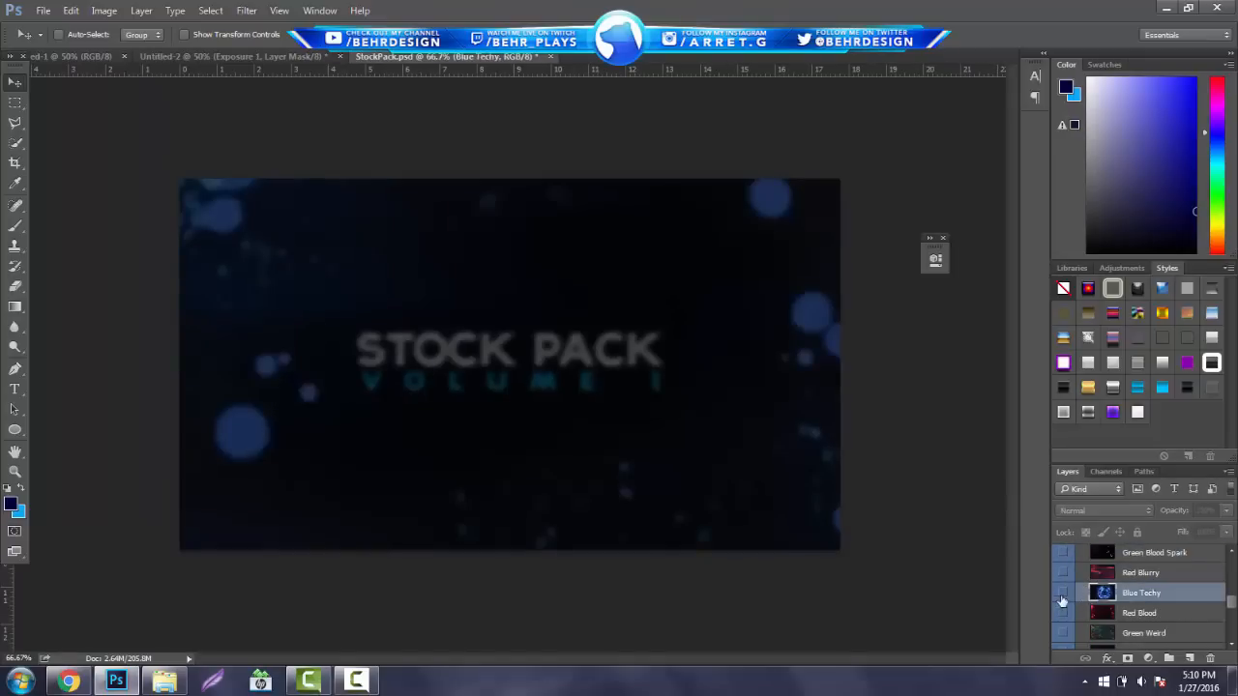
pyautogui.click(1063, 592)
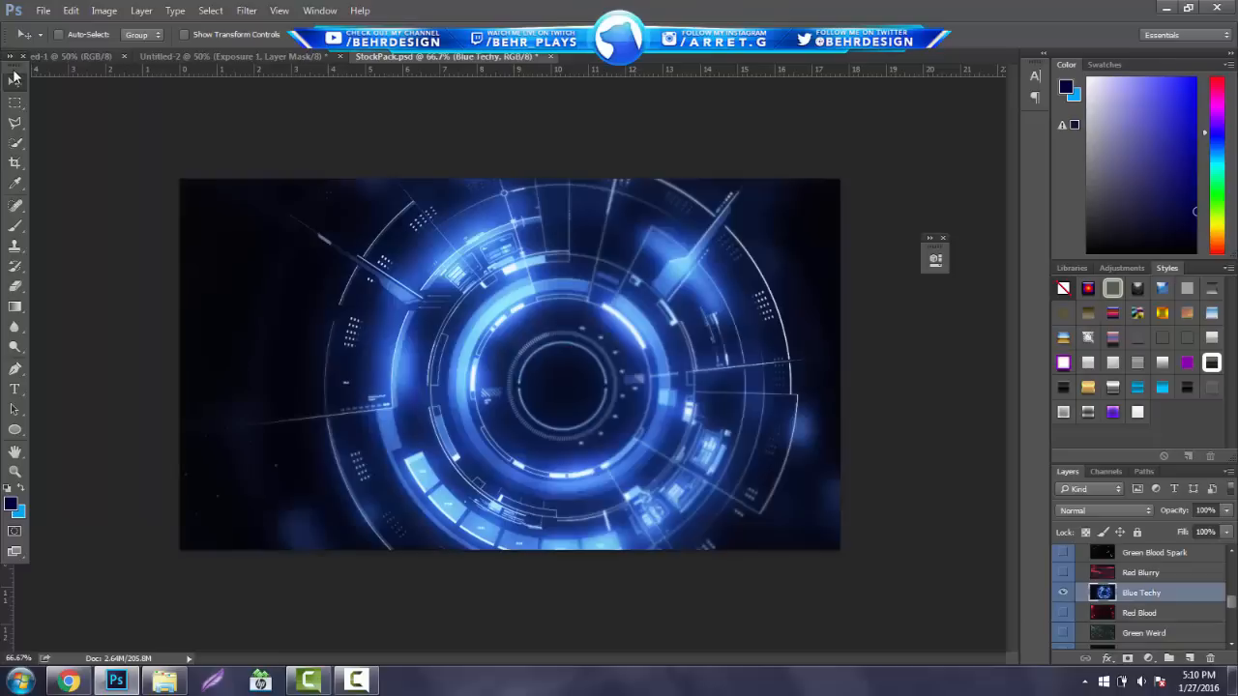
pyautogui.click(232, 56)
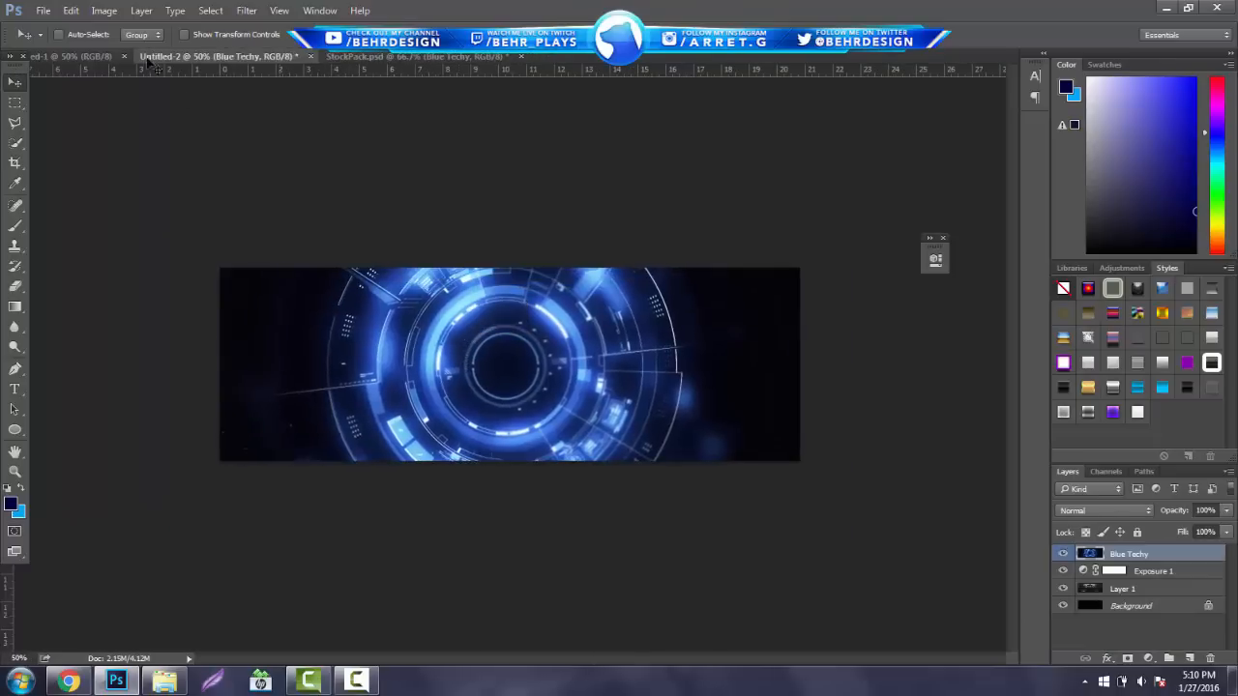
pyautogui.click(246, 10)
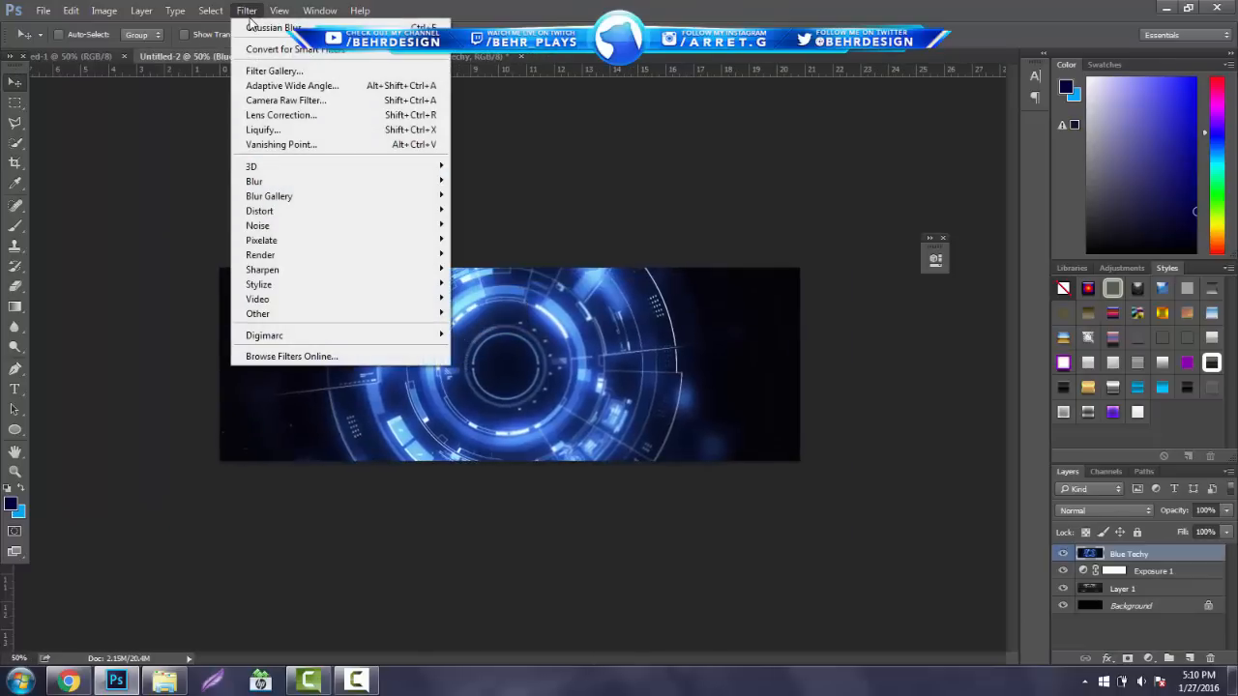
# Step: Apply a Gaussian blur of about 50 pixels radius to the Blue Techy layer
pyautogui.click(274, 27)
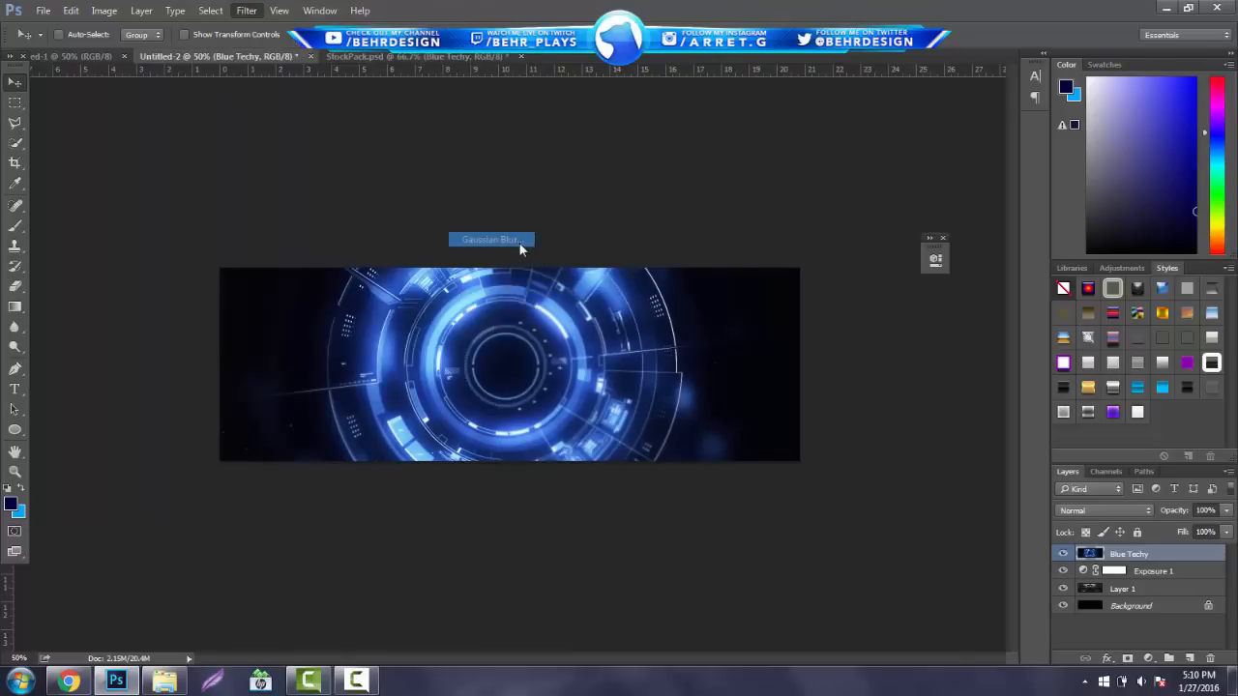
pyautogui.click(490, 238)
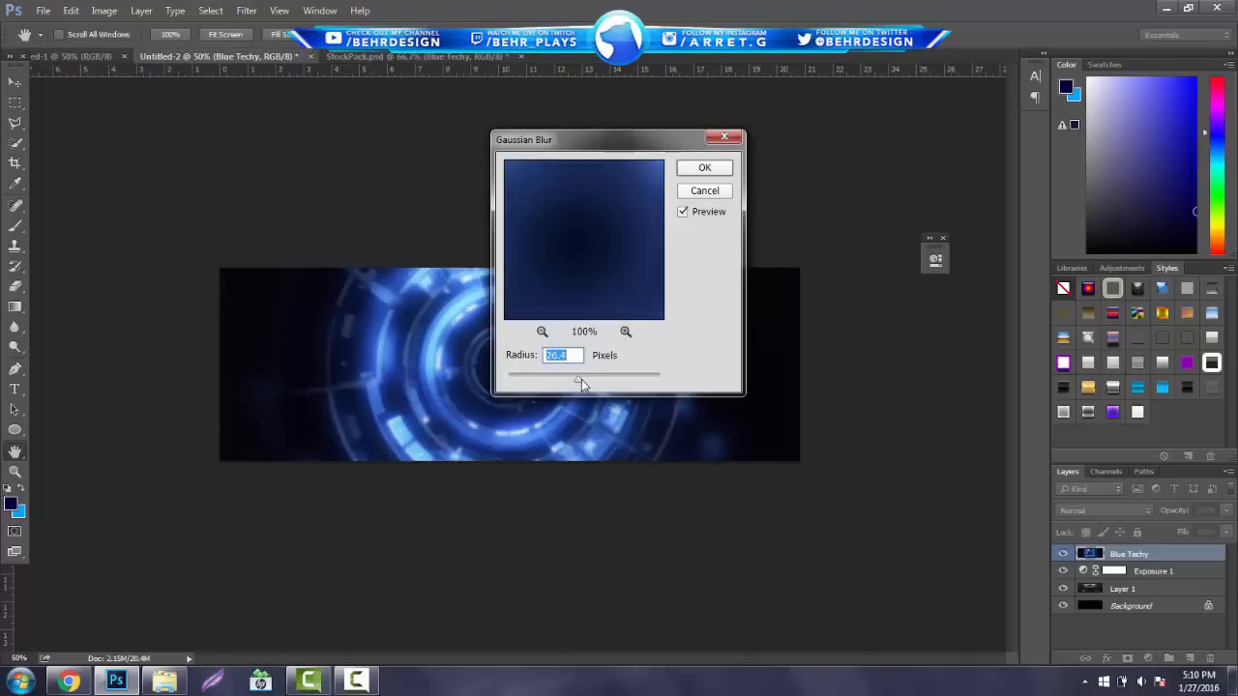
pyautogui.moveTo(580, 375); pyautogui.dragTo(591, 374)
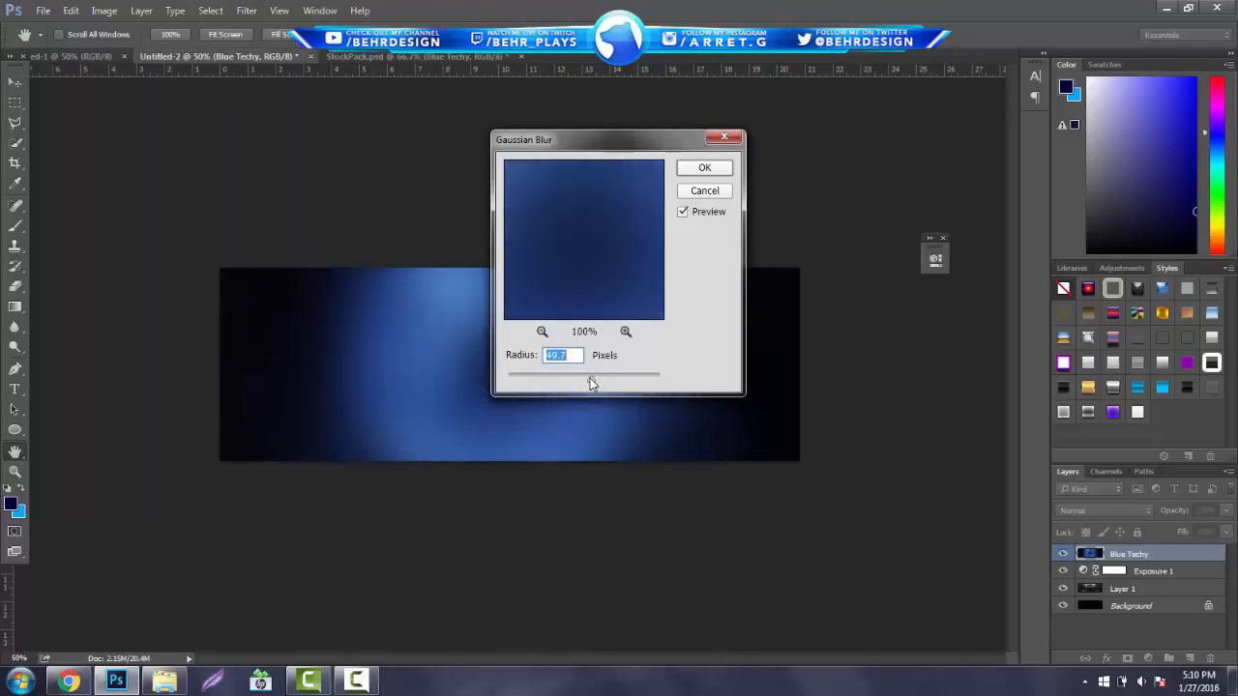
pyautogui.click(704, 167)
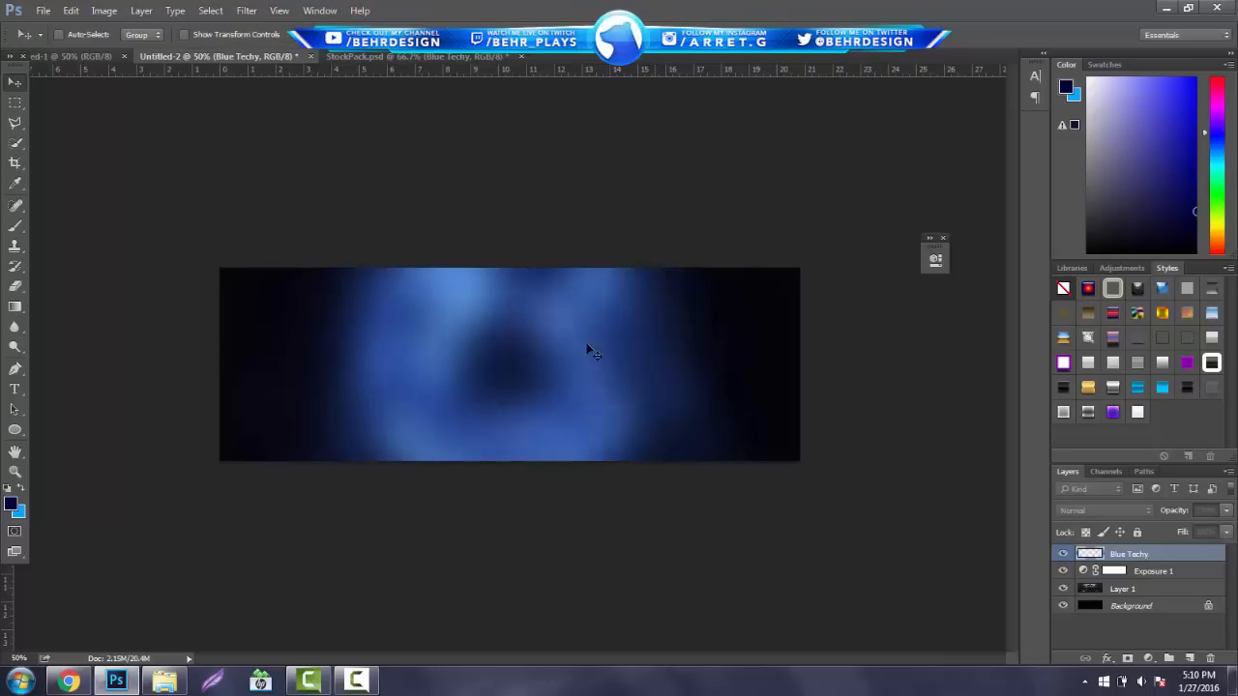
# Step: Move Blue Techy below Exposure 1 and set its blend mode to Soft Light
pyautogui.click(1128, 553)
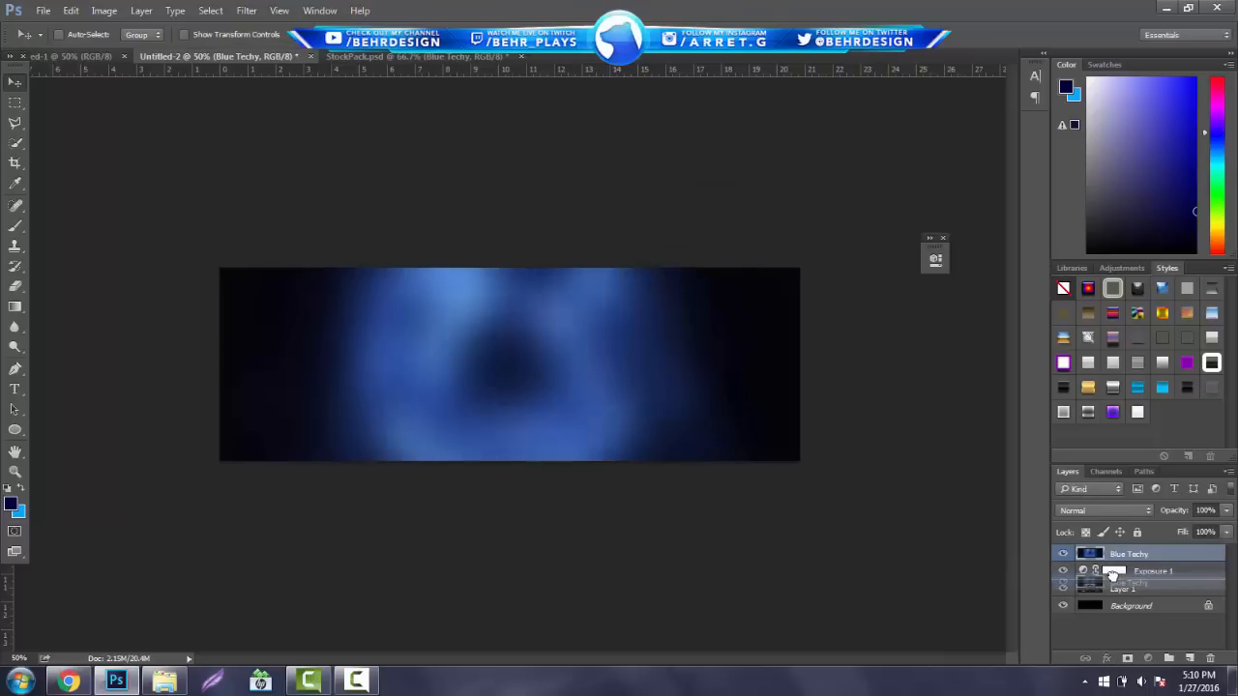
pyautogui.click(1102, 510)
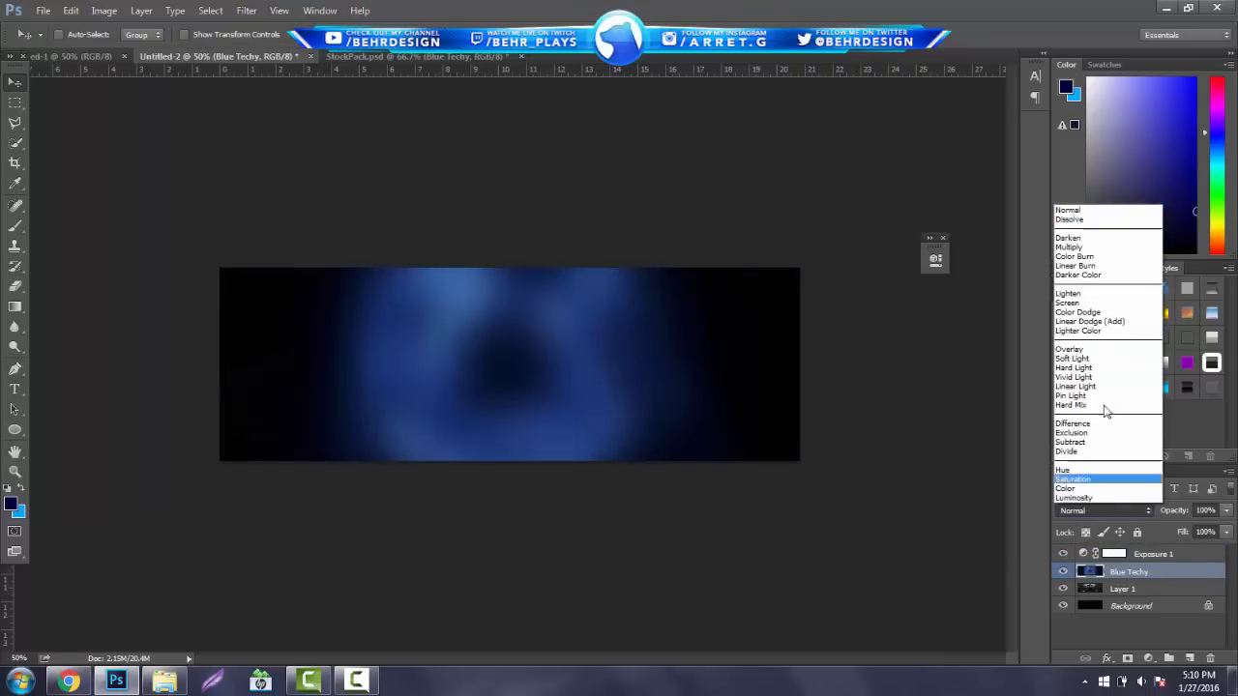
pyautogui.click(1074, 265)
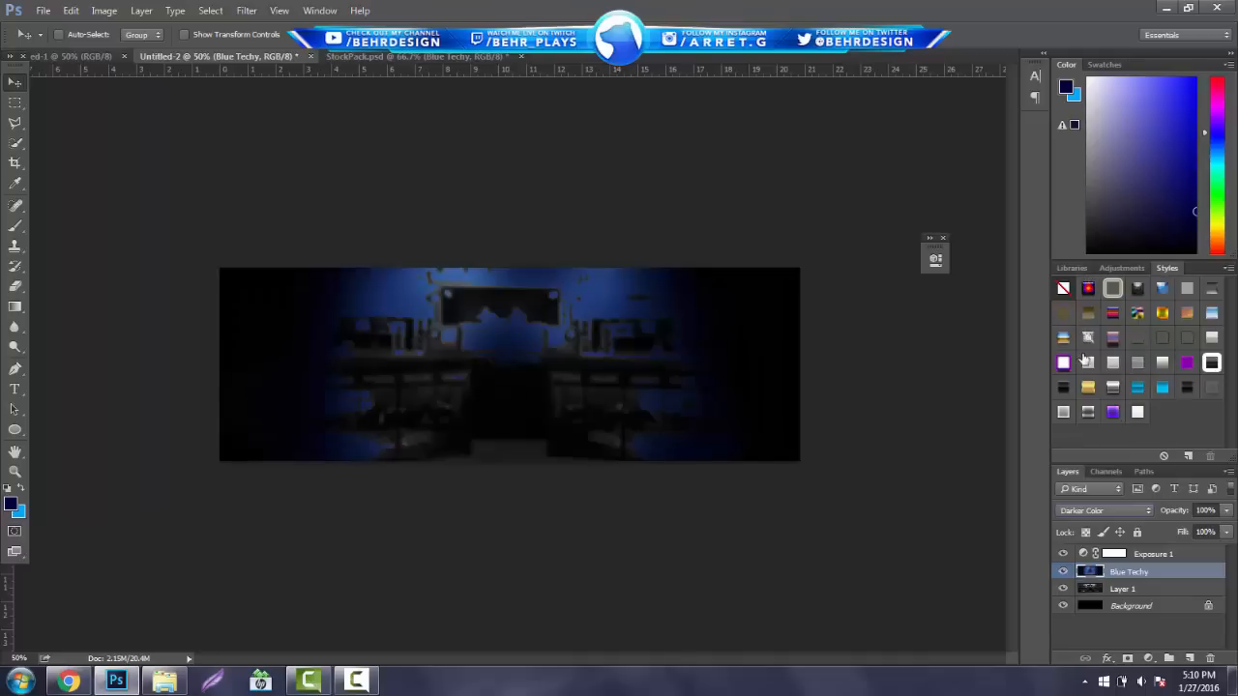
pyautogui.click(1102, 510)
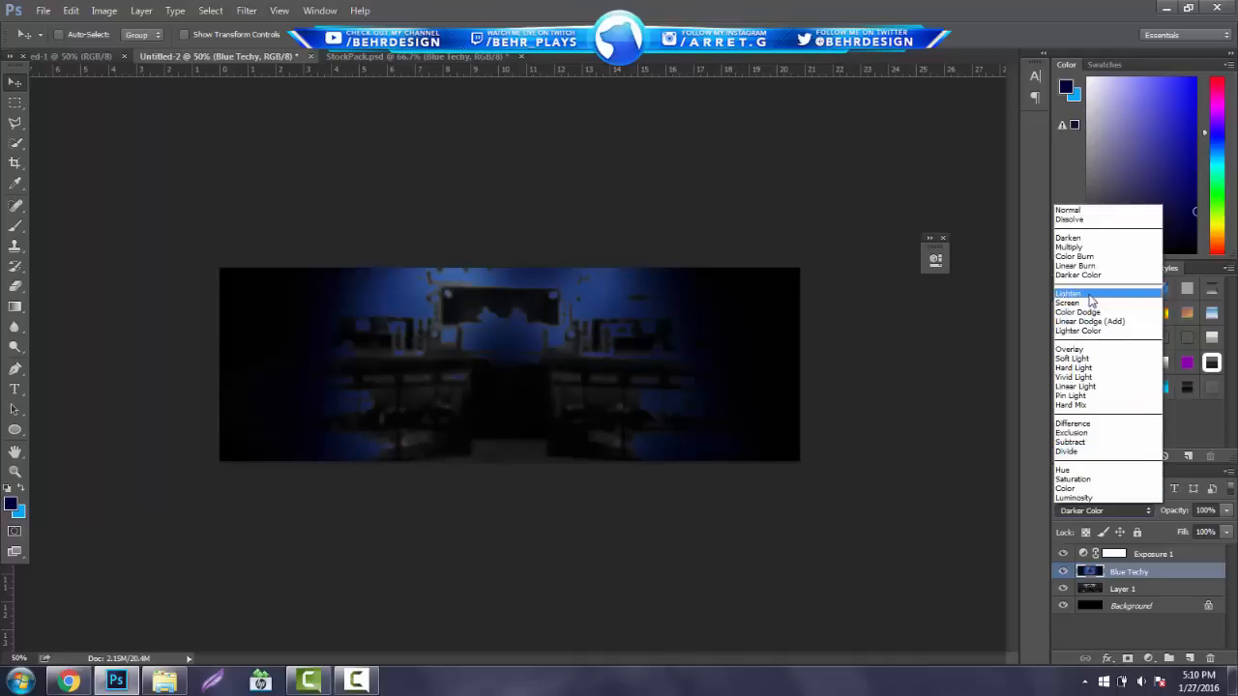
pyautogui.click(1068, 302)
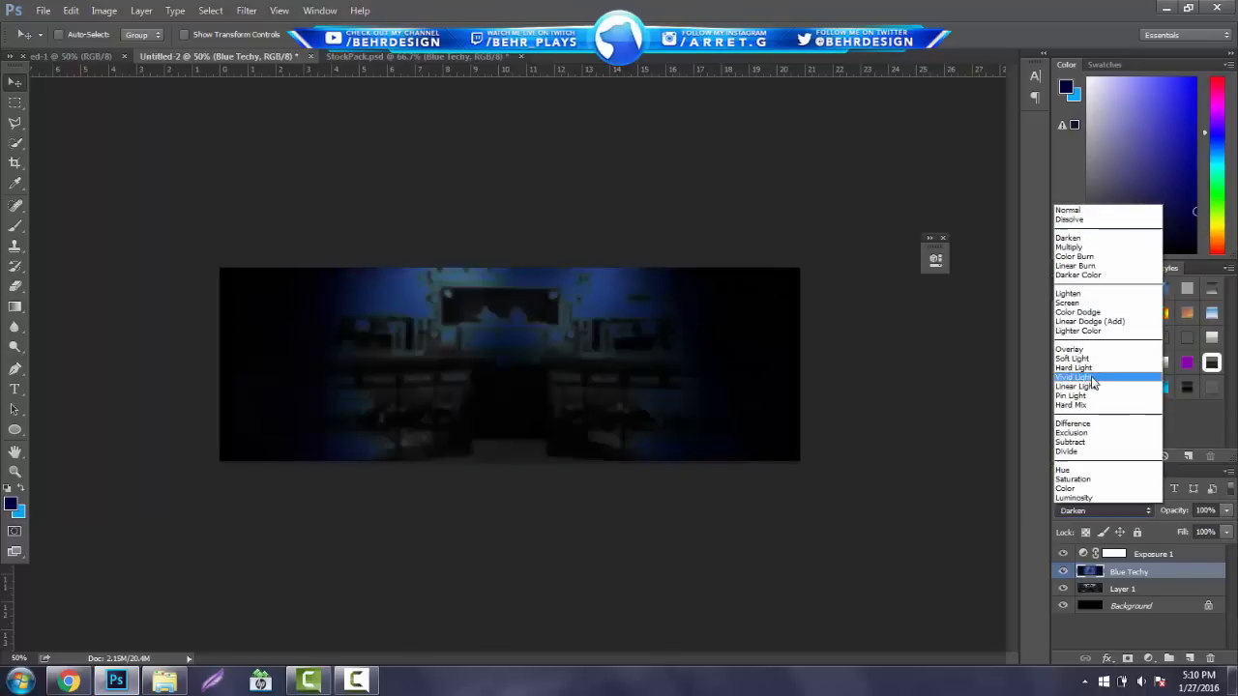
pyautogui.click(1073, 368)
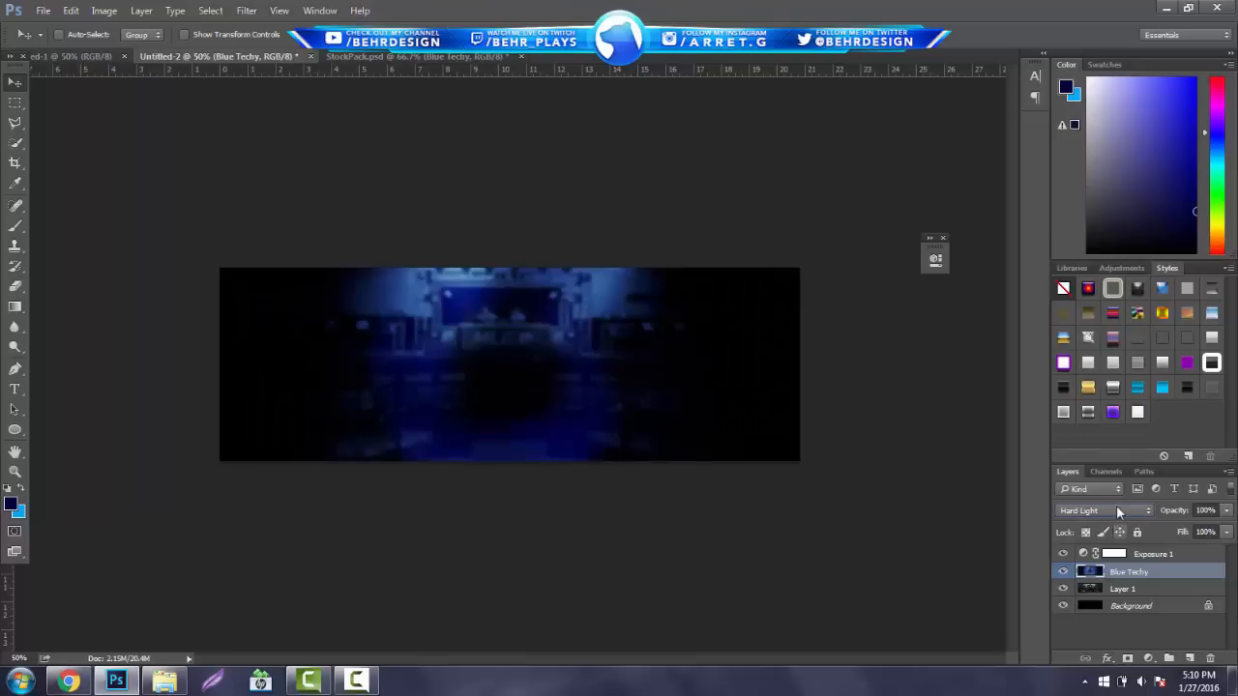
pyautogui.click(1103, 511)
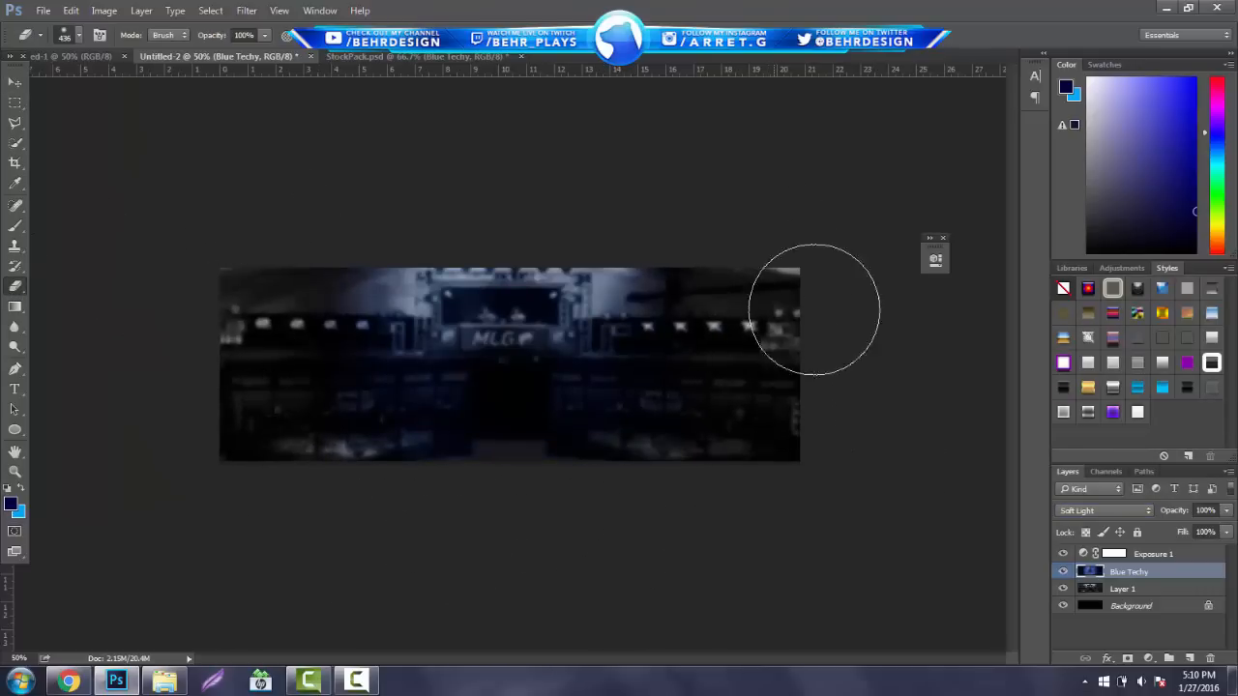
# Step: Add a Solid Color fill layer in bright blue #007eff
pyautogui.click(1149, 660)
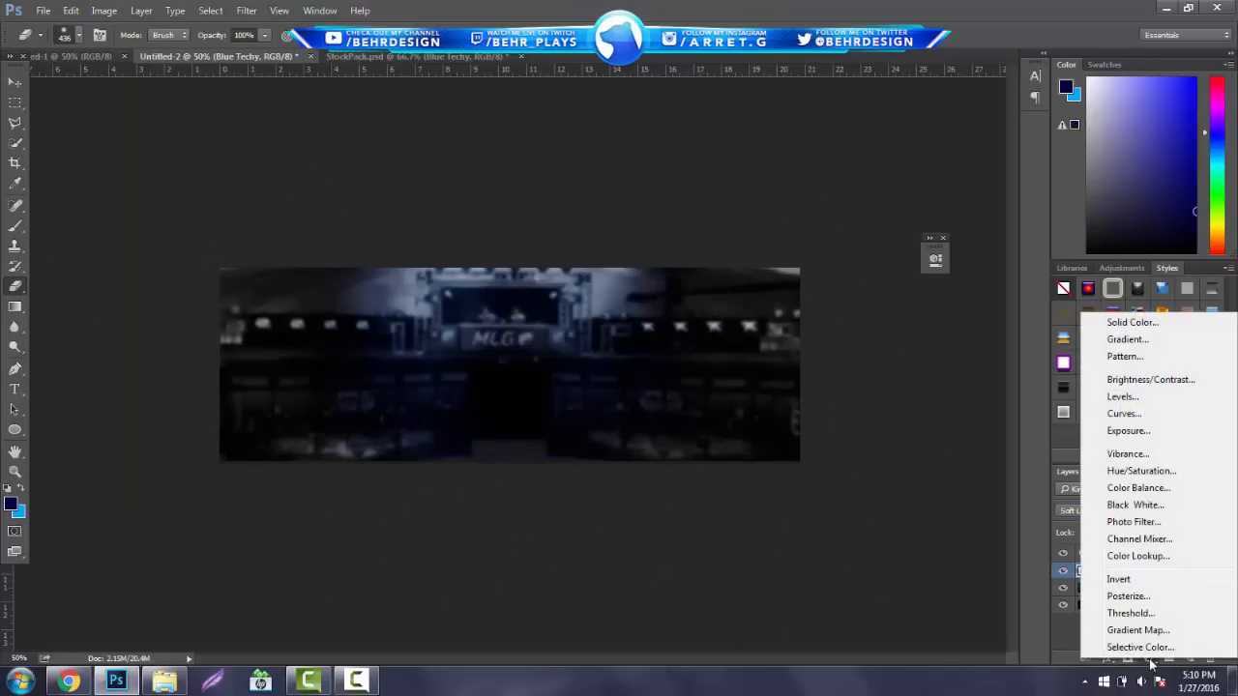
pyautogui.moveTo(1131, 321)
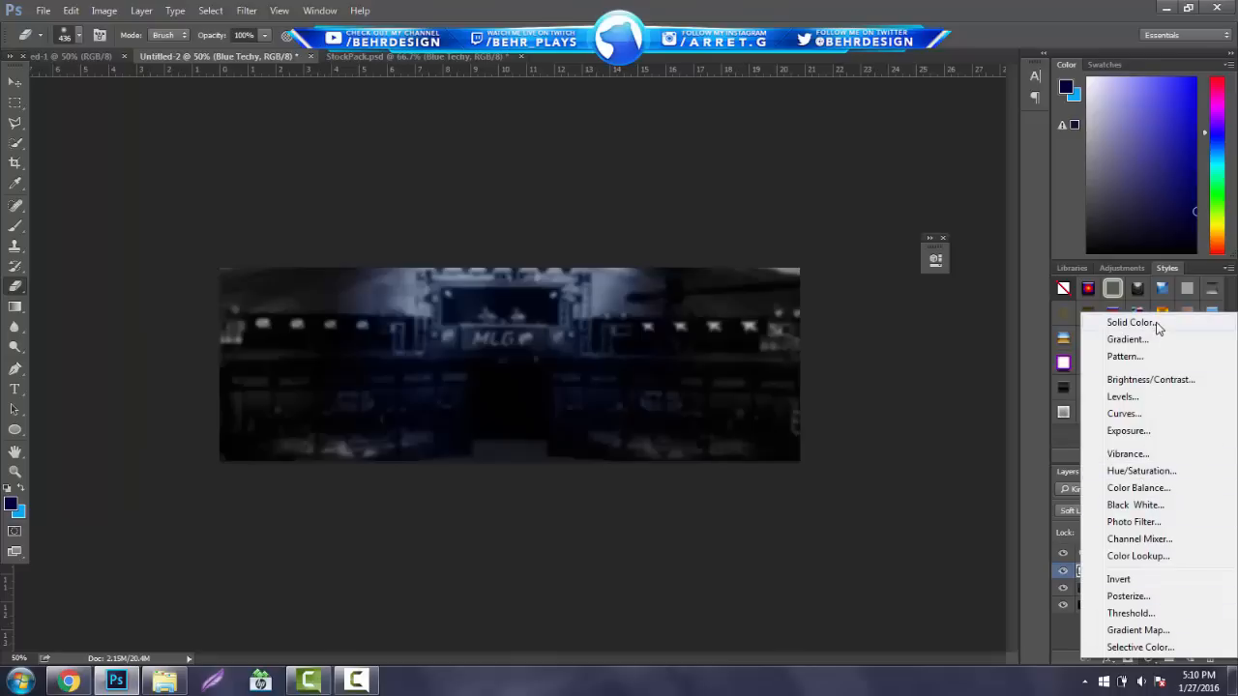
pyautogui.click(1131, 322)
pyautogui.write('007eff')
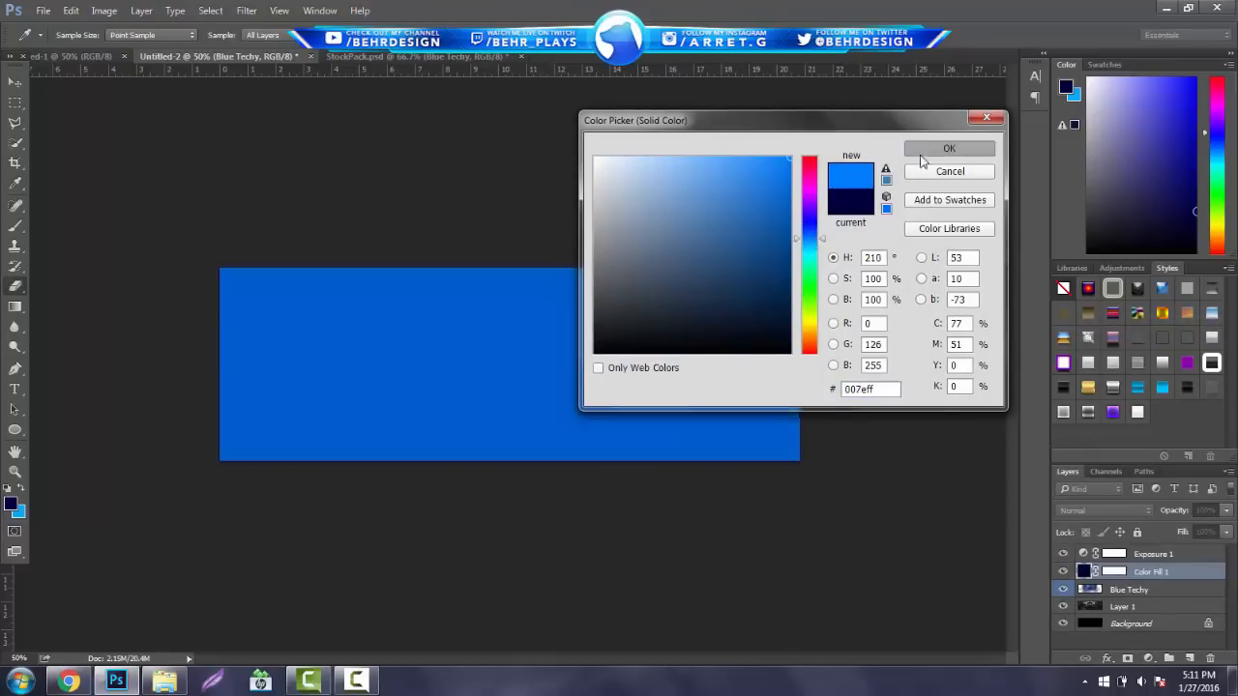
pyautogui.click(949, 148)
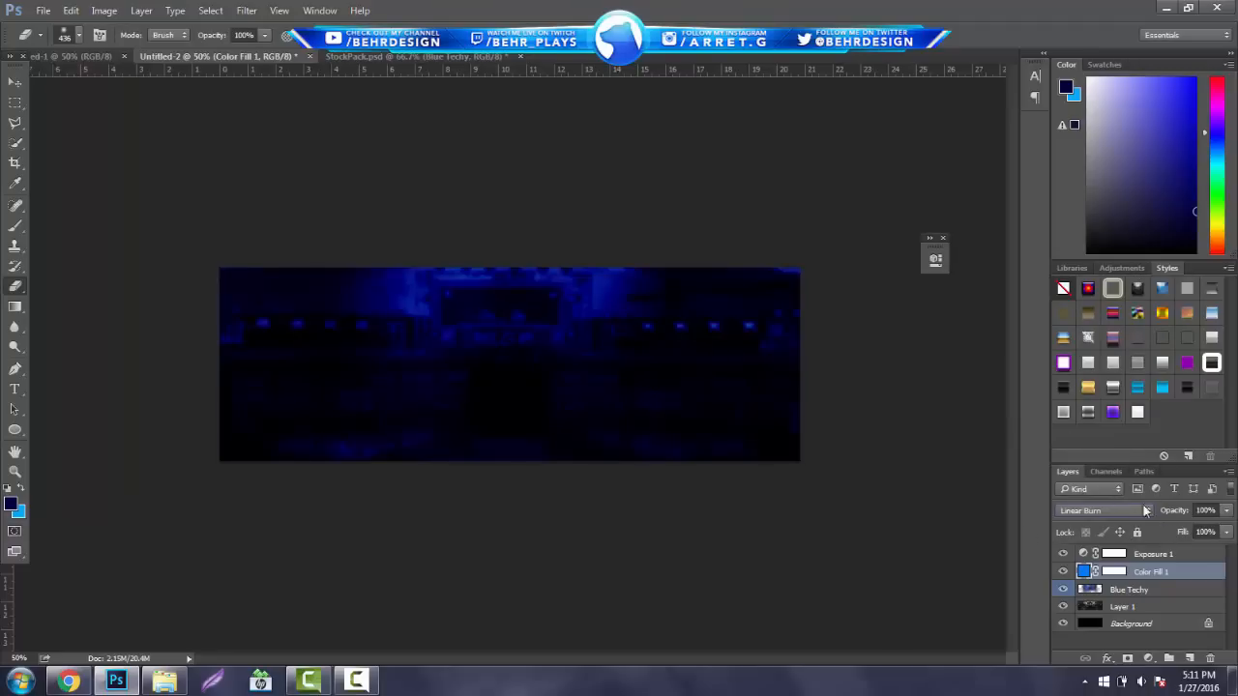
# Step: Set the solid blue fill layer's blend mode to Color Burn
pyautogui.click(1102, 509)
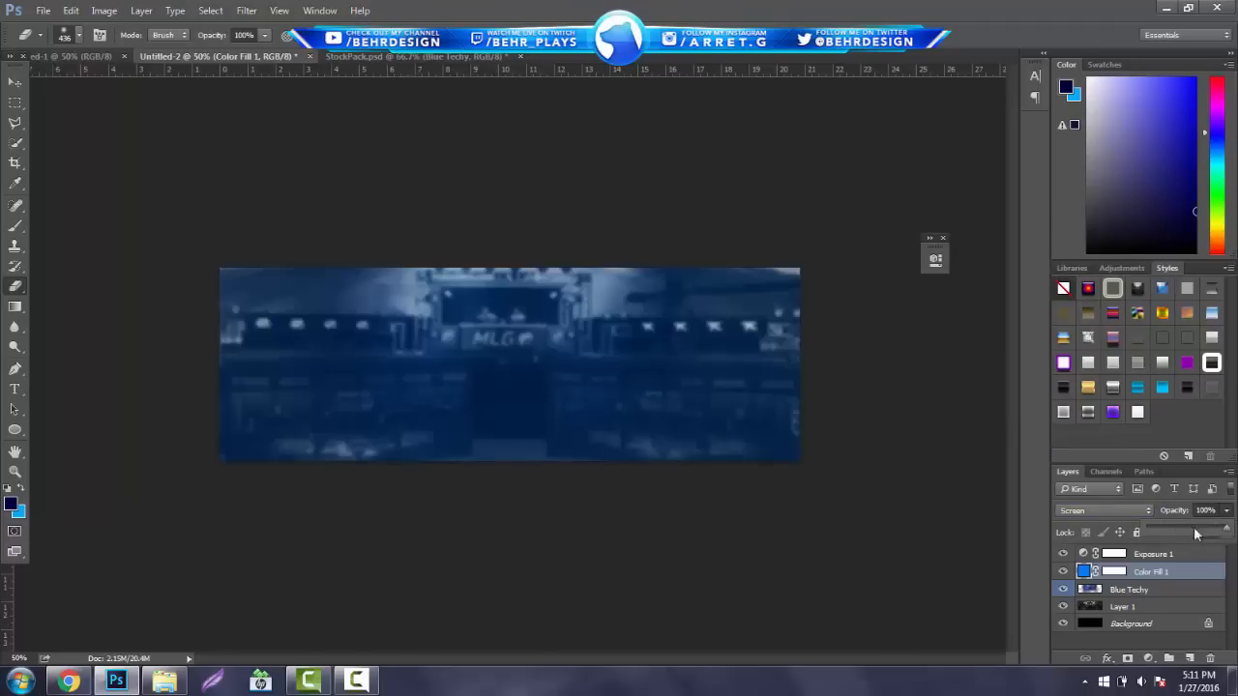
pyautogui.click(1102, 511)
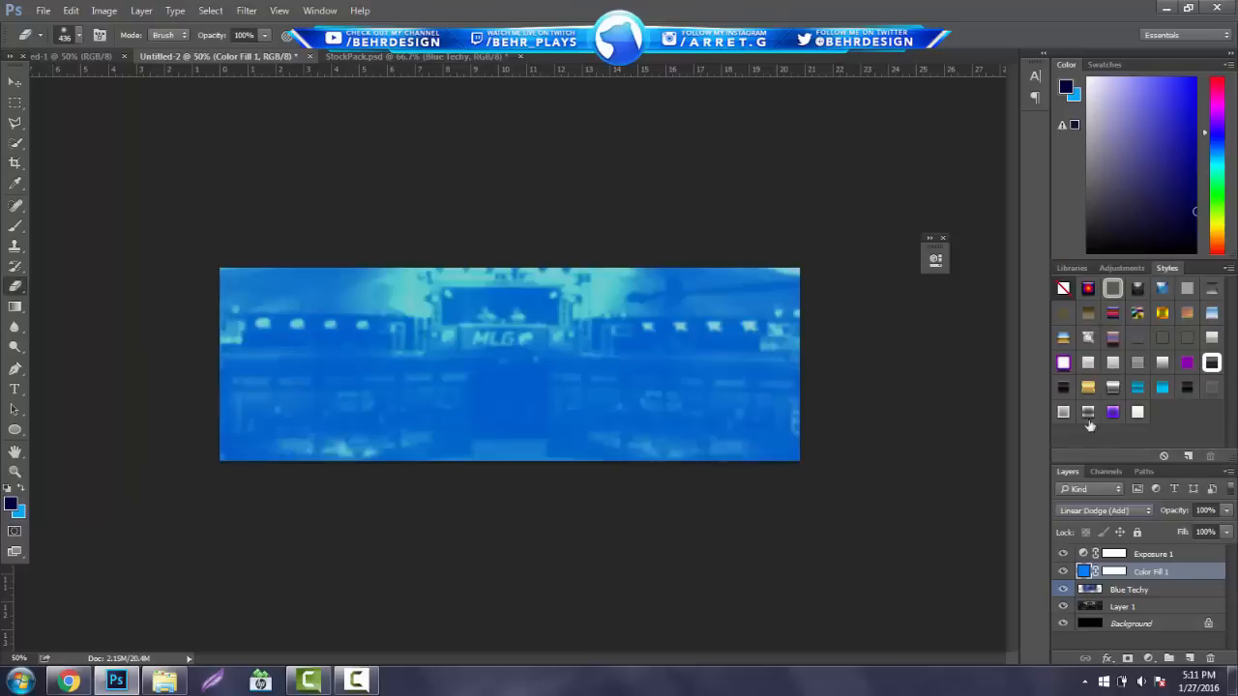
pyautogui.click(1103, 511)
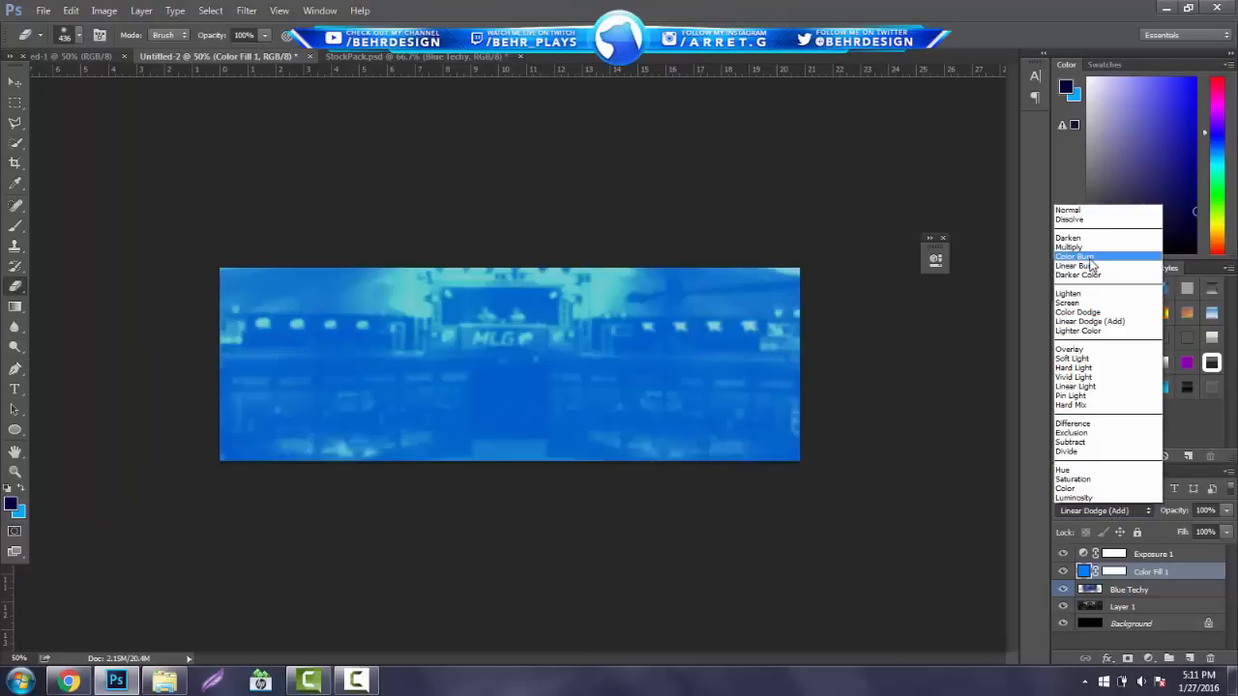
pyautogui.click(1074, 256)
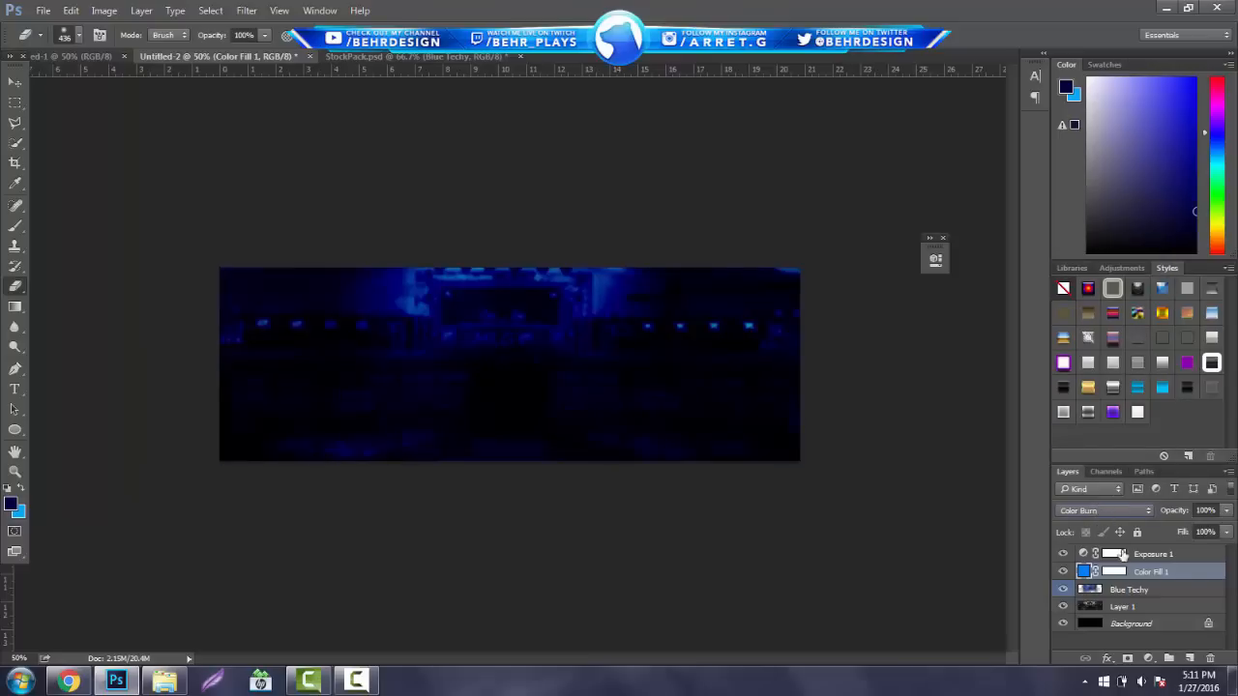
pyautogui.click(1102, 511)
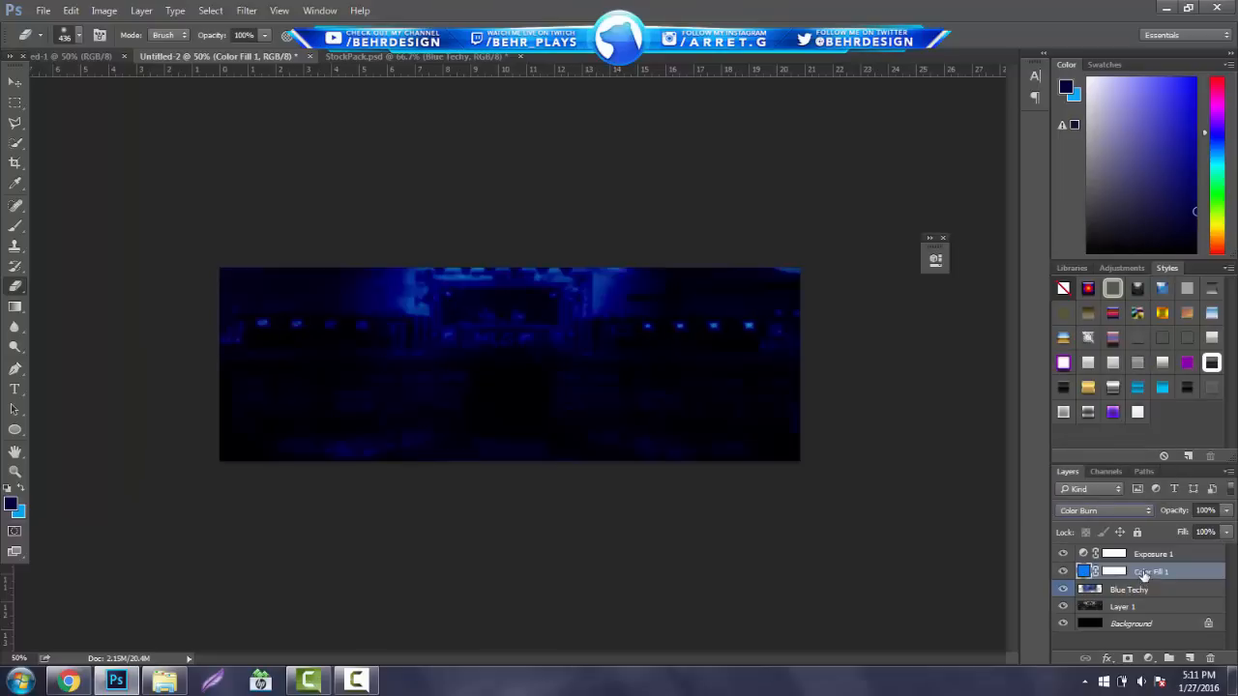
pyautogui.moveTo(186, 410)
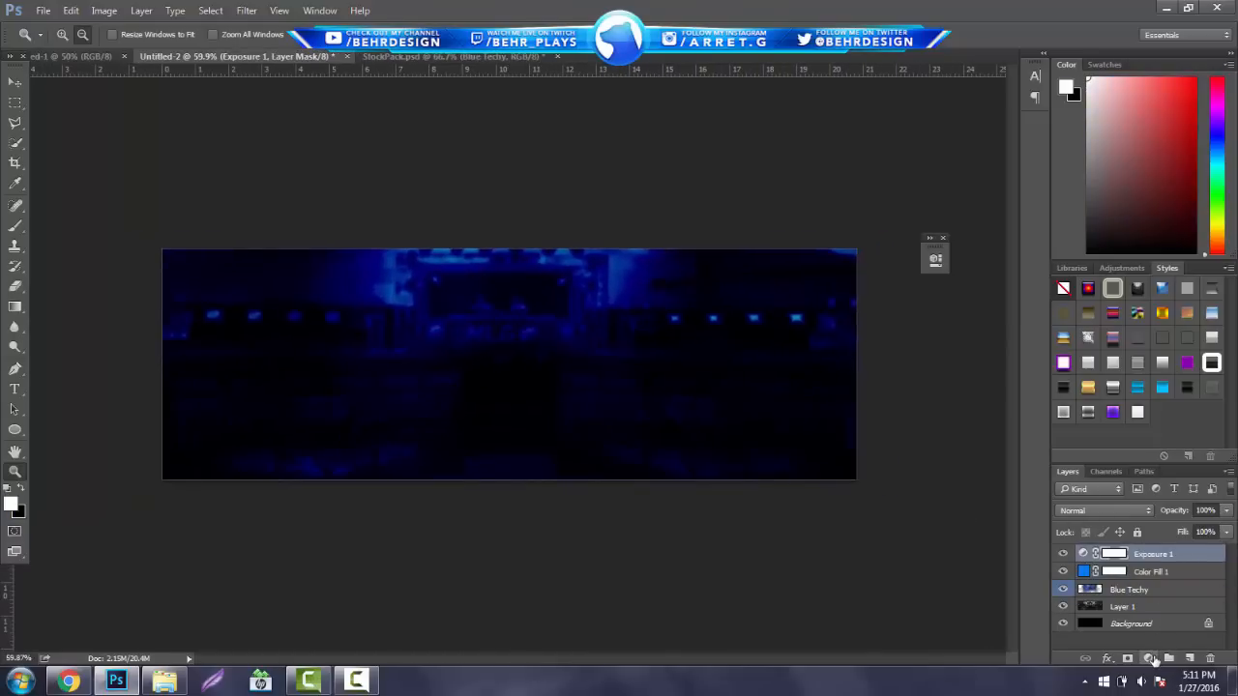
# Step: Add a Hue/Saturation adjustment layer and tune Hue until the stadium turns dark blue
pyautogui.click(1150, 659)
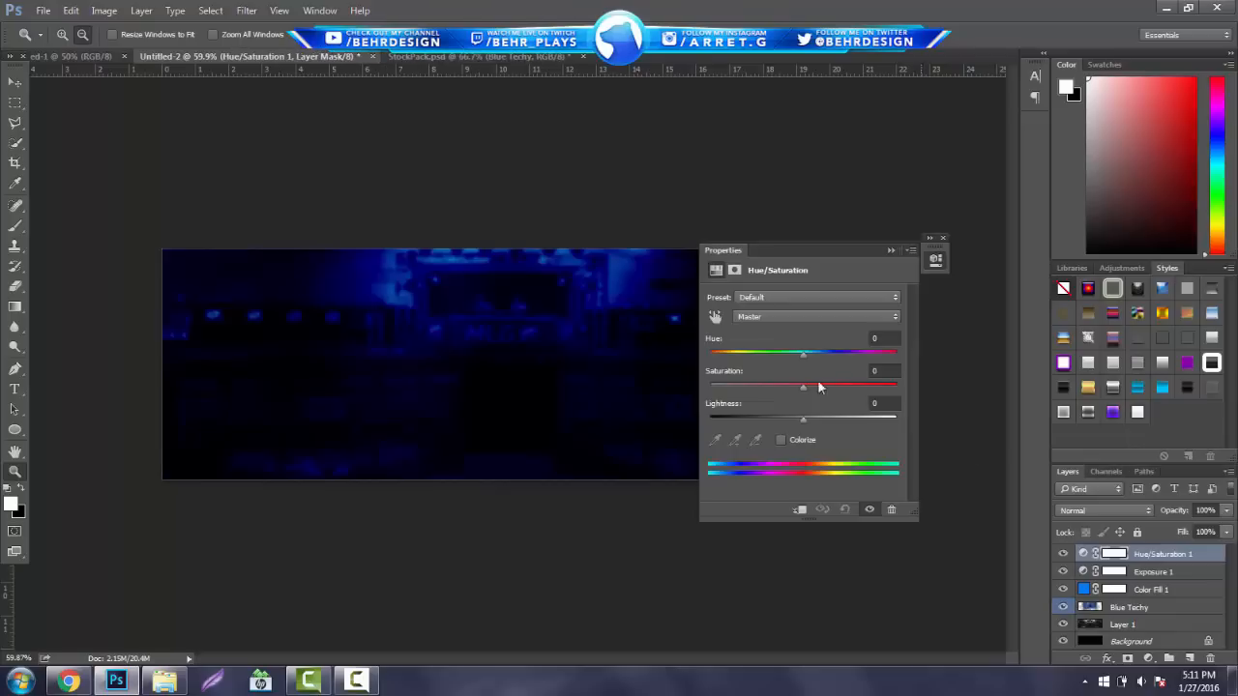
pyautogui.moveTo(775, 353); pyautogui.dragTo(875, 353)
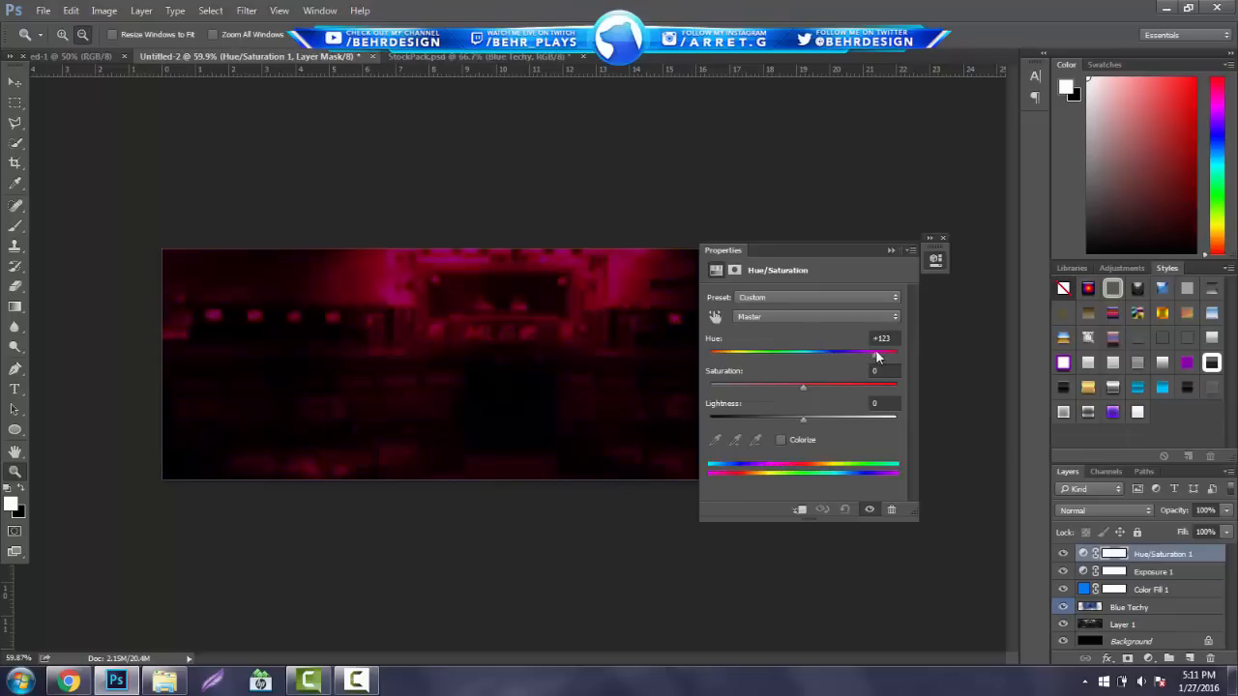
pyautogui.moveTo(876, 352); pyautogui.dragTo(720, 352)
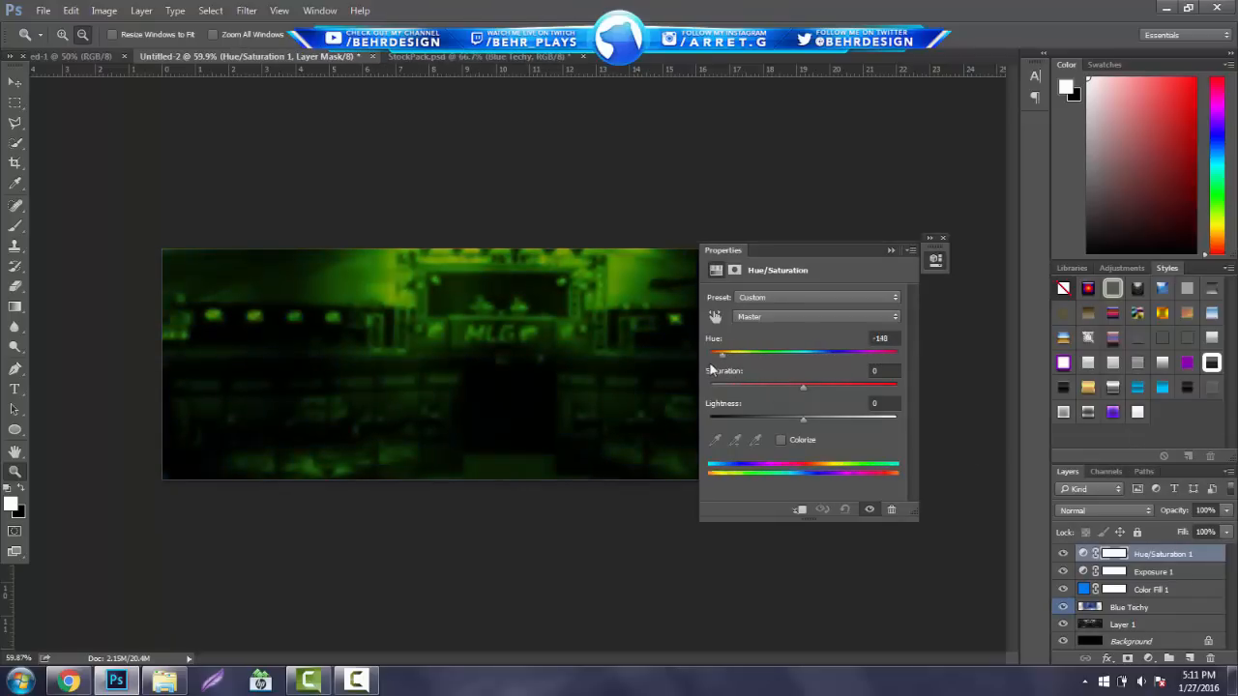
pyautogui.moveTo(722, 353); pyautogui.dragTo(771, 353)
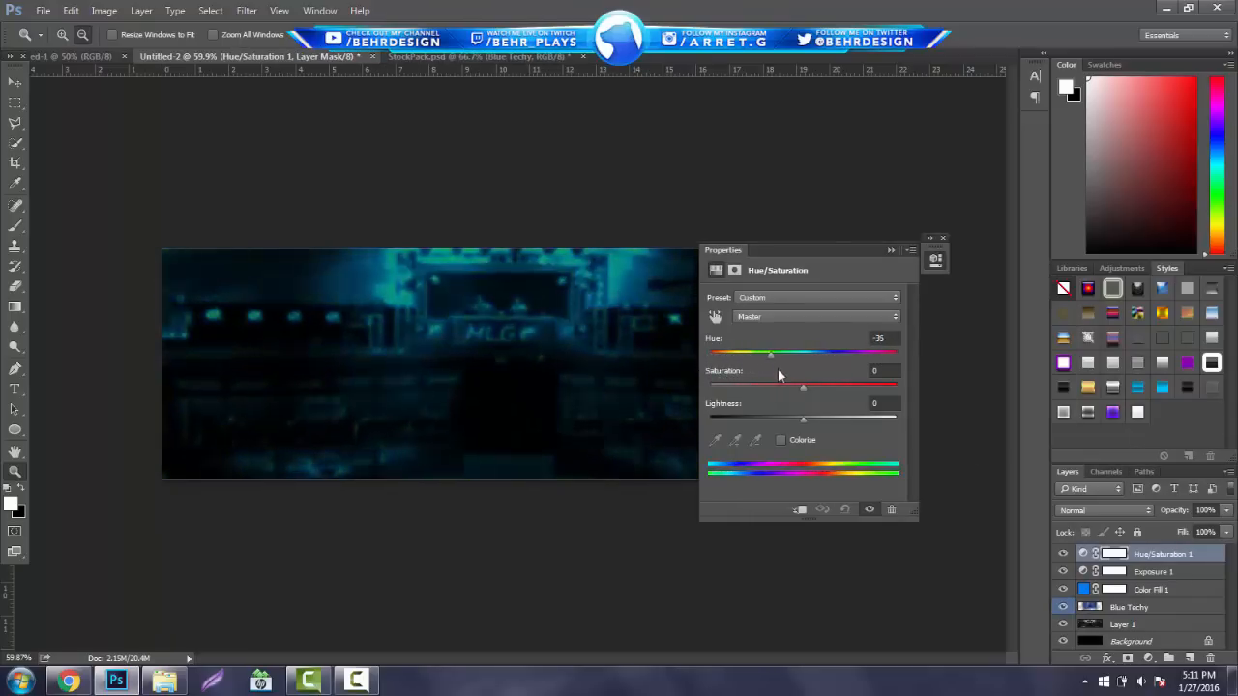
pyautogui.moveTo(770, 353); pyautogui.dragTo(779, 353)
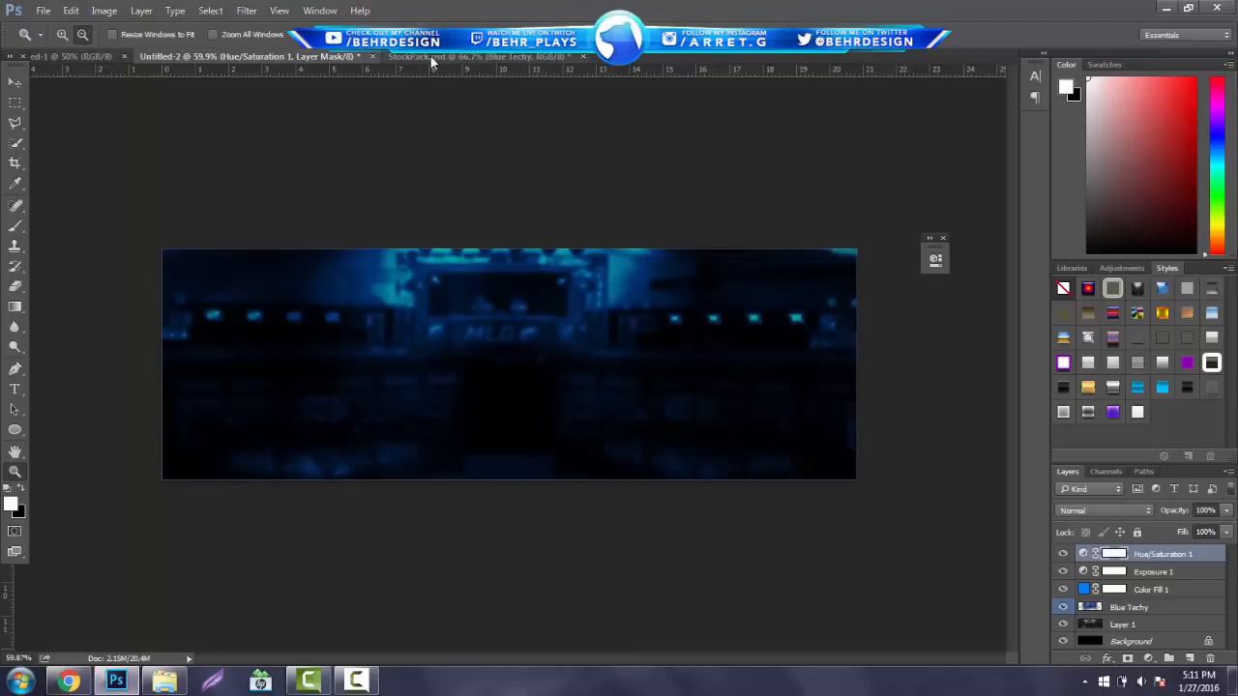
# Step: Move the Orange Light layer into the banner and drag its Hue to about -125
pyautogui.click(473, 56)
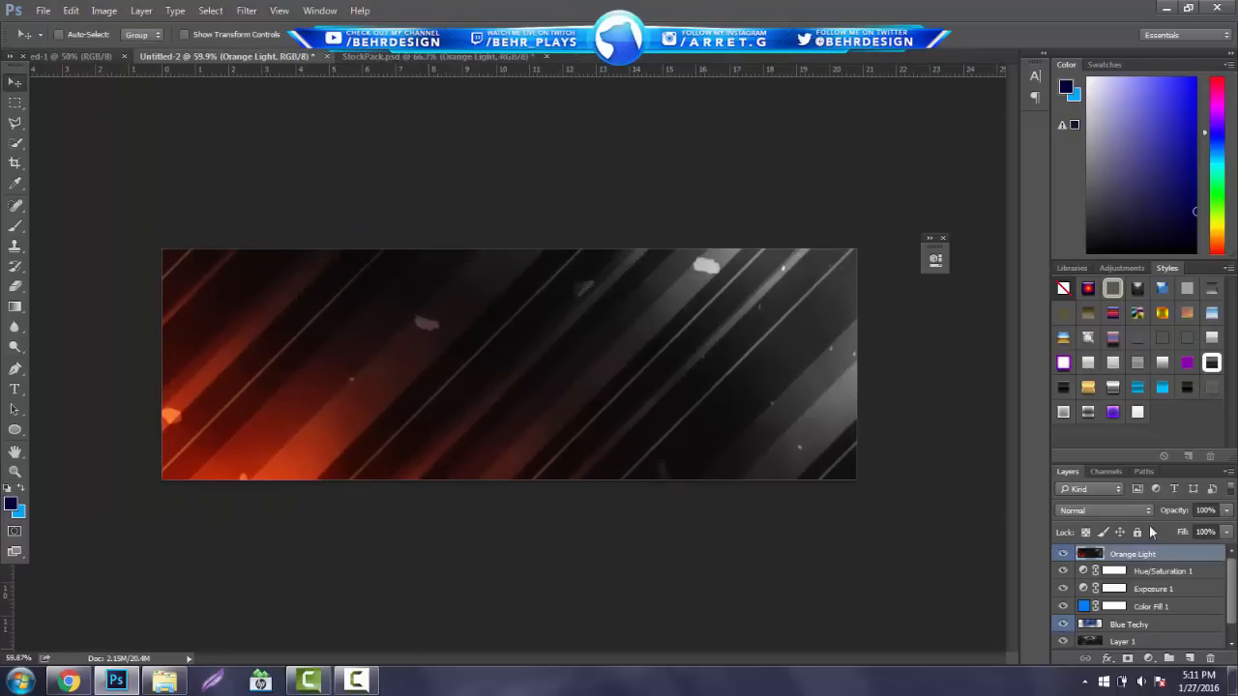
pyautogui.click(1103, 510)
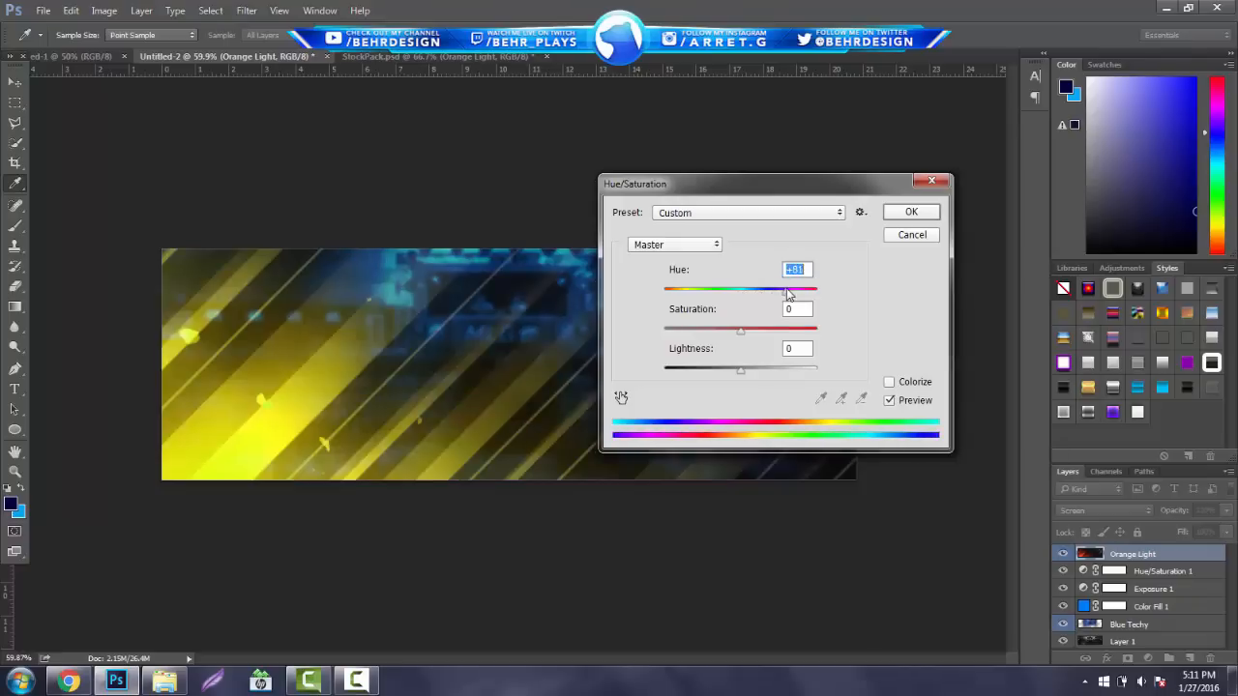
pyautogui.moveTo(788, 290); pyautogui.dragTo(682, 290)
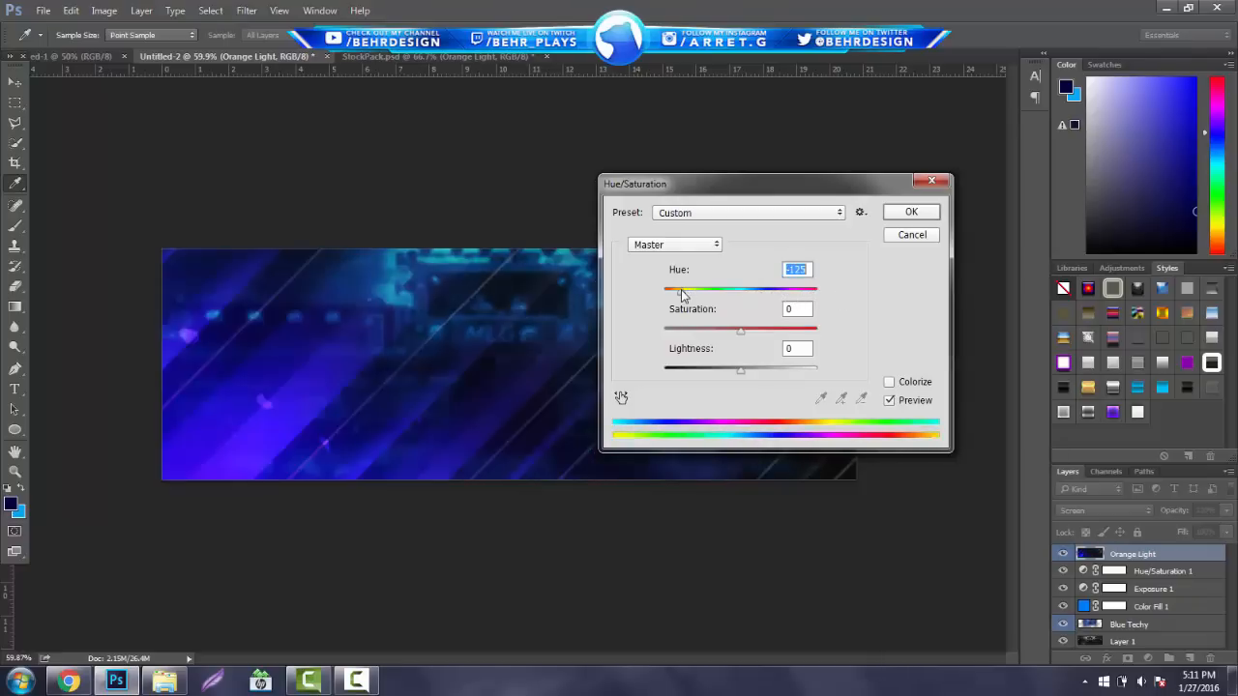
# Step: Blur the blue-violet streaks about 16.8 px, reposition the glow, and erase it near the right edge
pyautogui.click(910, 212)
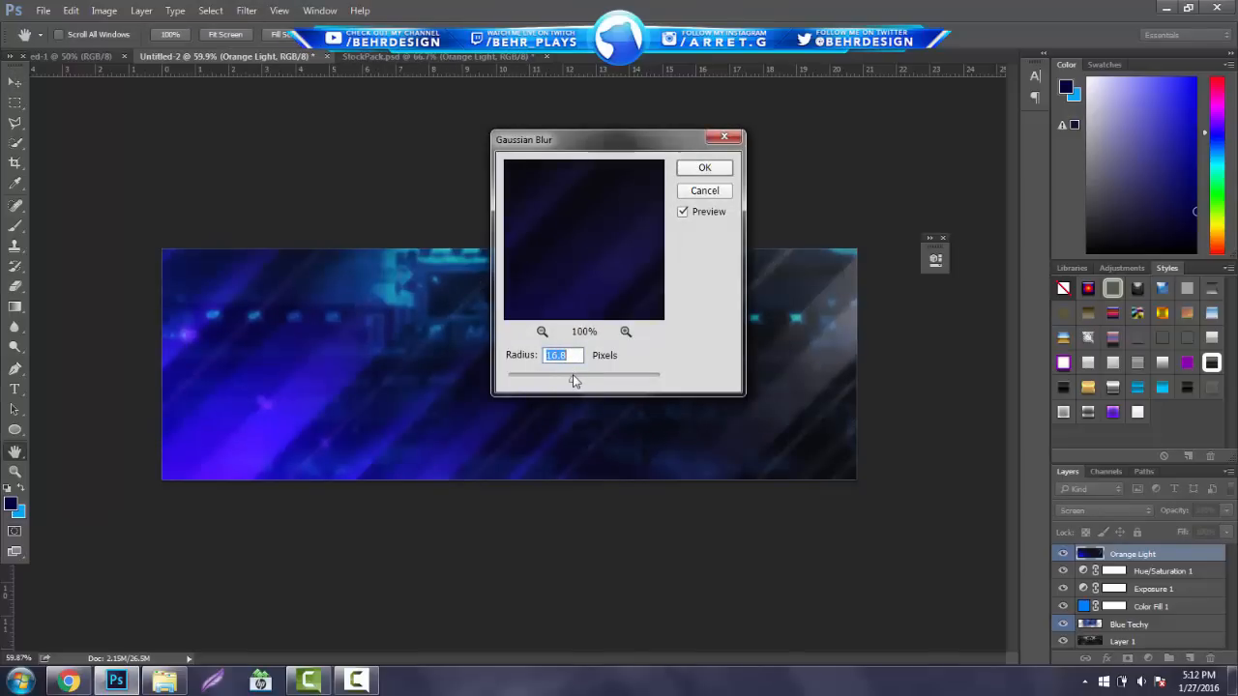
pyautogui.click(704, 167)
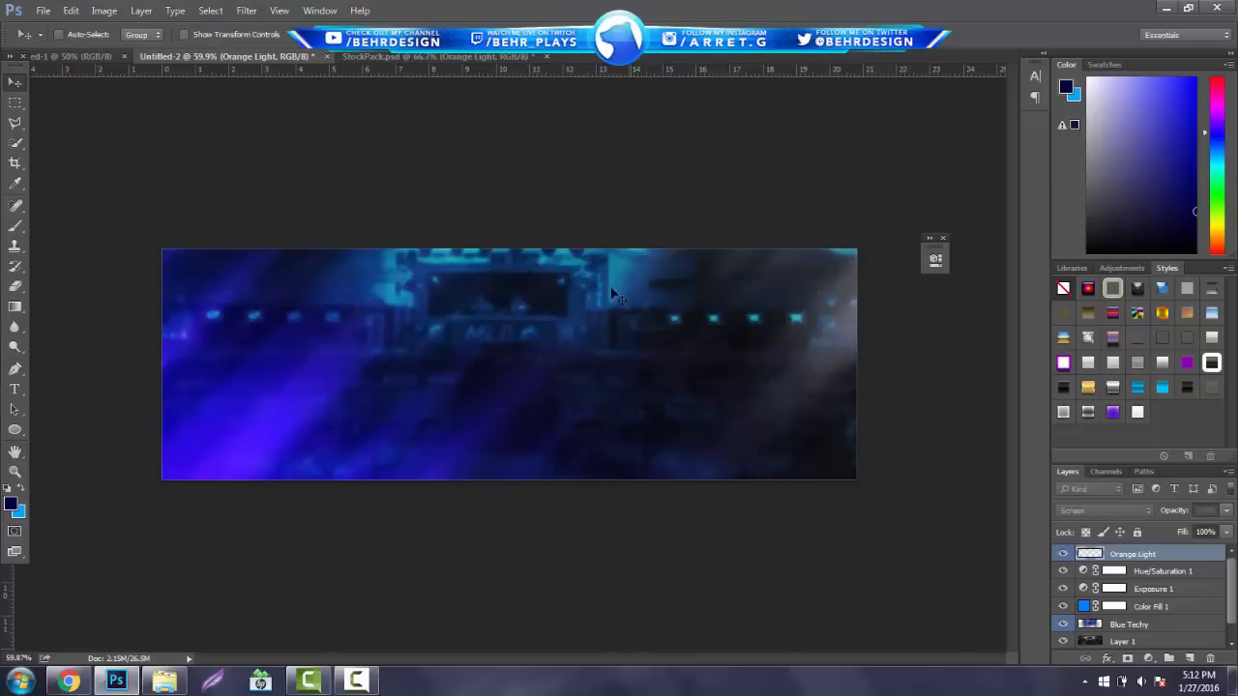
pyautogui.moveTo(614, 295); pyautogui.dragTo(513, 406)
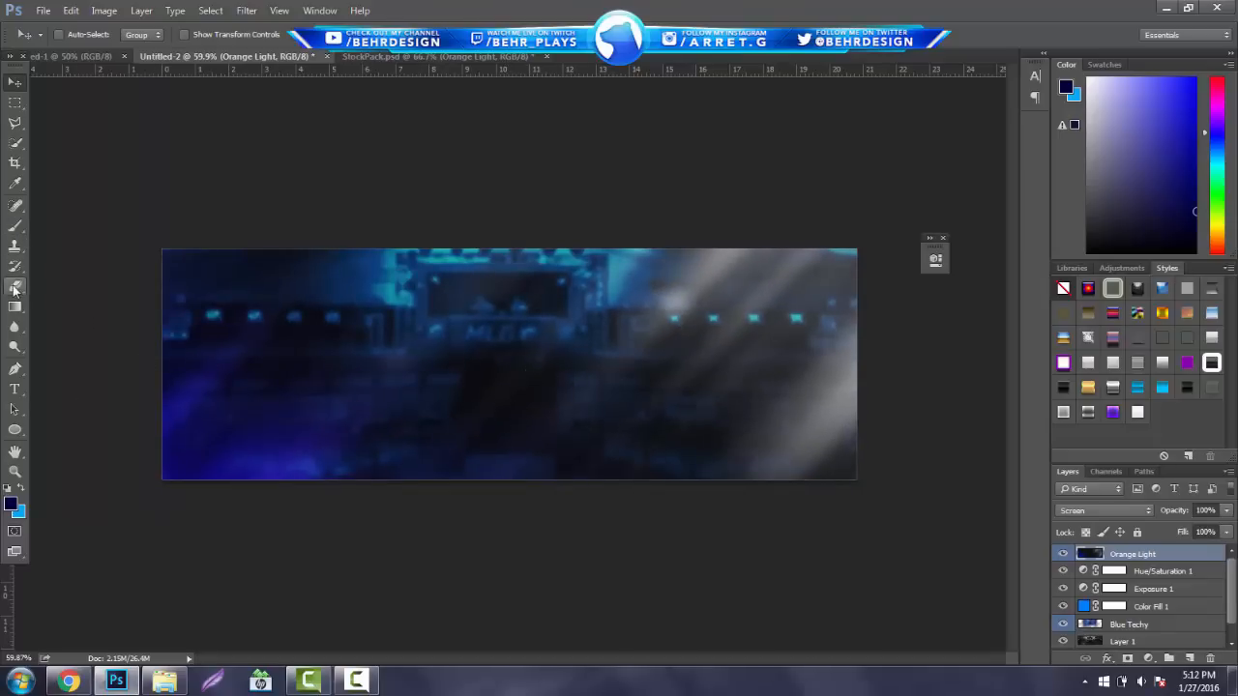
pyautogui.click(14, 286)
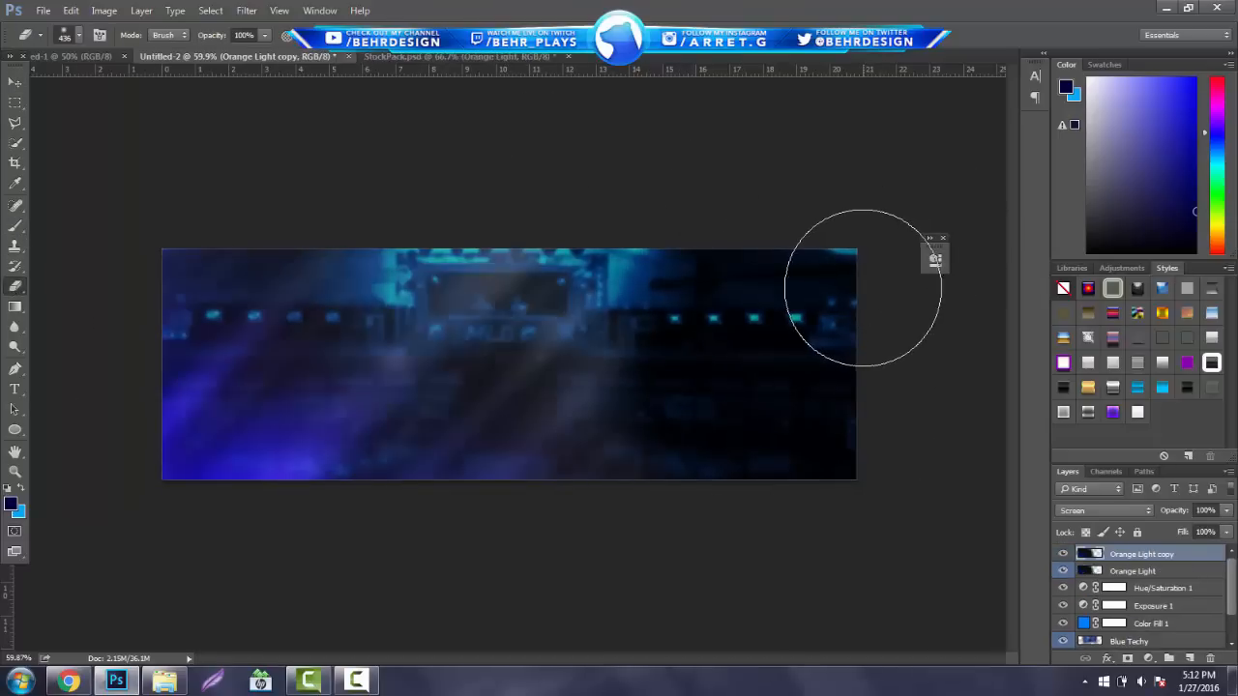
pyautogui.click(71, 11)
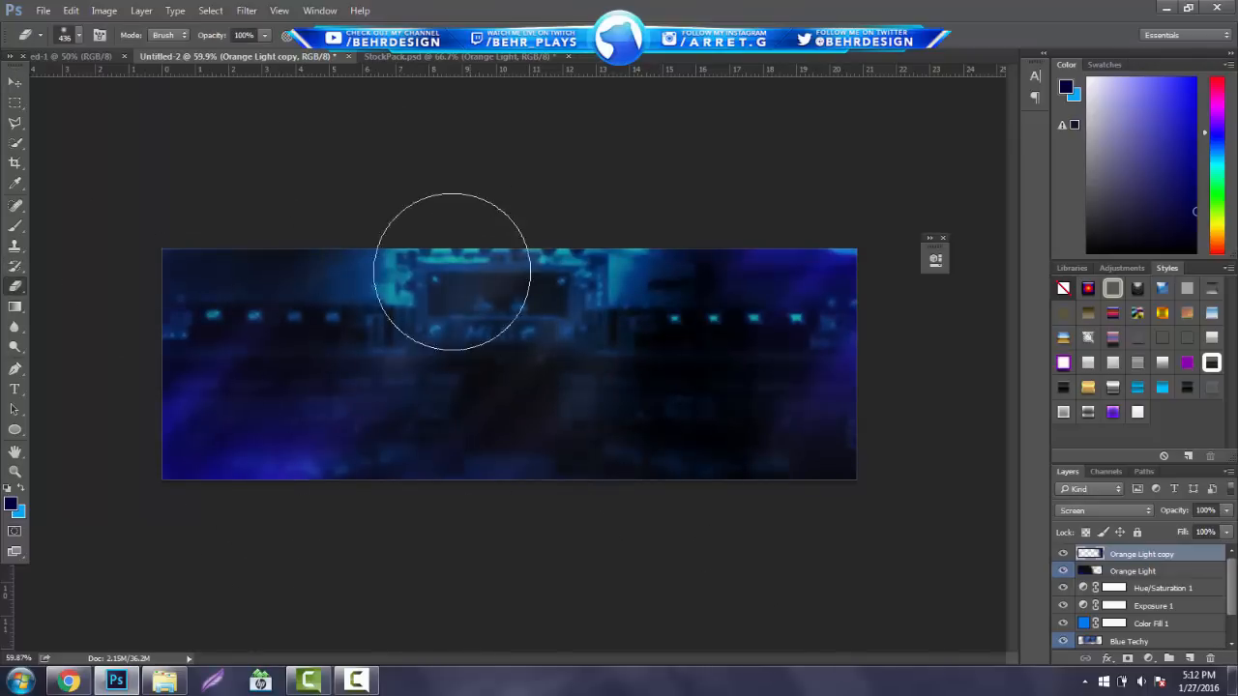
pyautogui.moveTo(435, 309)
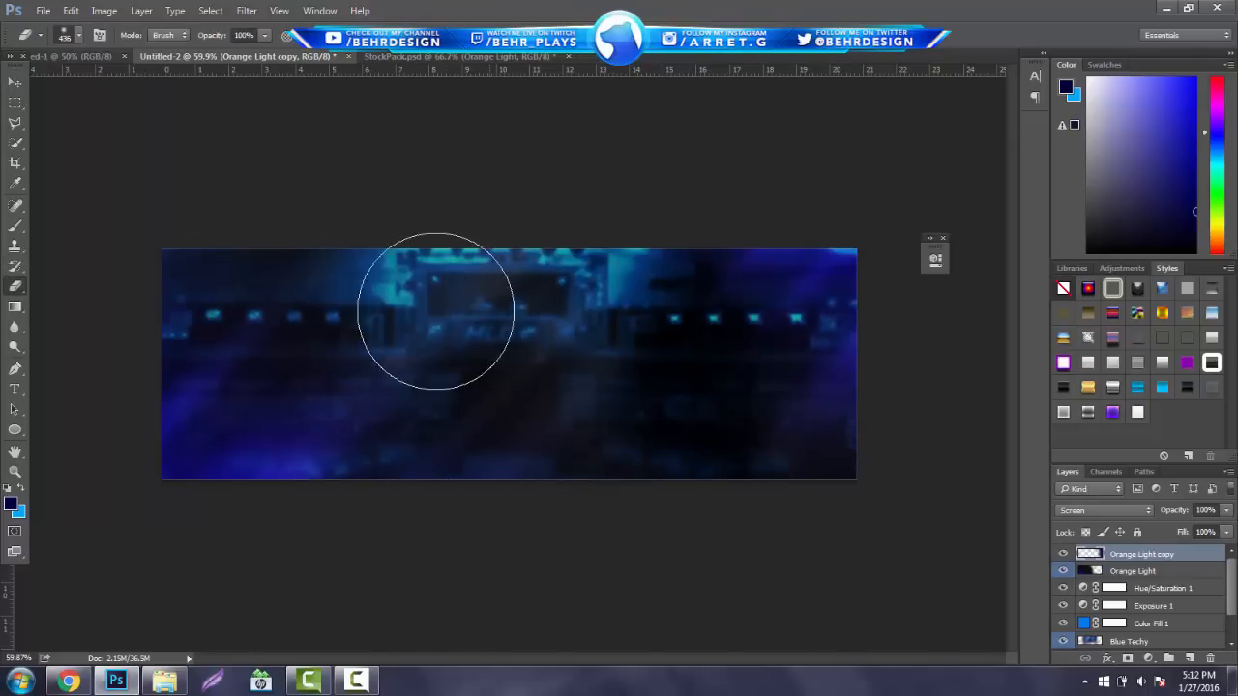
# Step: Open the InControl Gaming logo file from the Desktop
pyautogui.click(42, 10)
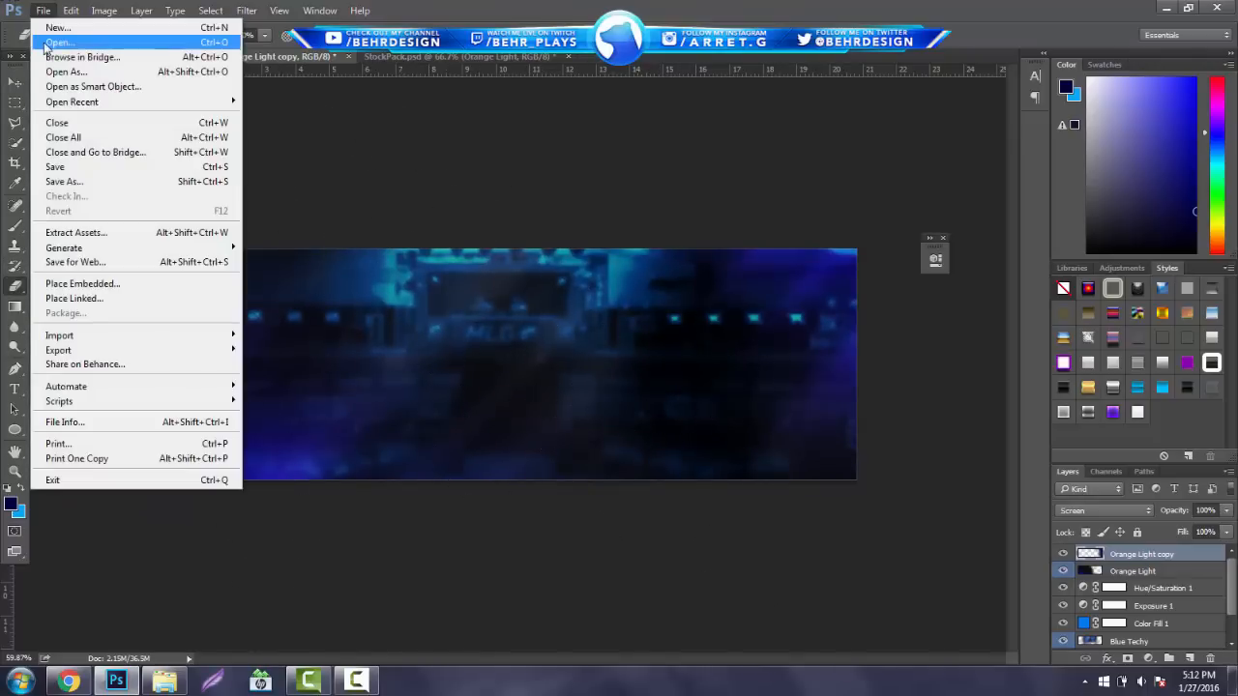
pyautogui.click(59, 42)
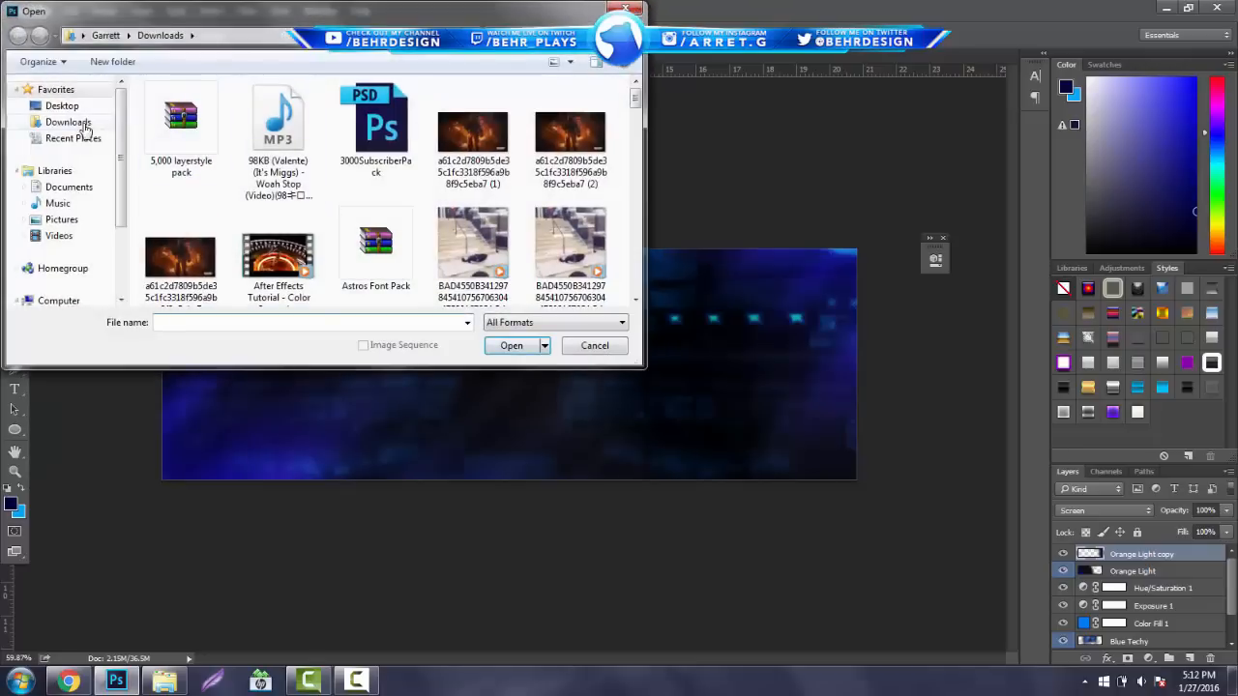
pyautogui.click(68, 122)
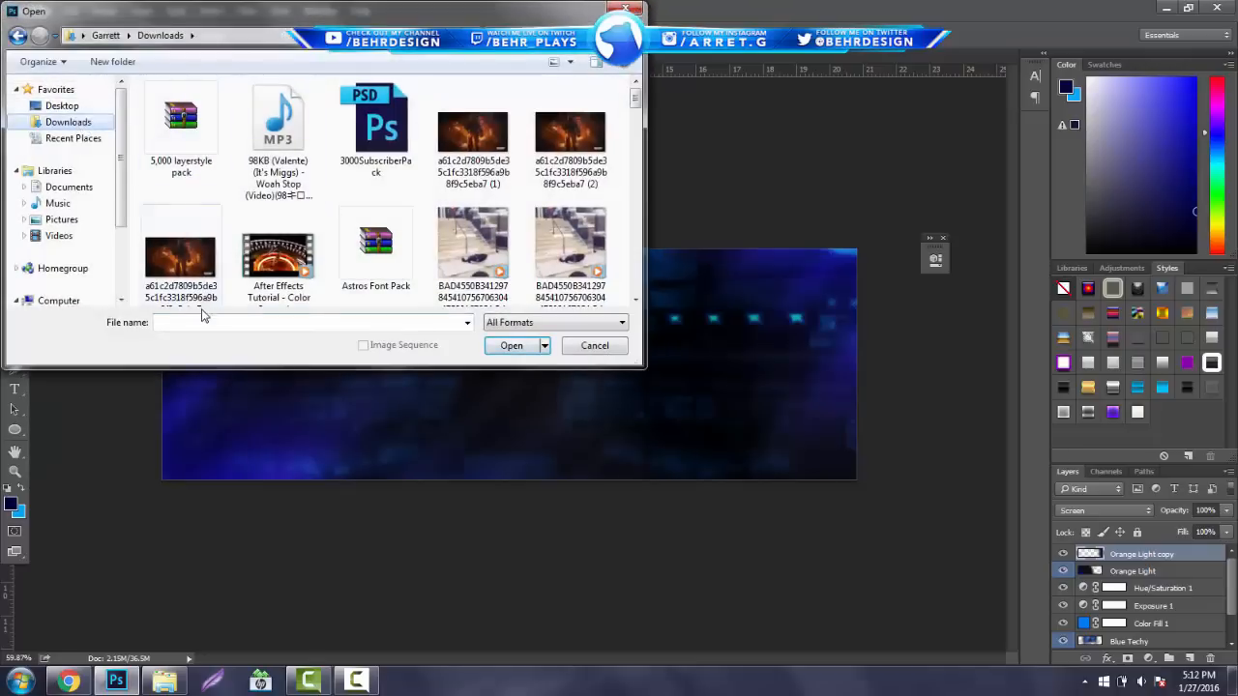
pyautogui.write('gy')
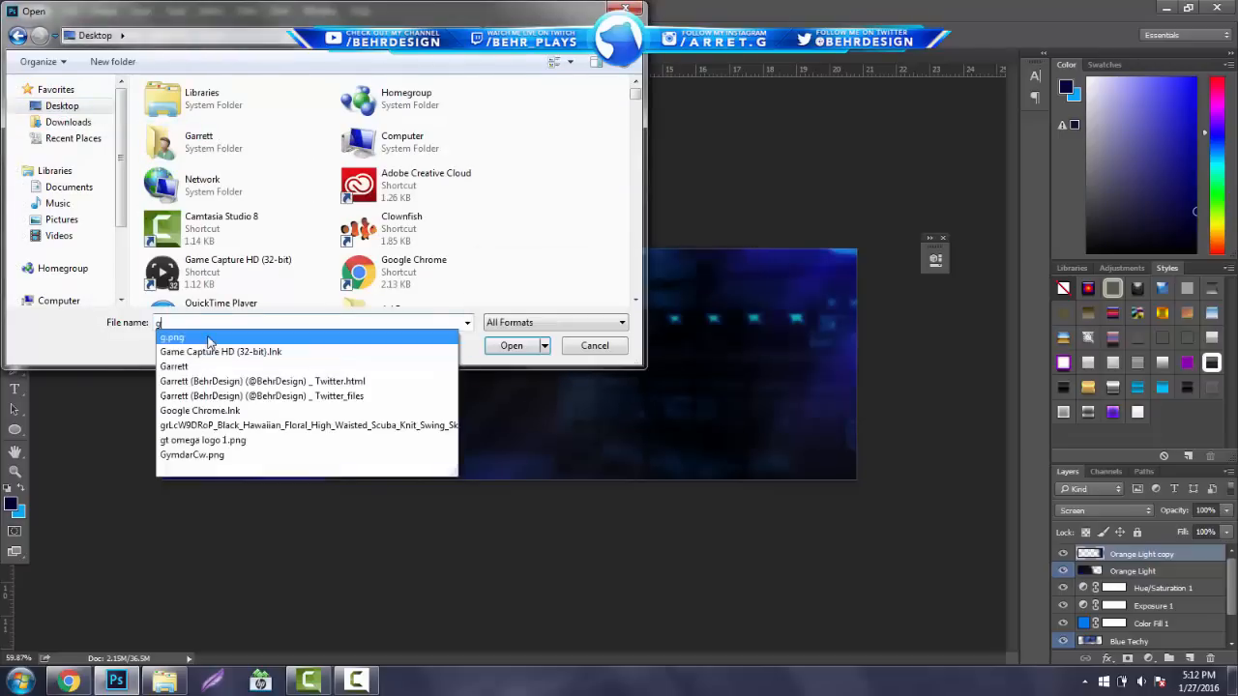
pyautogui.click(511, 345)
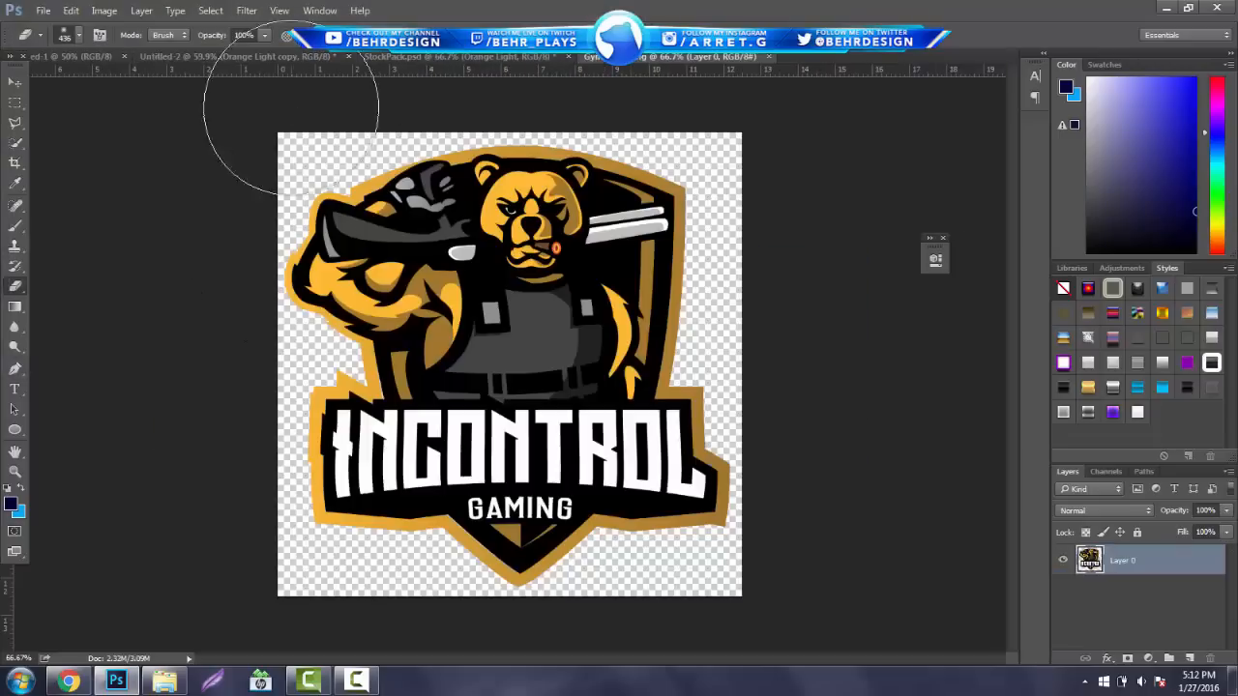
# Step: Bring the InControl logo into the banner, scaled small and centred
pyautogui.click(15, 84)
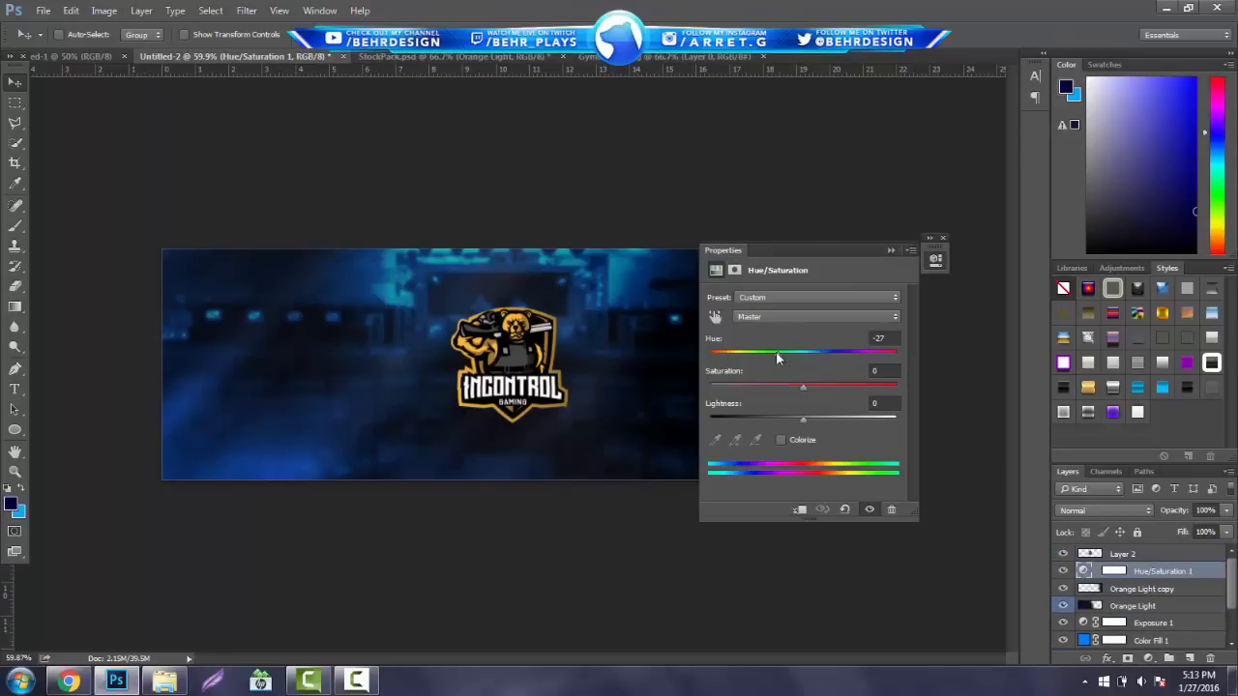
# Step: Raise Saturation to +27 and try several Hue tints before settling on deep blue
pyautogui.moveTo(802, 386); pyautogui.dragTo(829, 386)
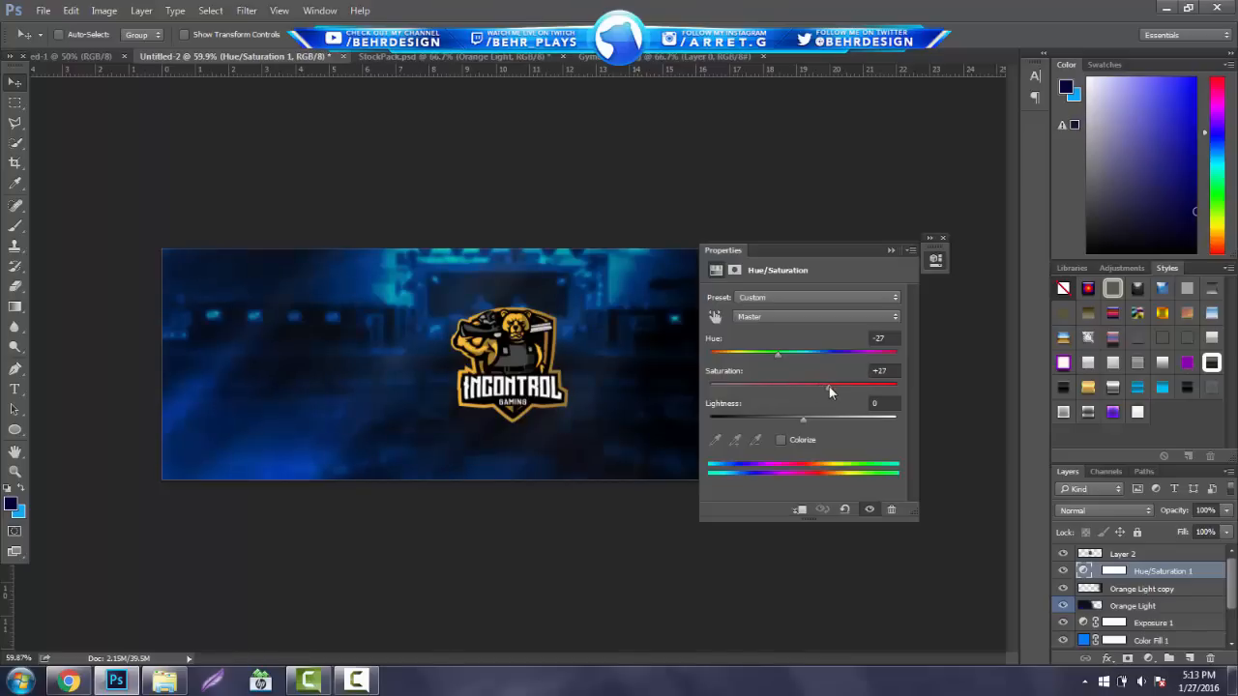
pyautogui.moveTo(778, 353); pyautogui.dragTo(830, 353)
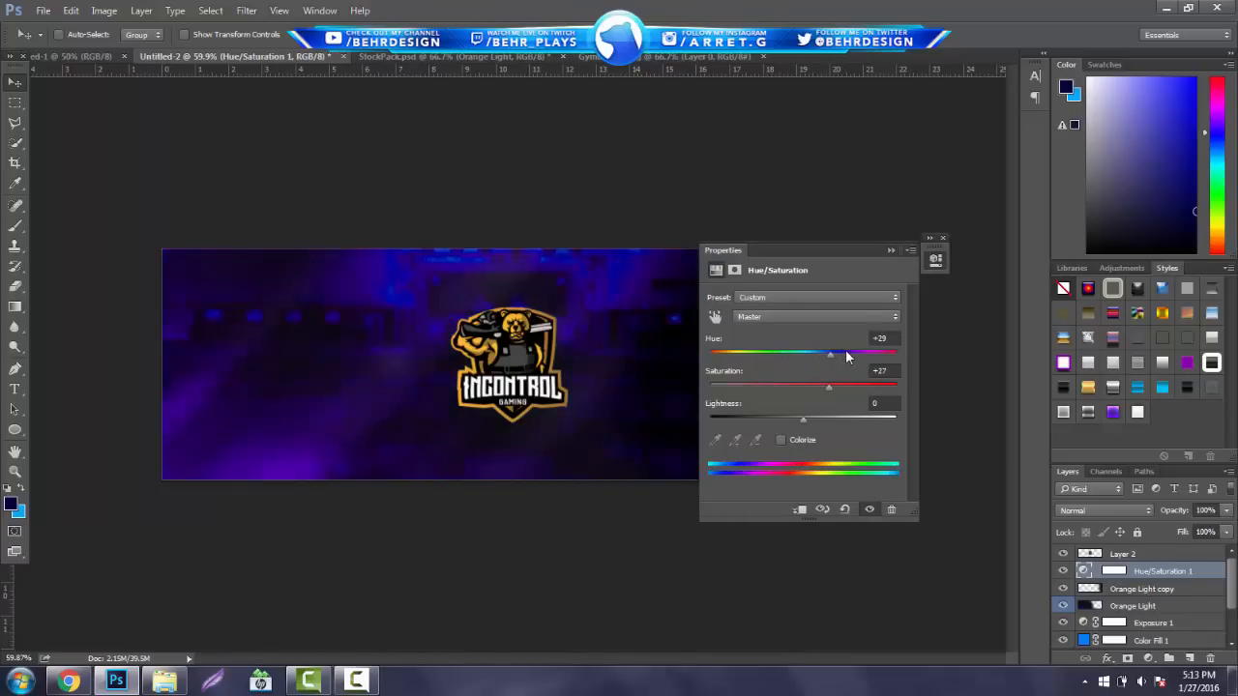
pyautogui.moveTo(829, 353); pyautogui.dragTo(836, 352)
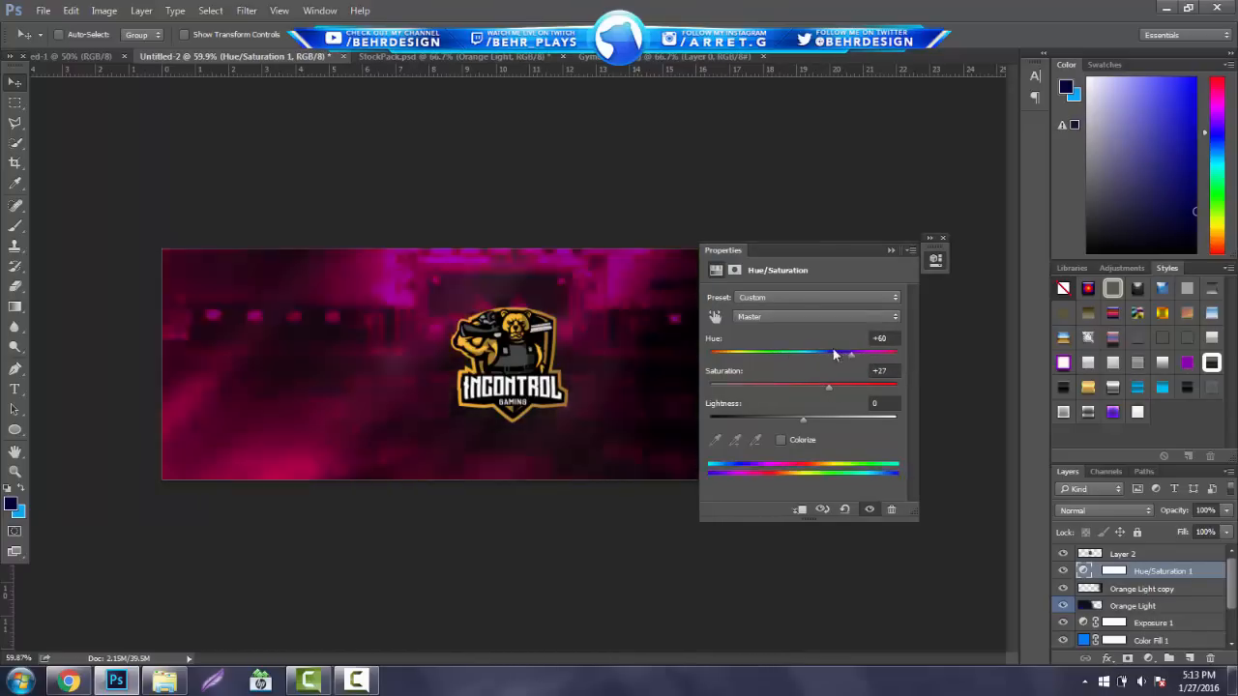
pyautogui.moveTo(834, 353); pyautogui.dragTo(743, 353)
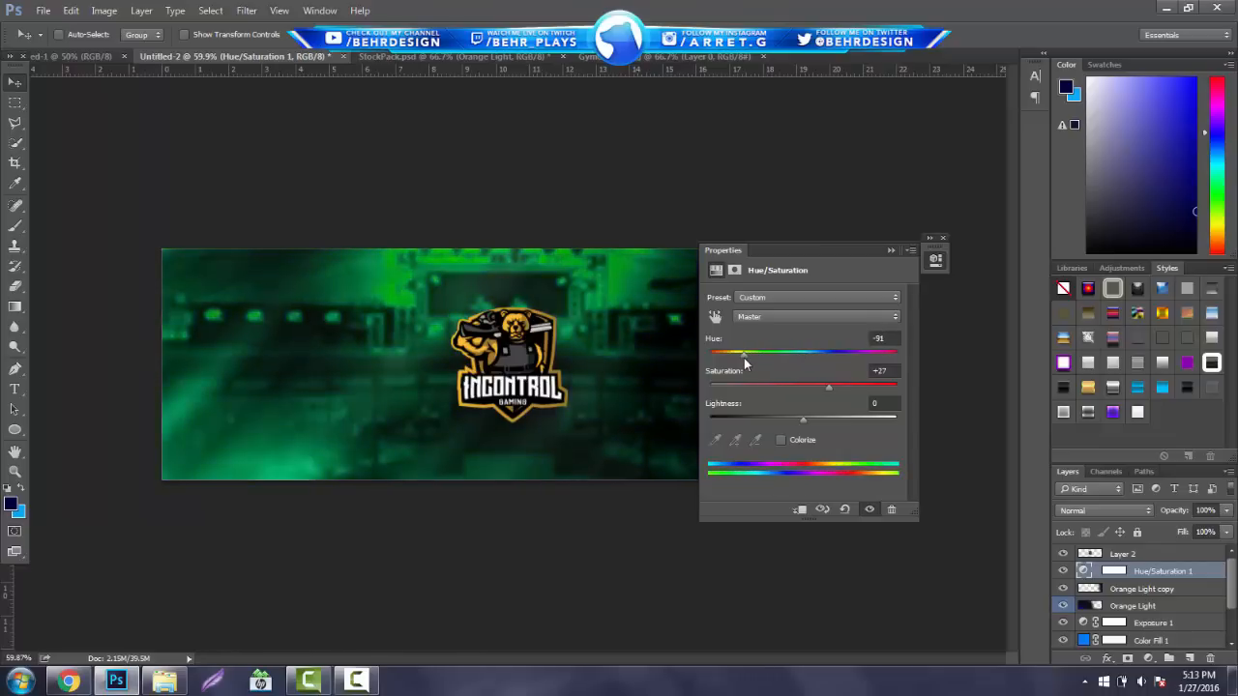
pyautogui.moveTo(744, 355); pyautogui.dragTo(709, 355)
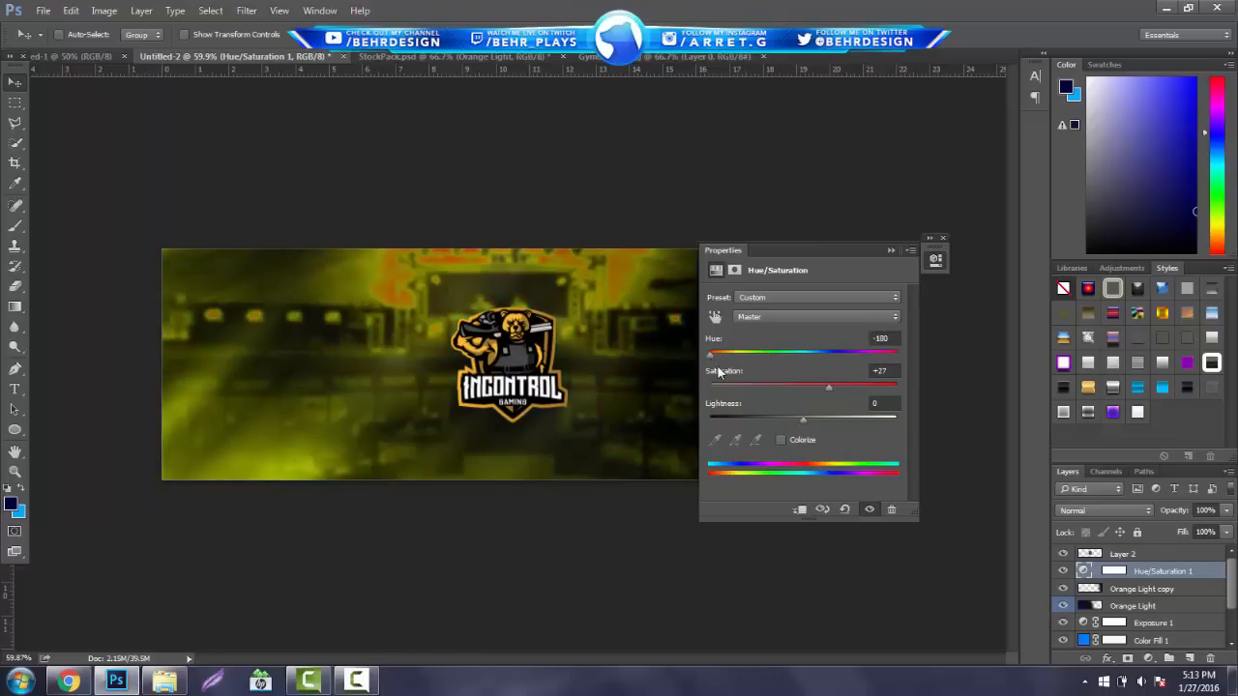
pyautogui.moveTo(711, 352); pyautogui.dragTo(886, 353)
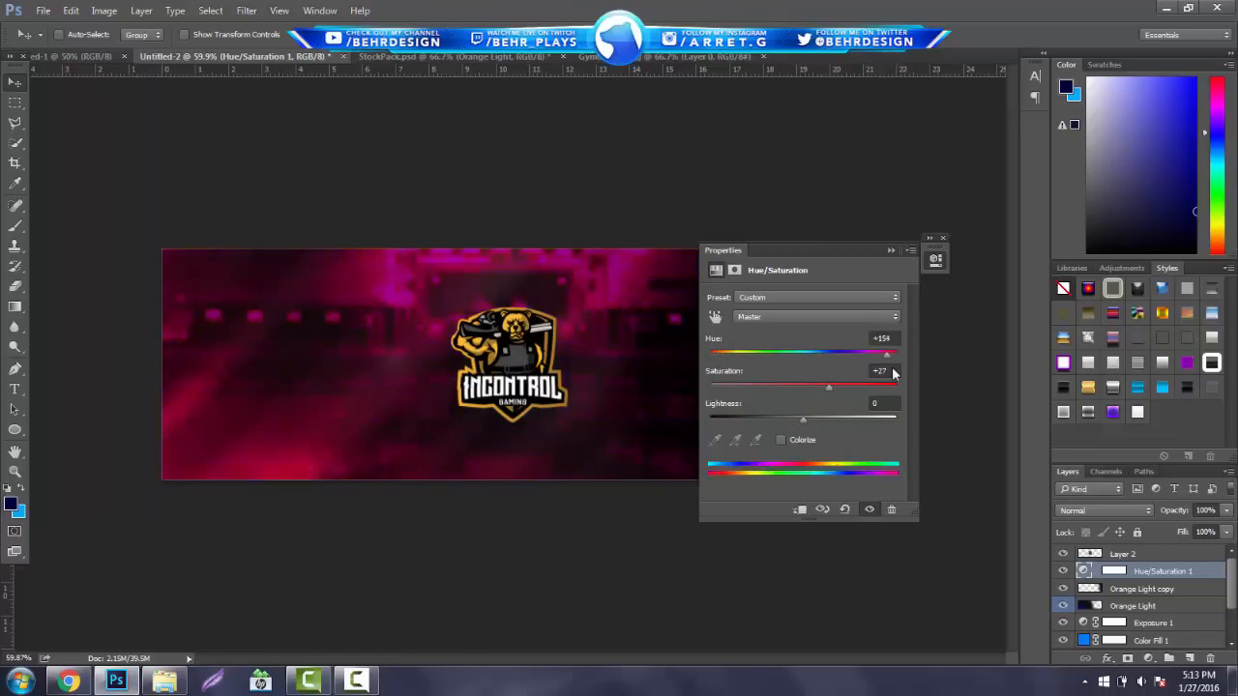
pyautogui.moveTo(885, 351); pyautogui.dragTo(865, 351)
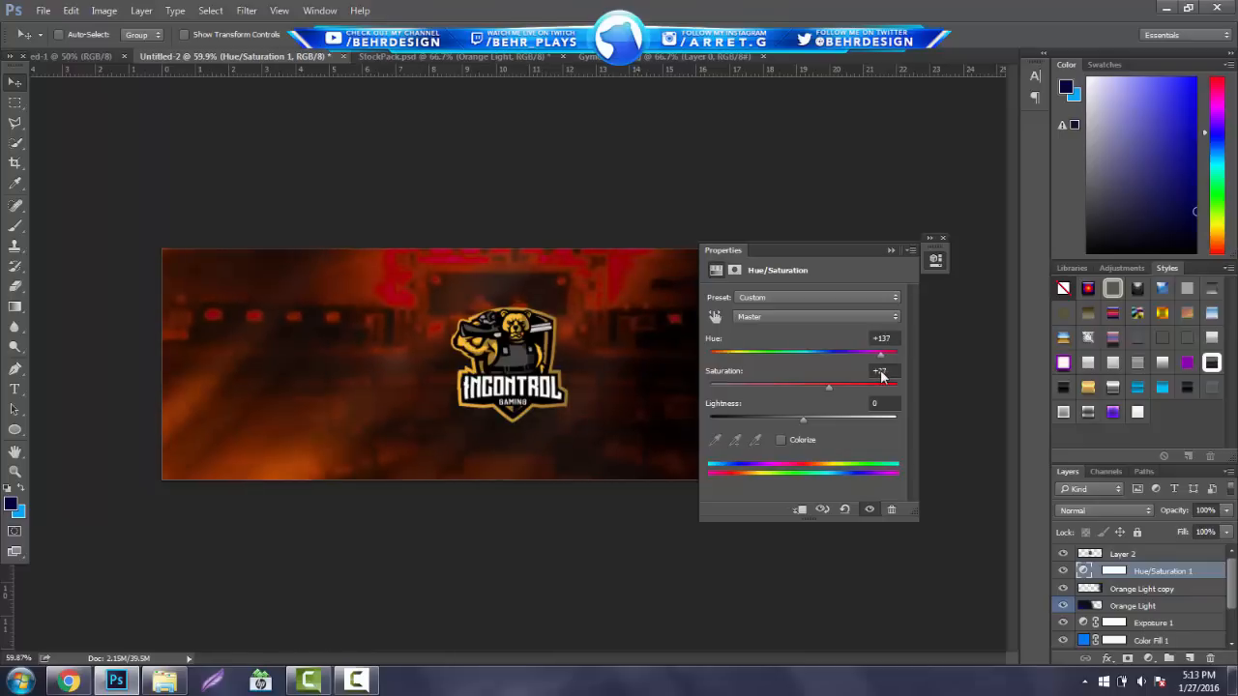
pyautogui.moveTo(880, 352); pyautogui.dragTo(764, 352)
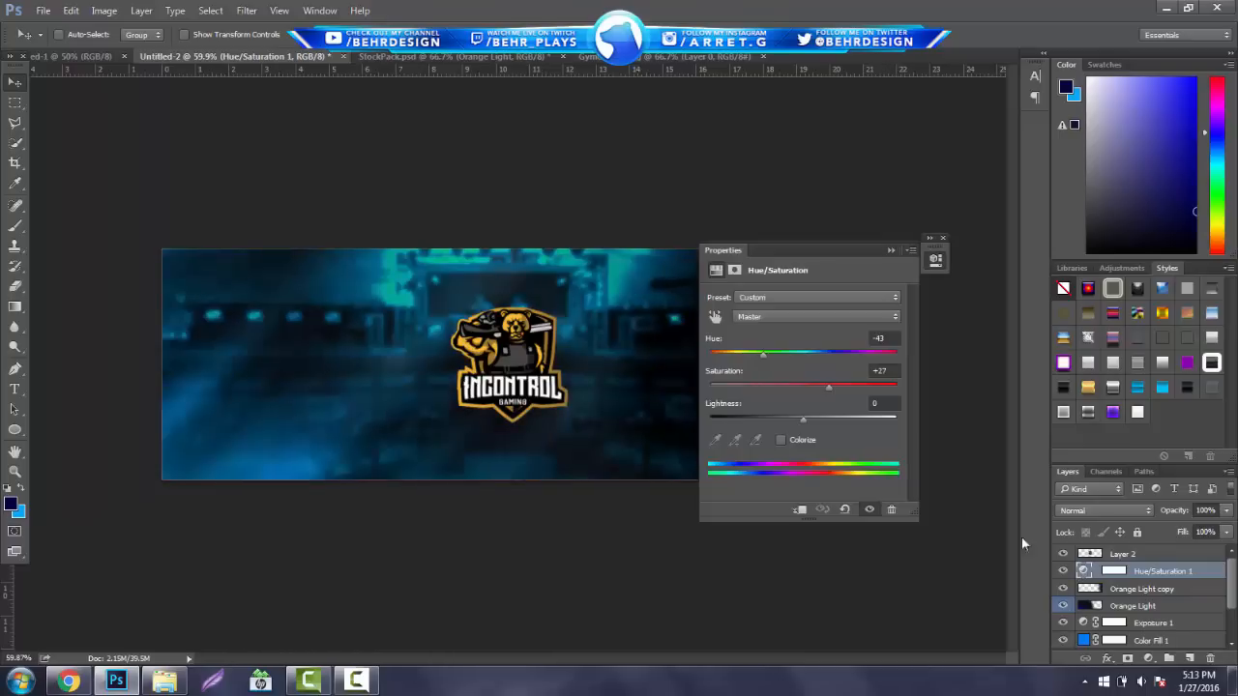
pyautogui.moveTo(763, 353); pyautogui.dragTo(782, 353)
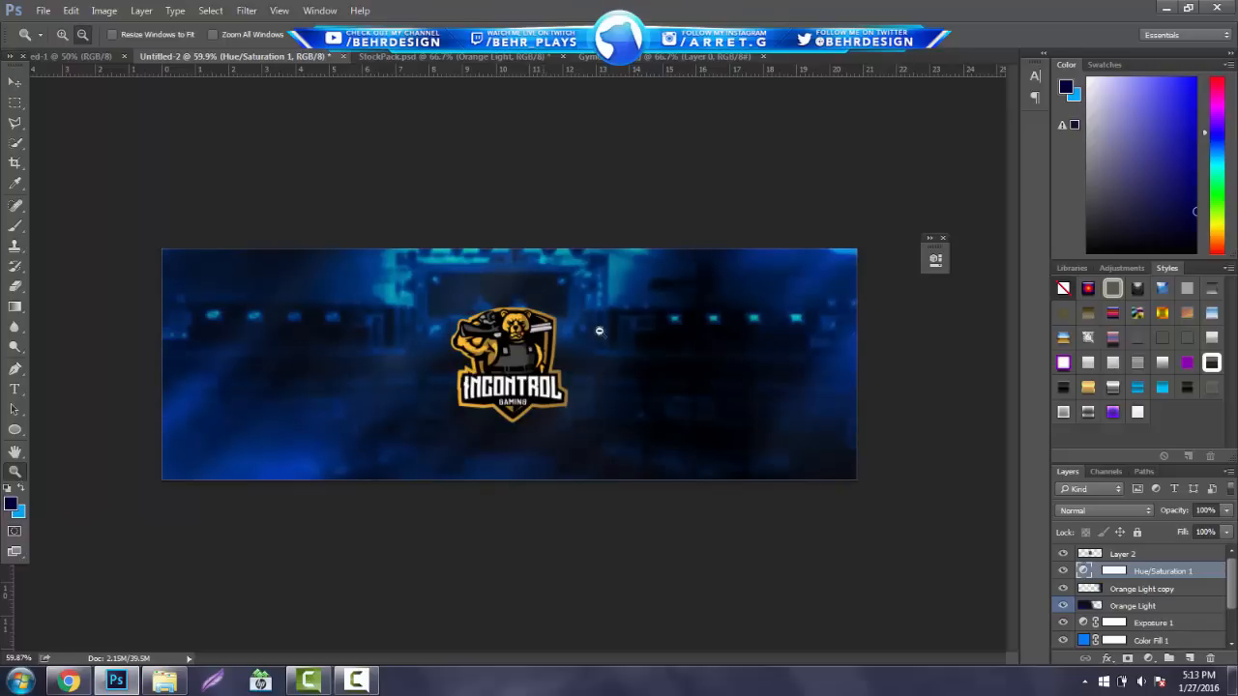
# Step: Shift the logo's Hue to +160, turning it from gold to blue
pyautogui.click(1136, 553)
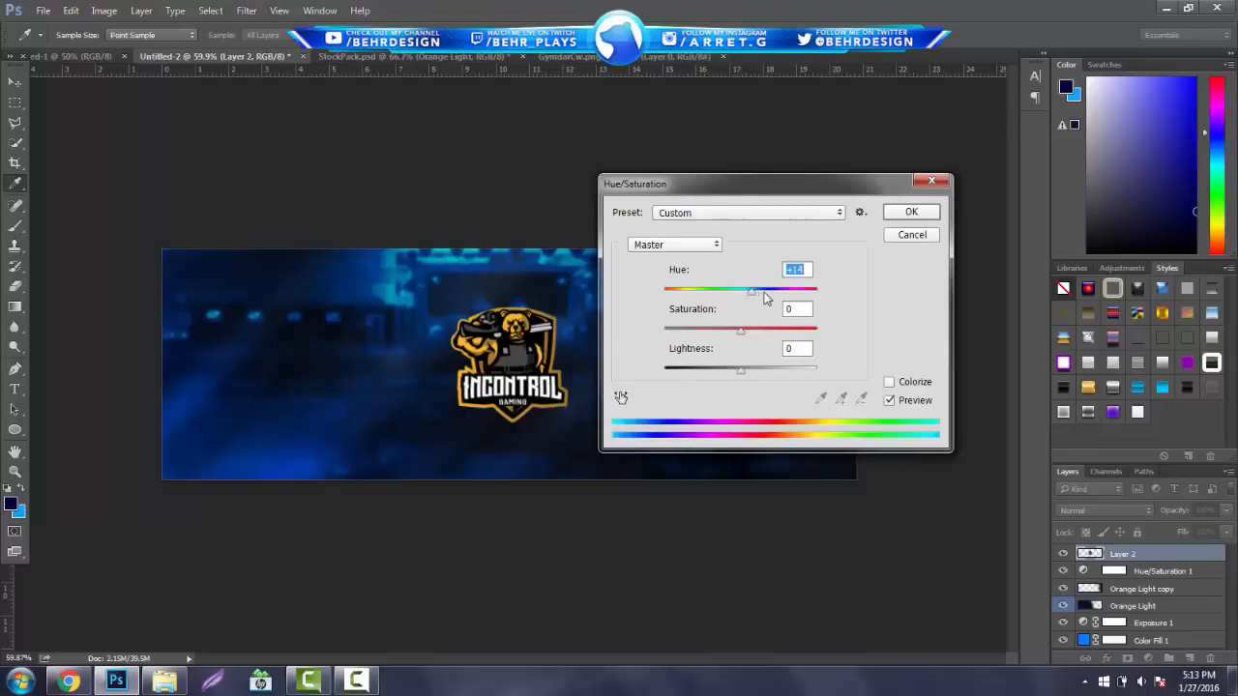
pyautogui.moveTo(752, 290); pyautogui.dragTo(814, 290)
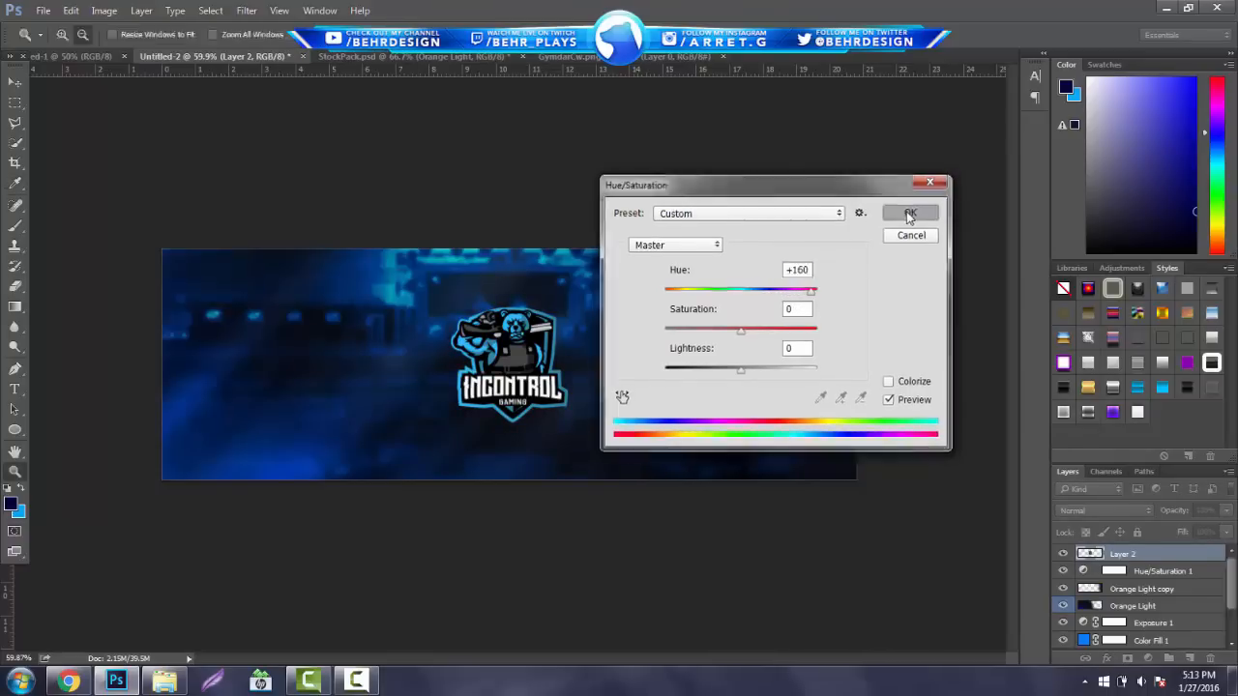
pyautogui.click(909, 213)
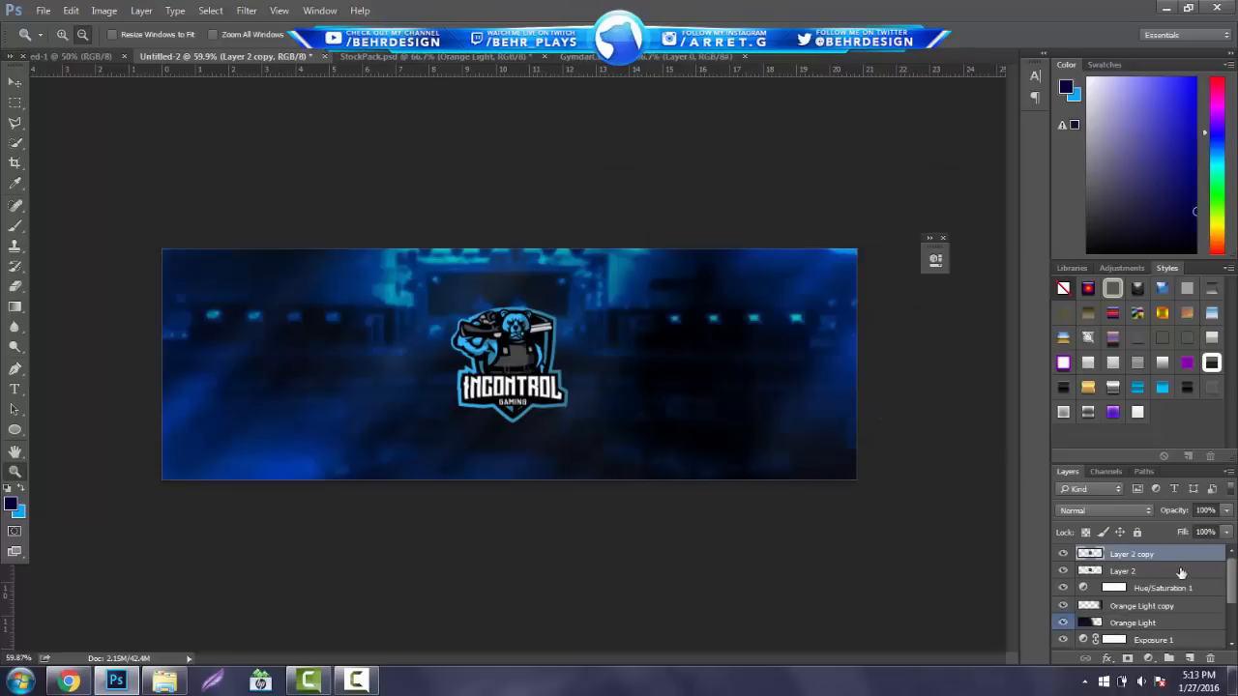
# Step: Enlarge and rotate the logo copy, Gaussian-blur it, and set Soft Light at 25% opacity
pyautogui.click(1123, 570)
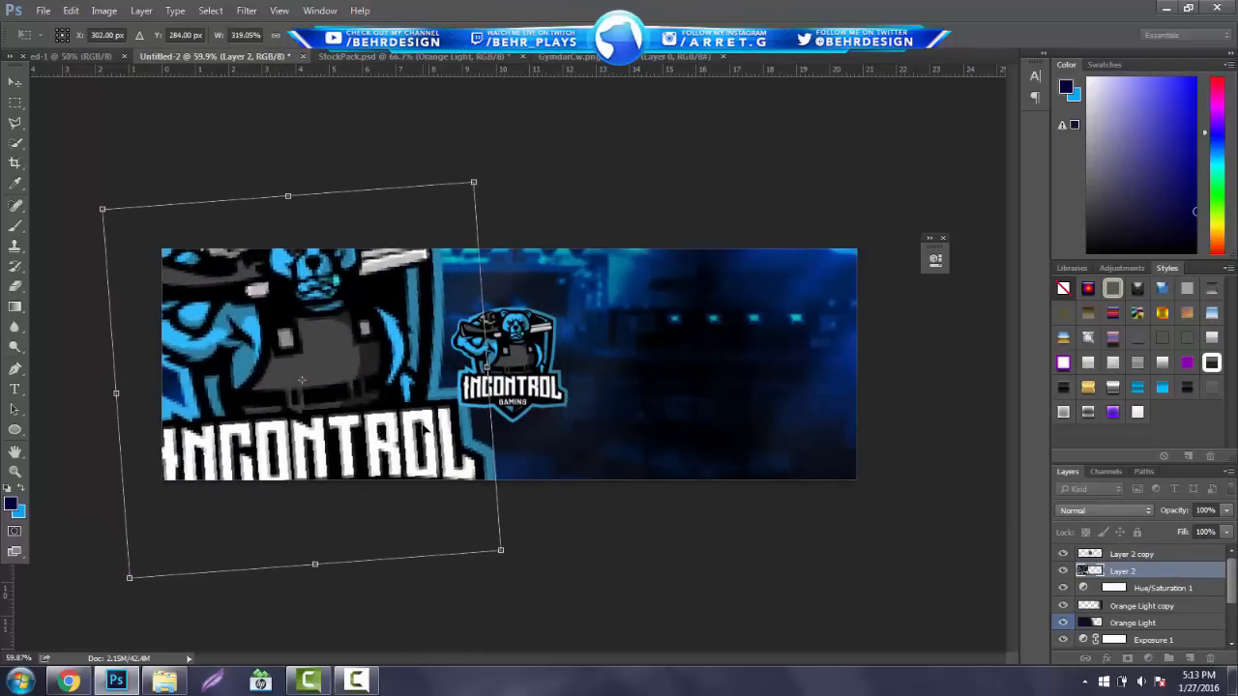
pyautogui.moveTo(302, 379); pyautogui.dragTo(311, 389)
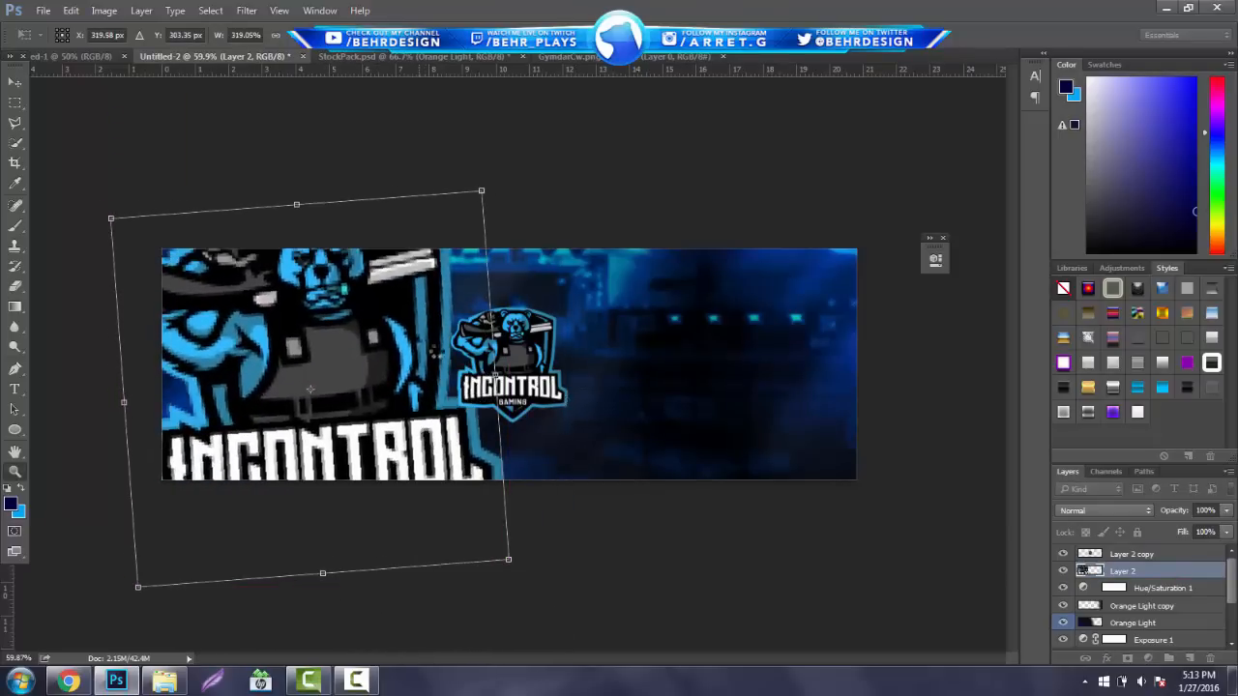
pyautogui.click(246, 9)
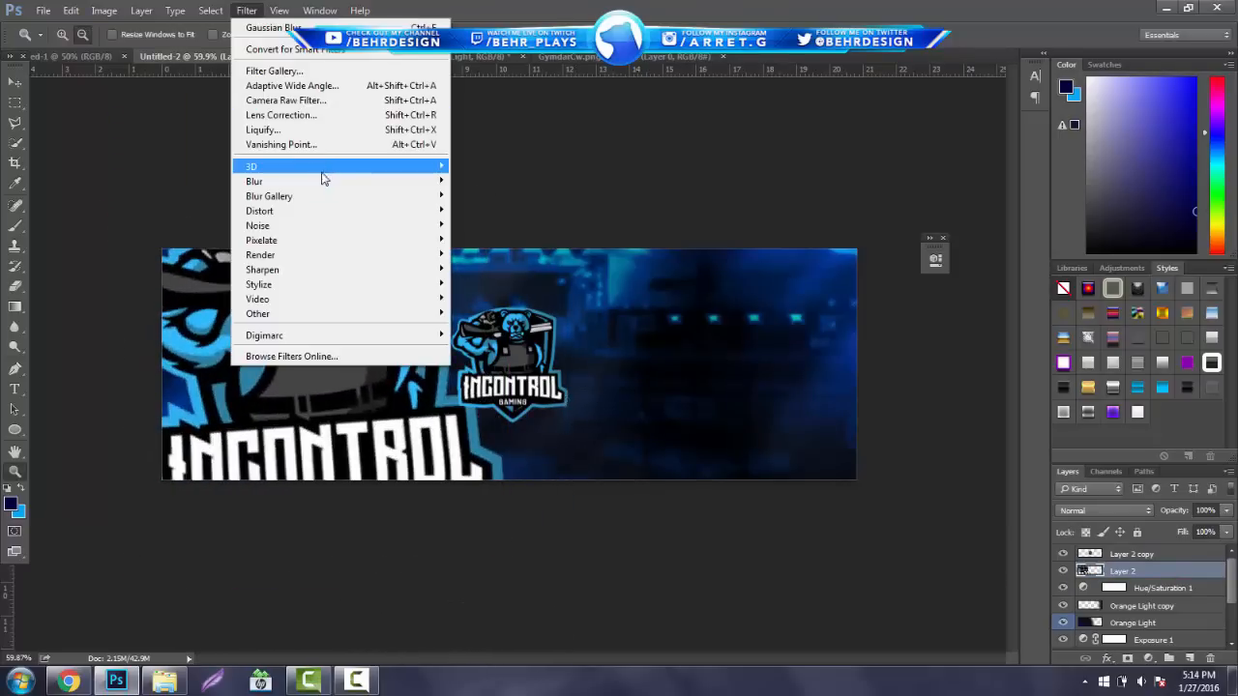
pyautogui.click(272, 27)
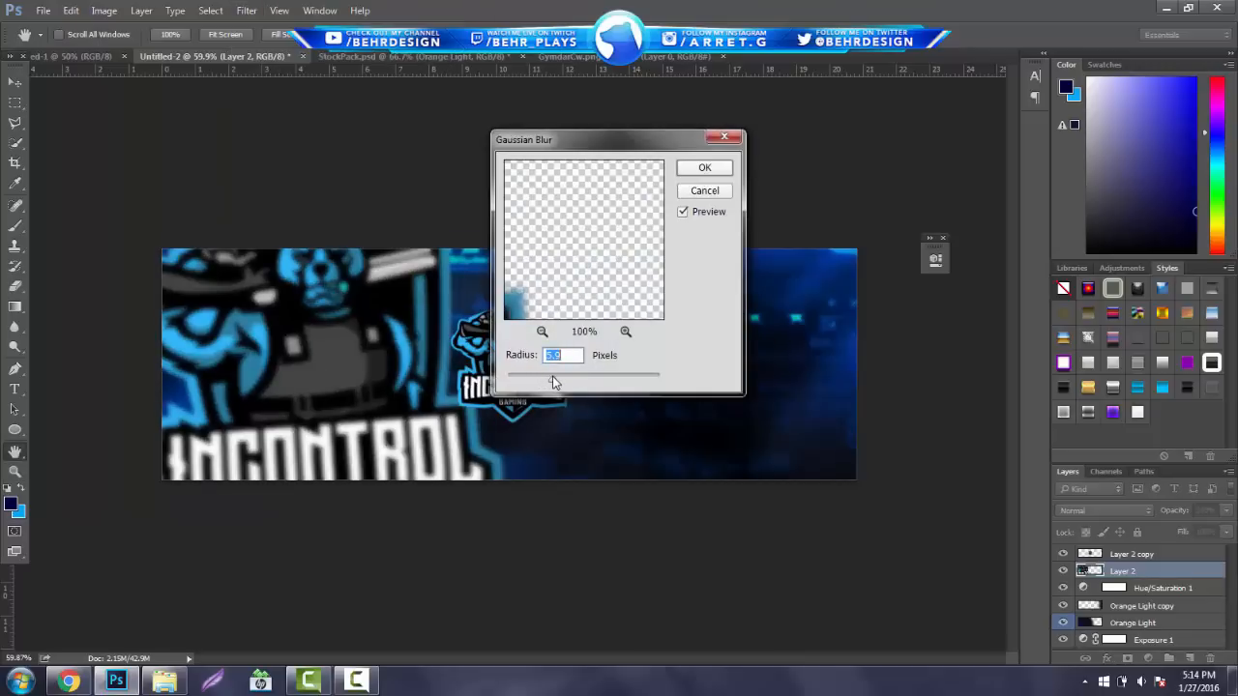
pyautogui.click(704, 167)
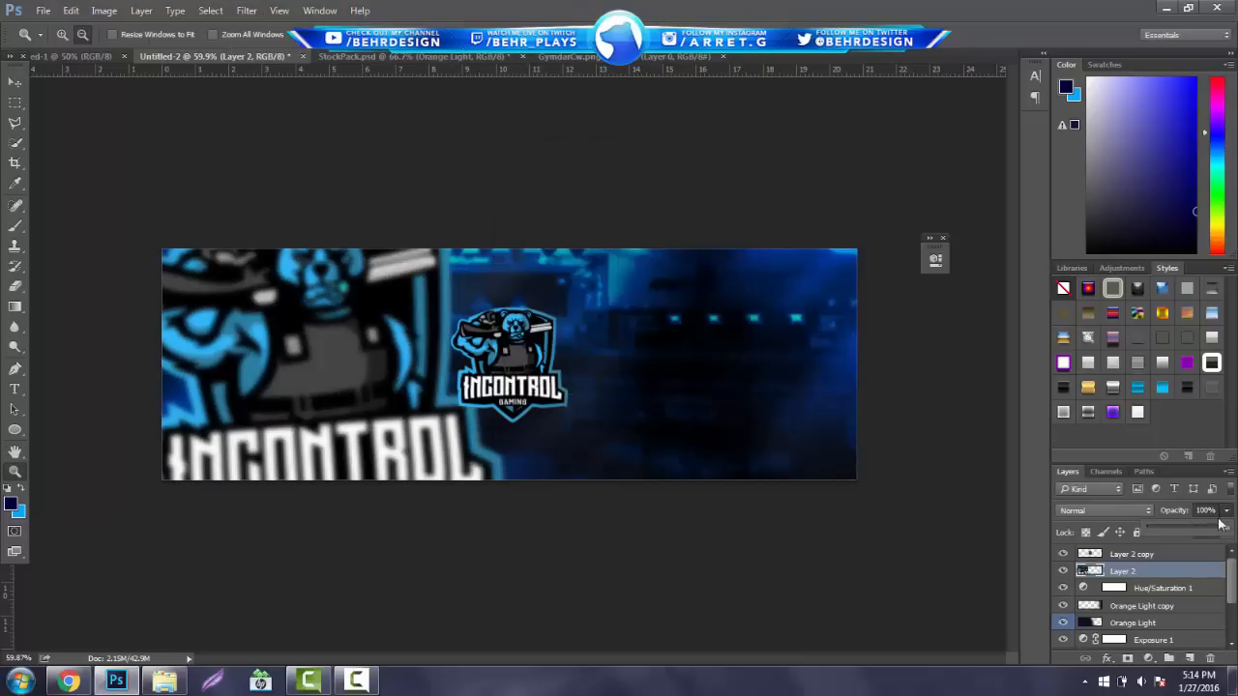
pyautogui.click(1204, 510)
pyautogui.write('25')
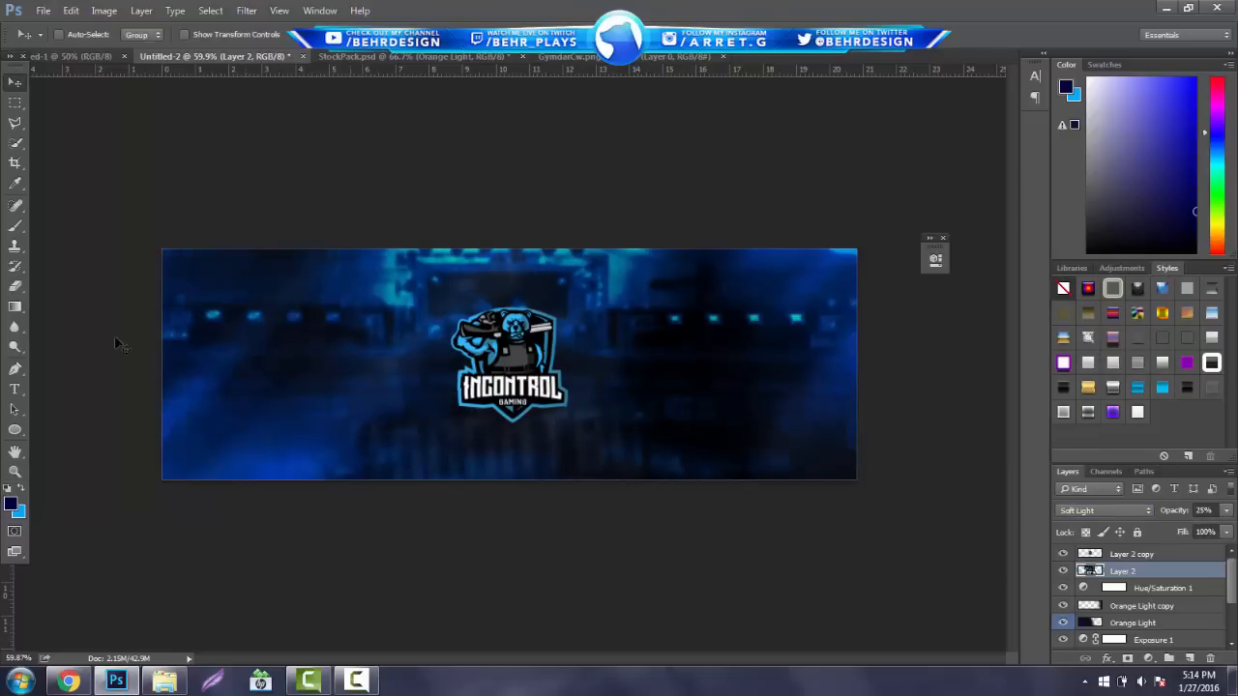
# Step: Pick the Eraser tool and switch to the StockPack.psd document
pyautogui.click(15, 206)
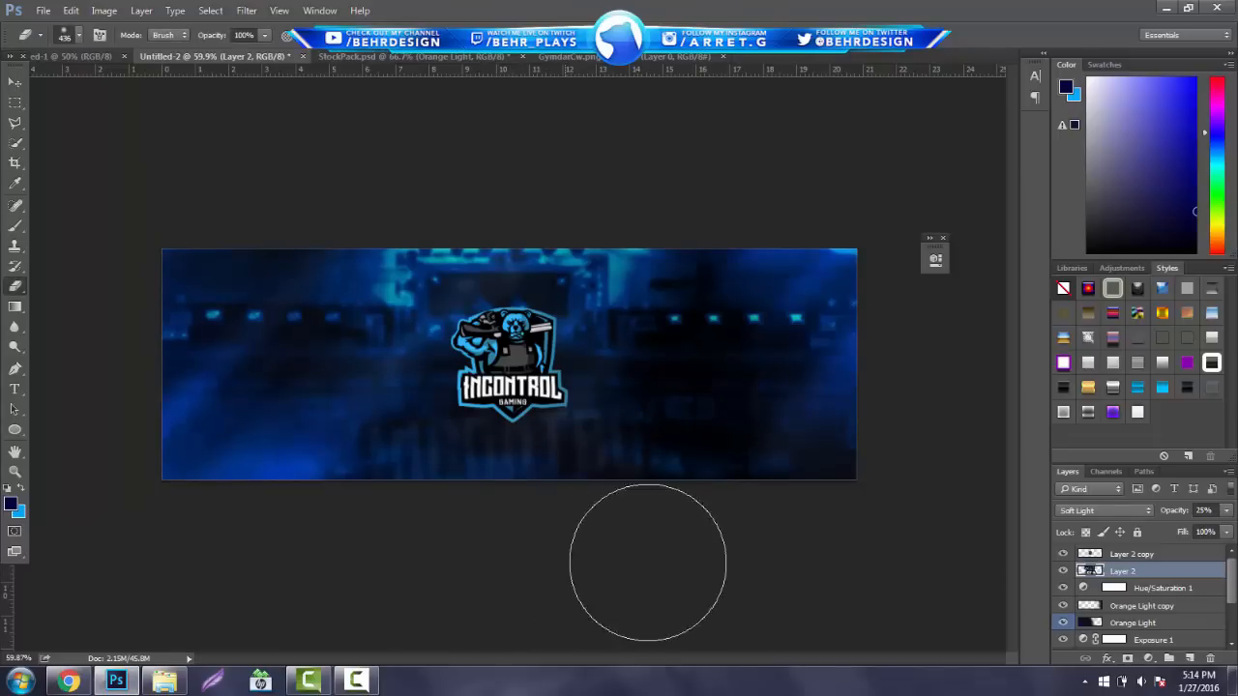
pyautogui.moveTo(629, 193)
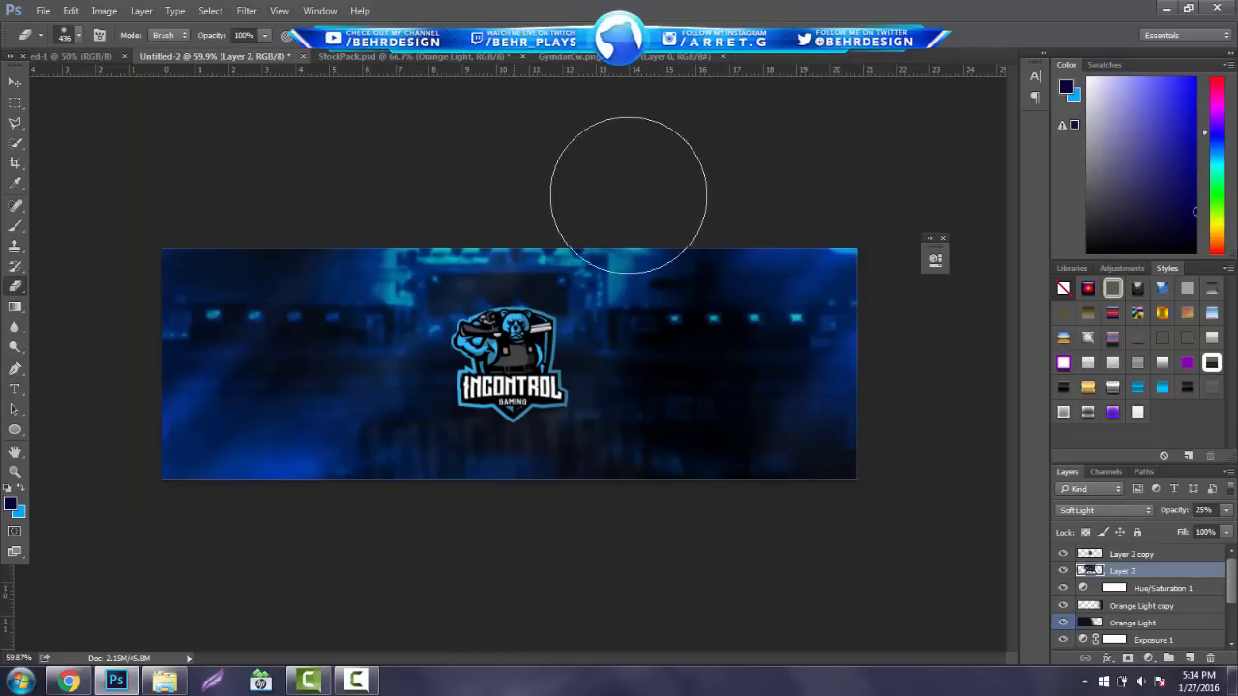
pyautogui.moveTo(657, 464)
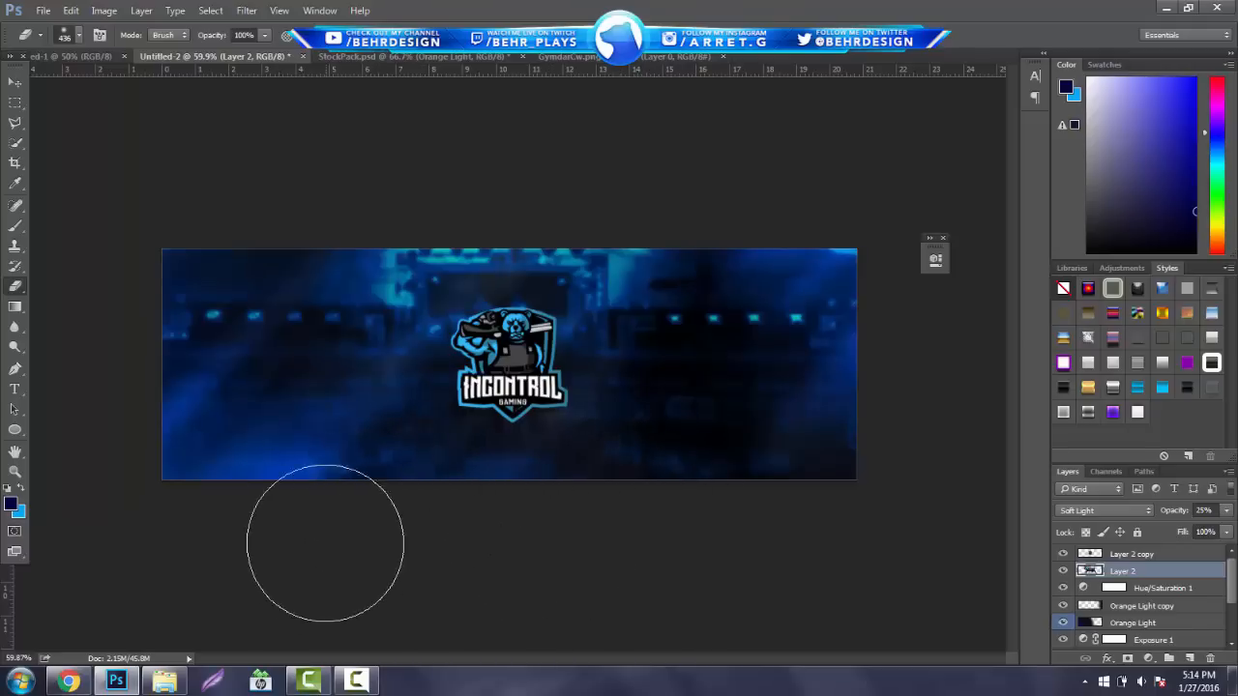
pyautogui.click(387, 56)
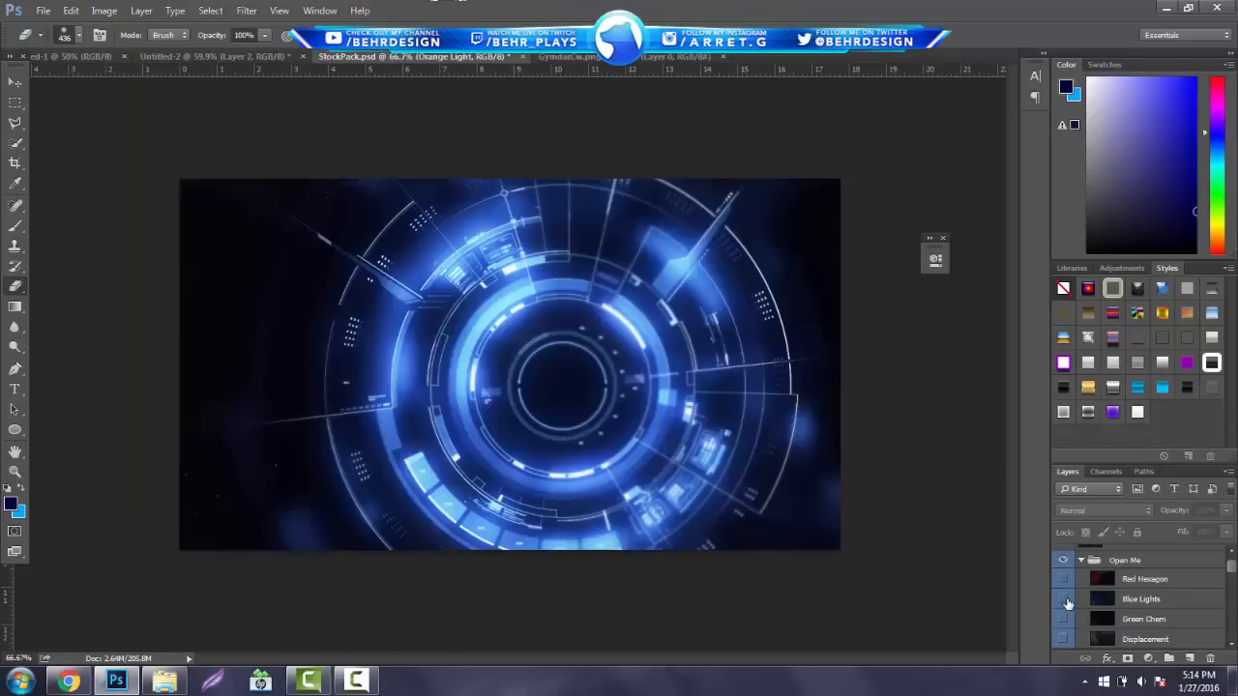
# Step: Add the Blue Lights layer in Screen blend mode and erase harsh streaks near the left edge
pyautogui.click(1141, 599)
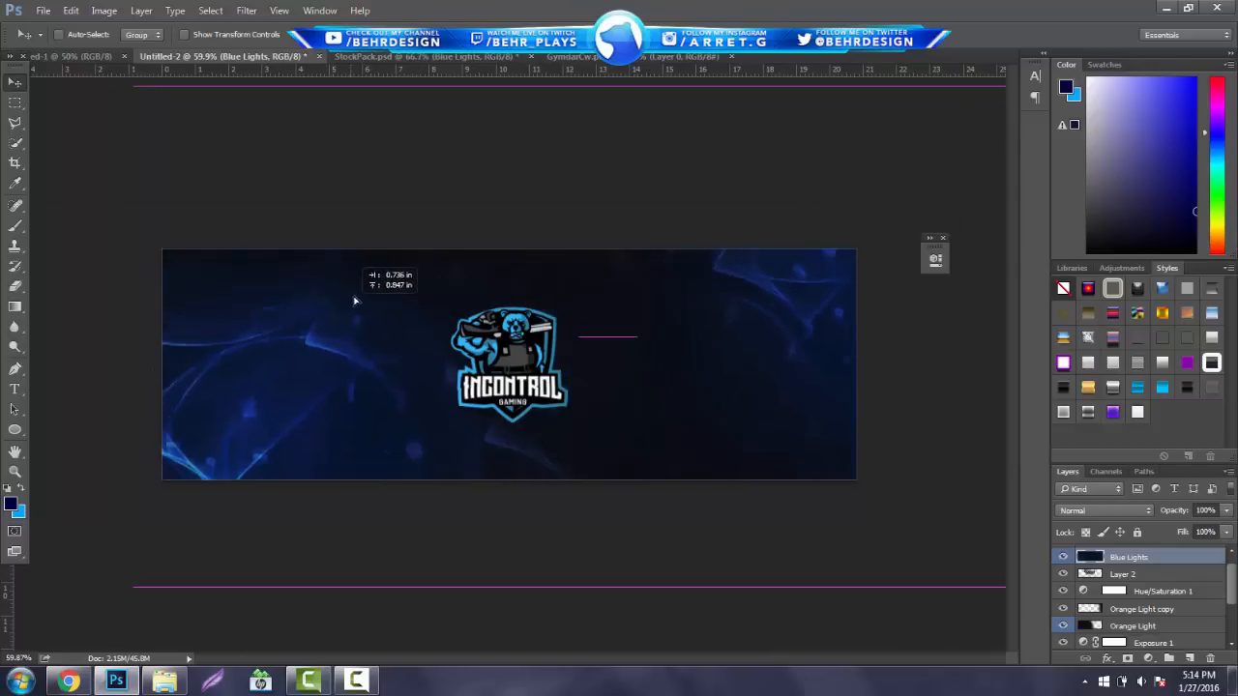
pyautogui.click(1102, 510)
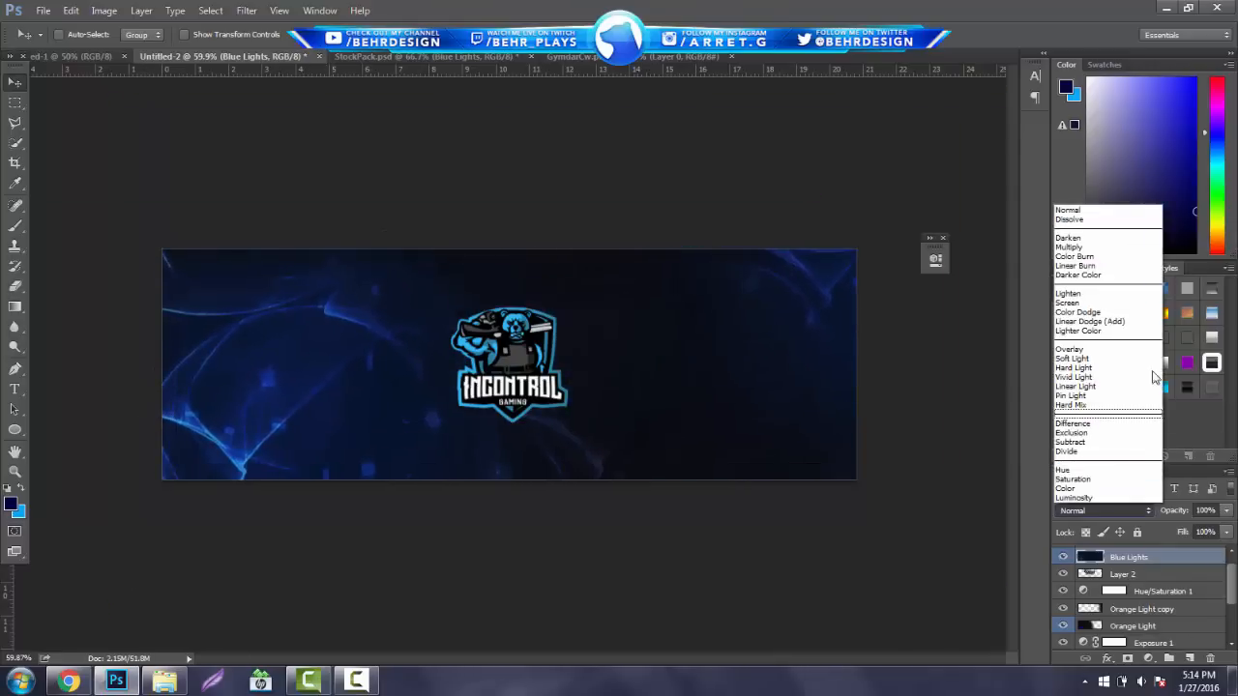
pyautogui.click(1067, 303)
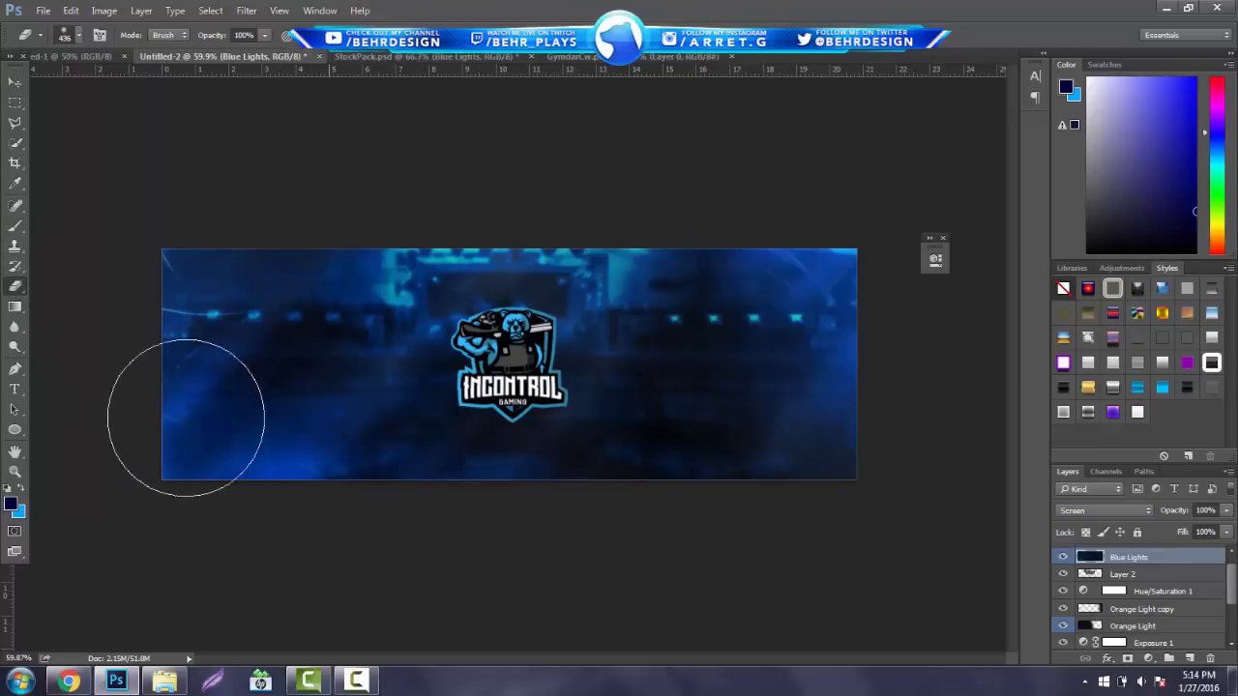
pyautogui.moveTo(189, 416); pyautogui.dragTo(774, 280)
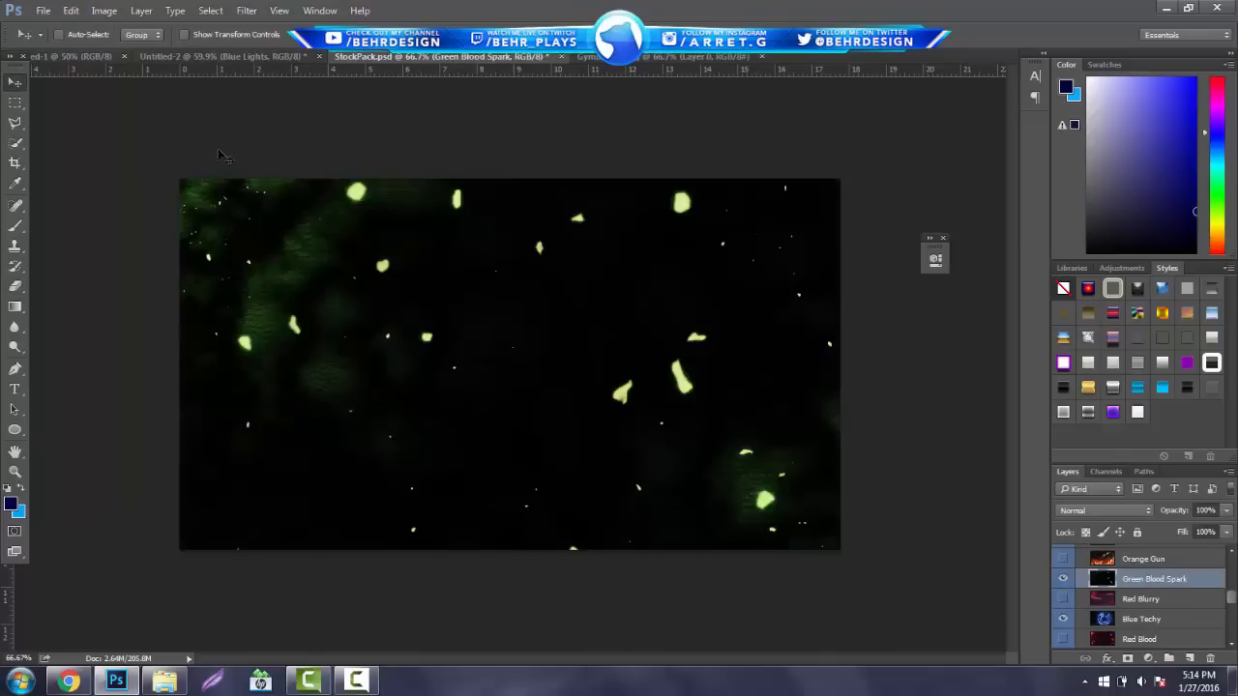
# Step: Bring in Green Blood Spark and shift its Hue to +116 for icy blue
pyautogui.click(222, 56)
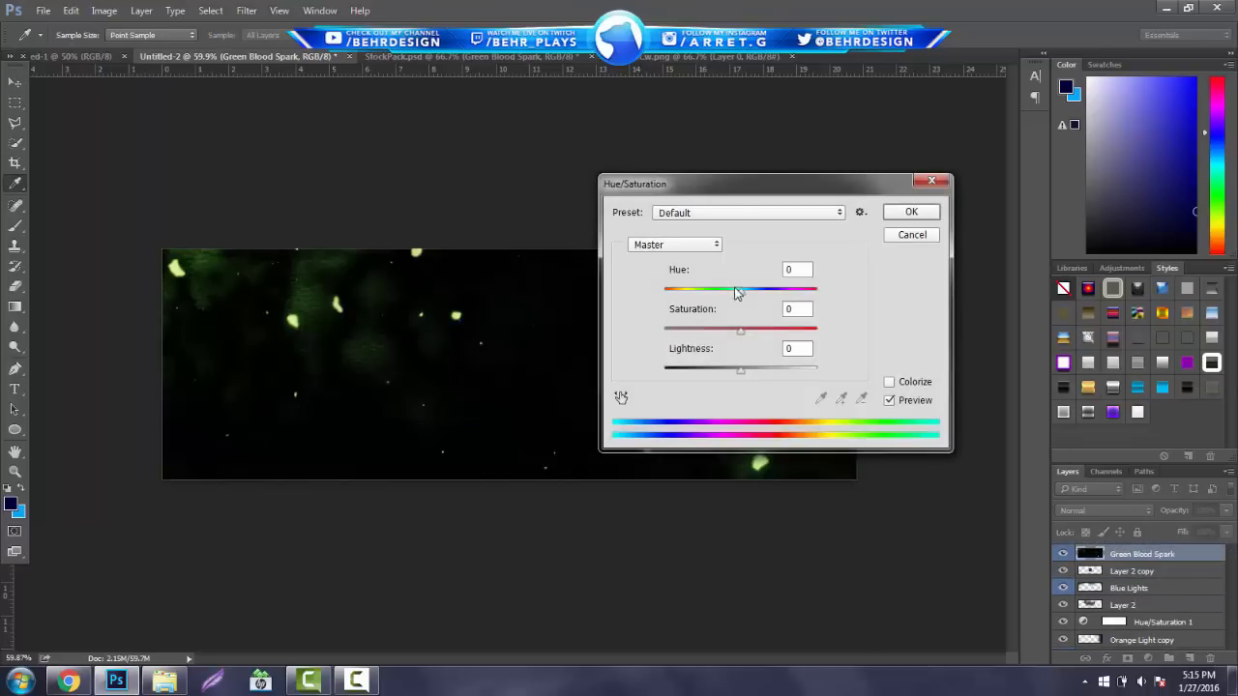
pyautogui.moveTo(740, 289); pyautogui.dragTo(677, 289)
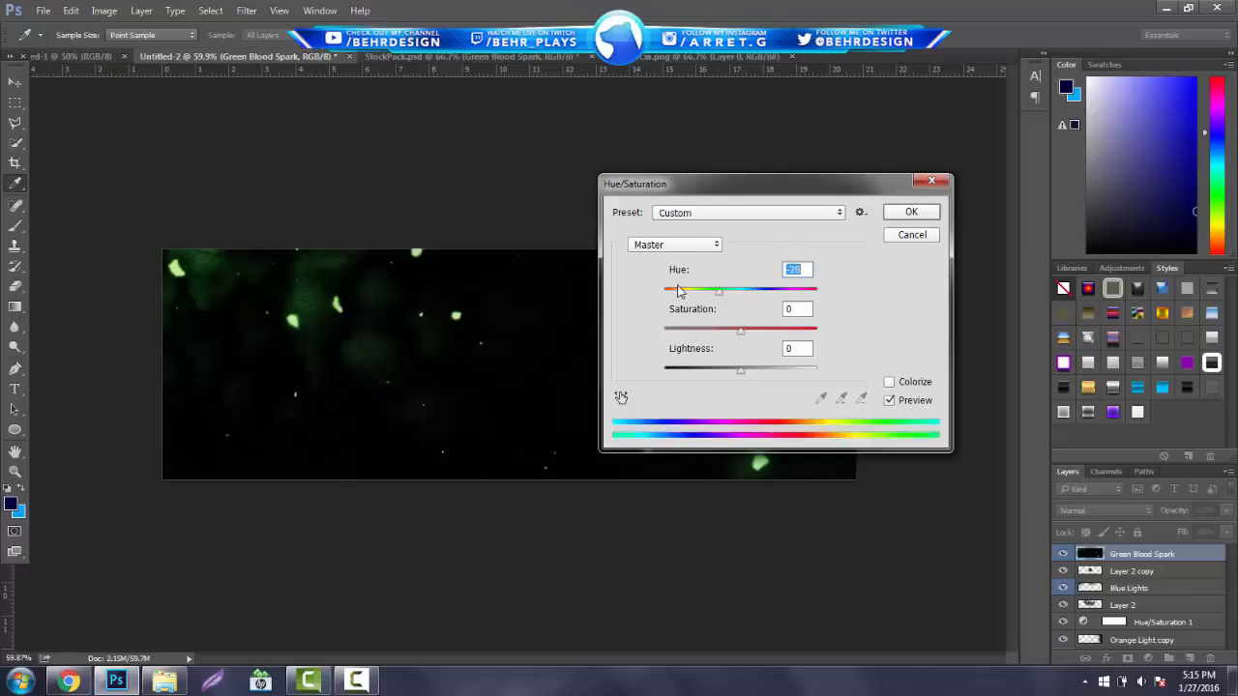
pyautogui.moveTo(681, 290); pyautogui.dragTo(783, 290)
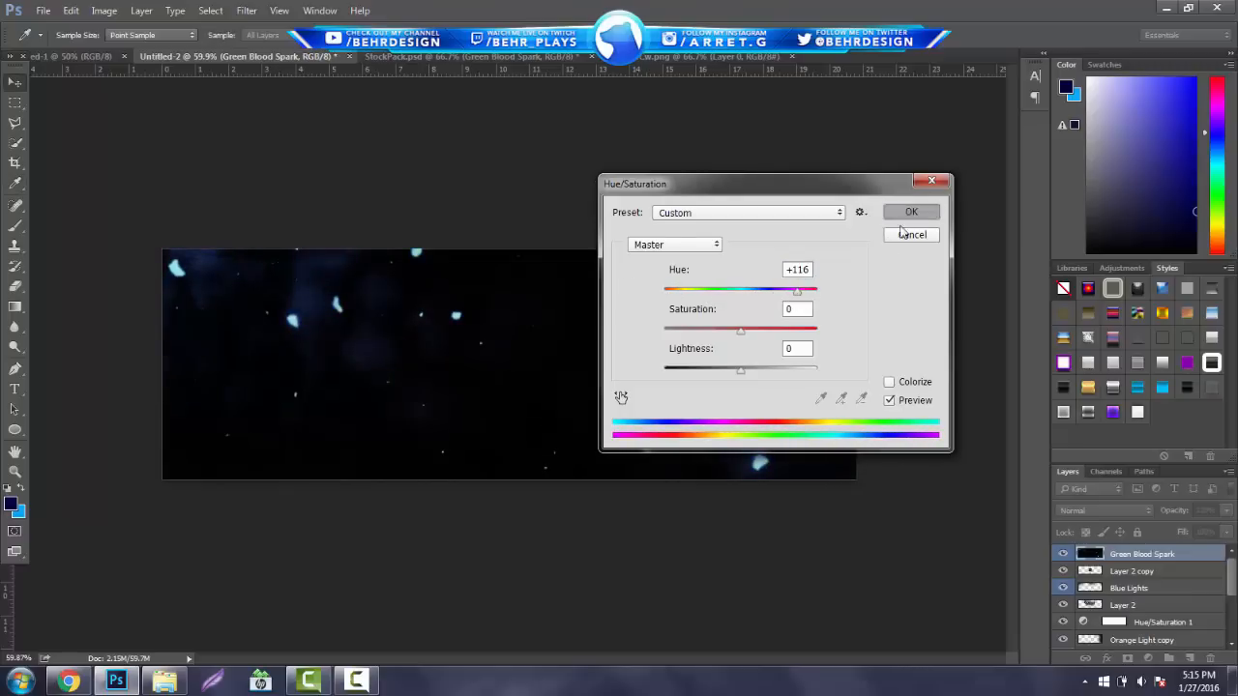
pyautogui.click(910, 212)
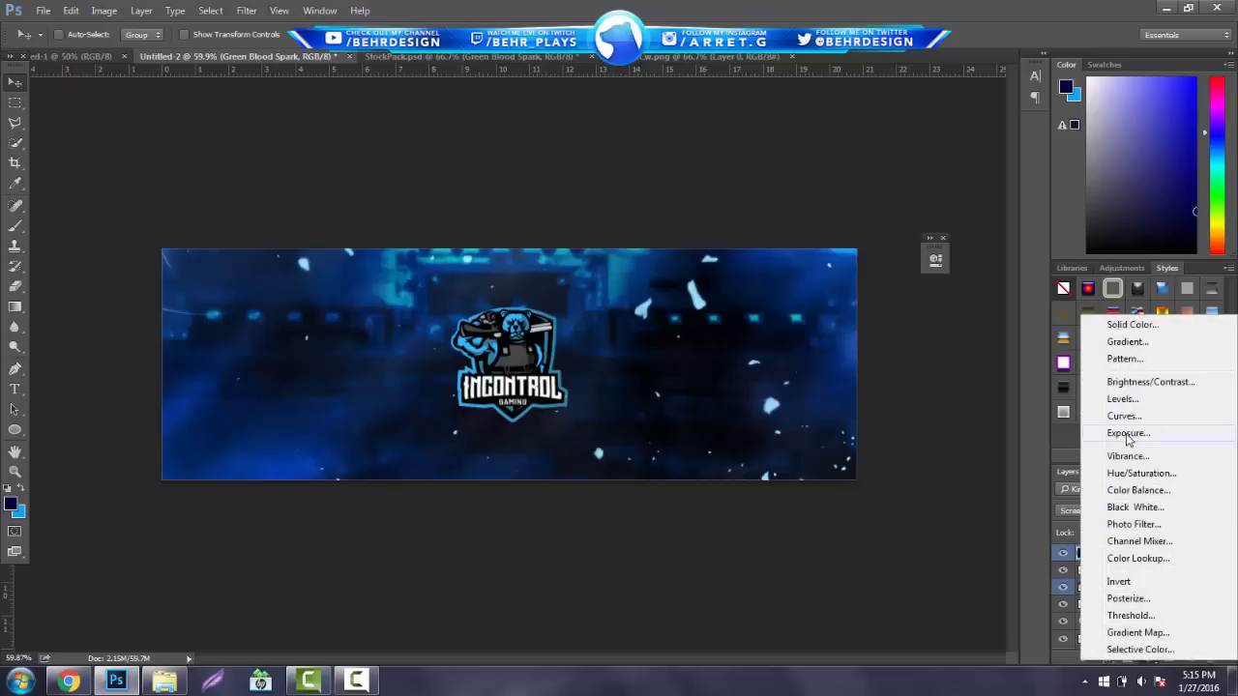
# Step: Add an Exposure adjustment layer with Exposure +0.50 and Gamma Correction 0.95
pyautogui.click(1127, 432)
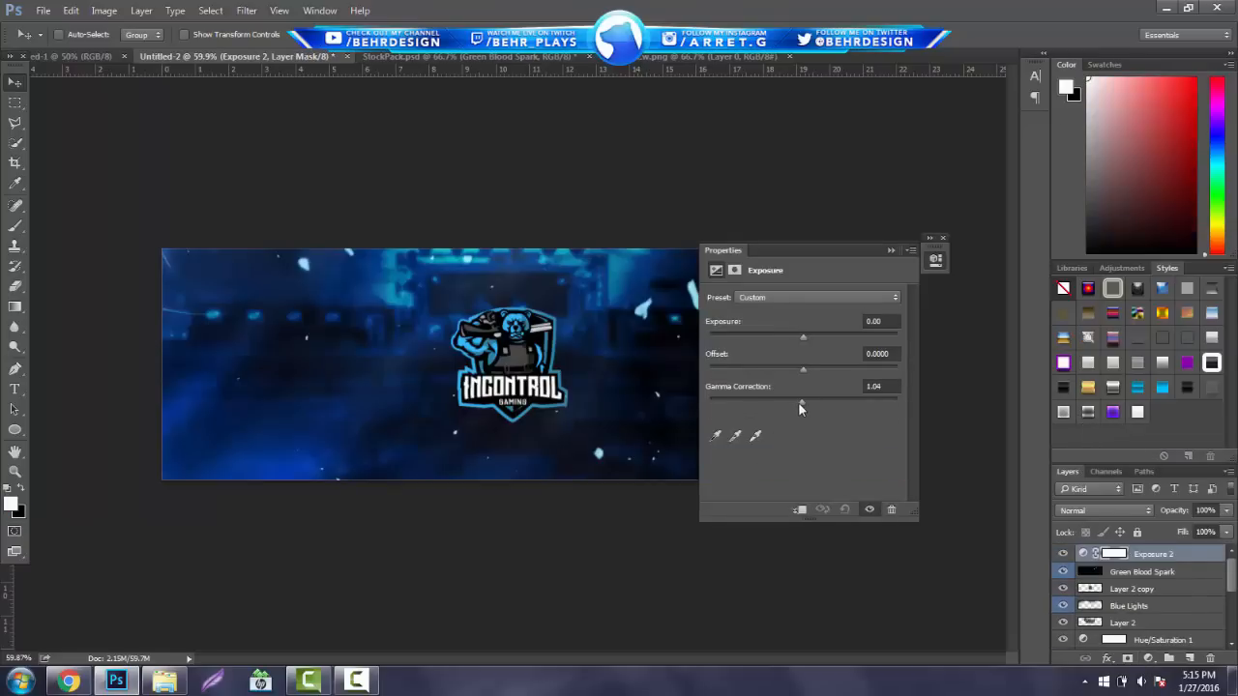
pyautogui.moveTo(807, 400); pyautogui.dragTo(793, 399)
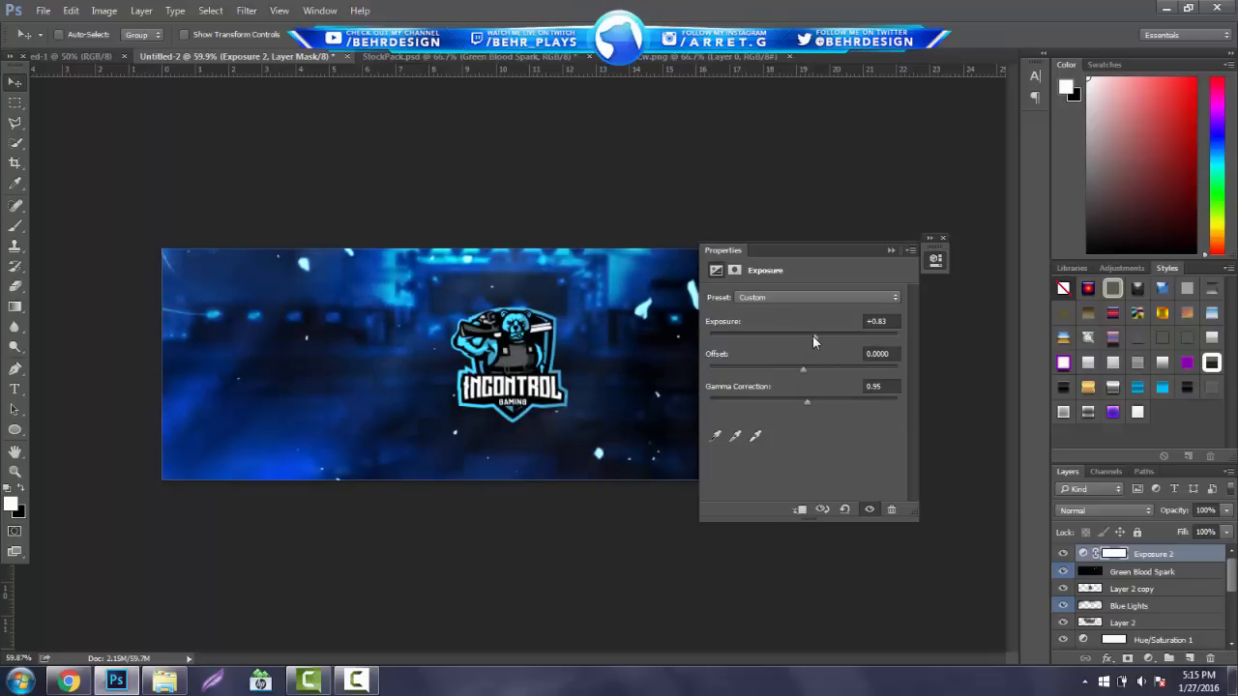
pyautogui.moveTo(831, 321); pyautogui.dragTo(812, 321)
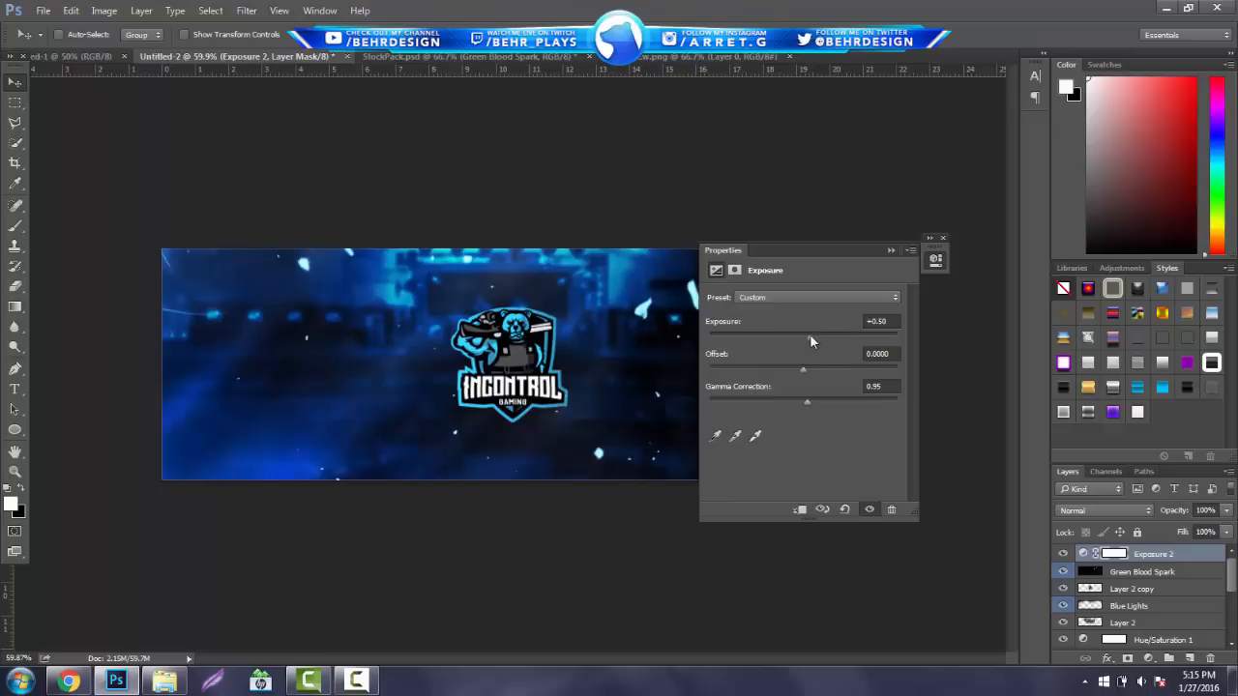
pyautogui.click(942, 237)
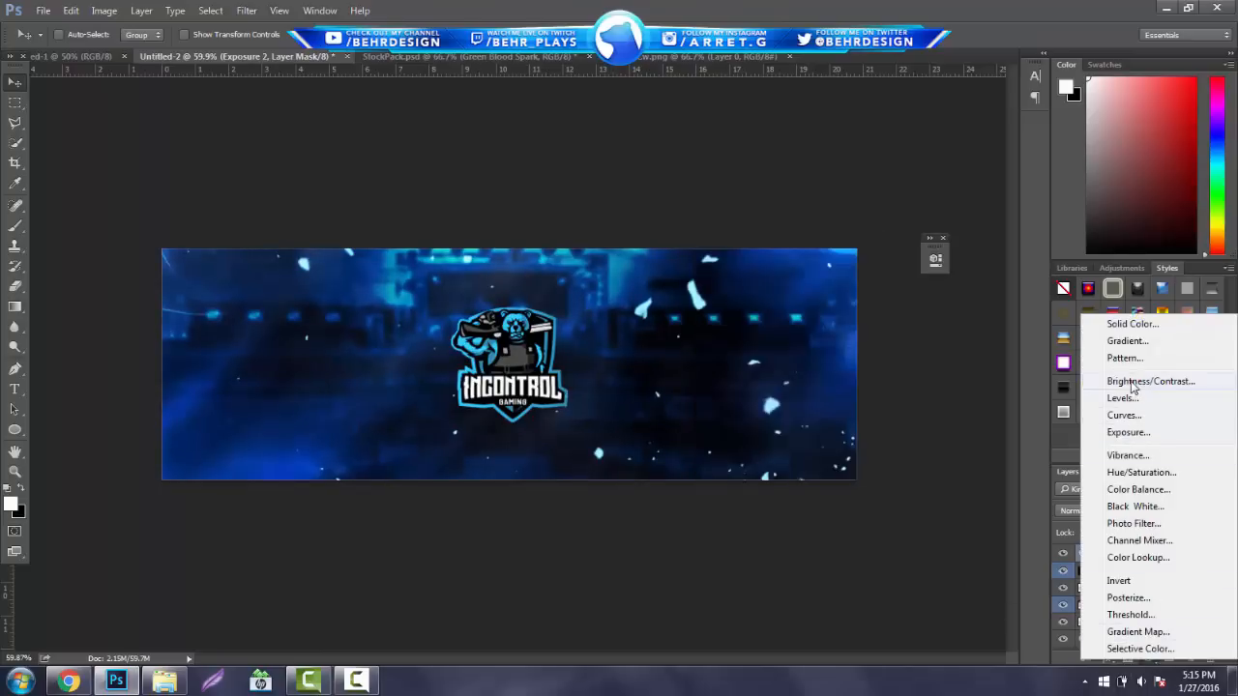
# Step: Add a Brightness/Contrast layer at Contrast 20, then a Curves layer with a lowered shadow point
pyautogui.click(1151, 380)
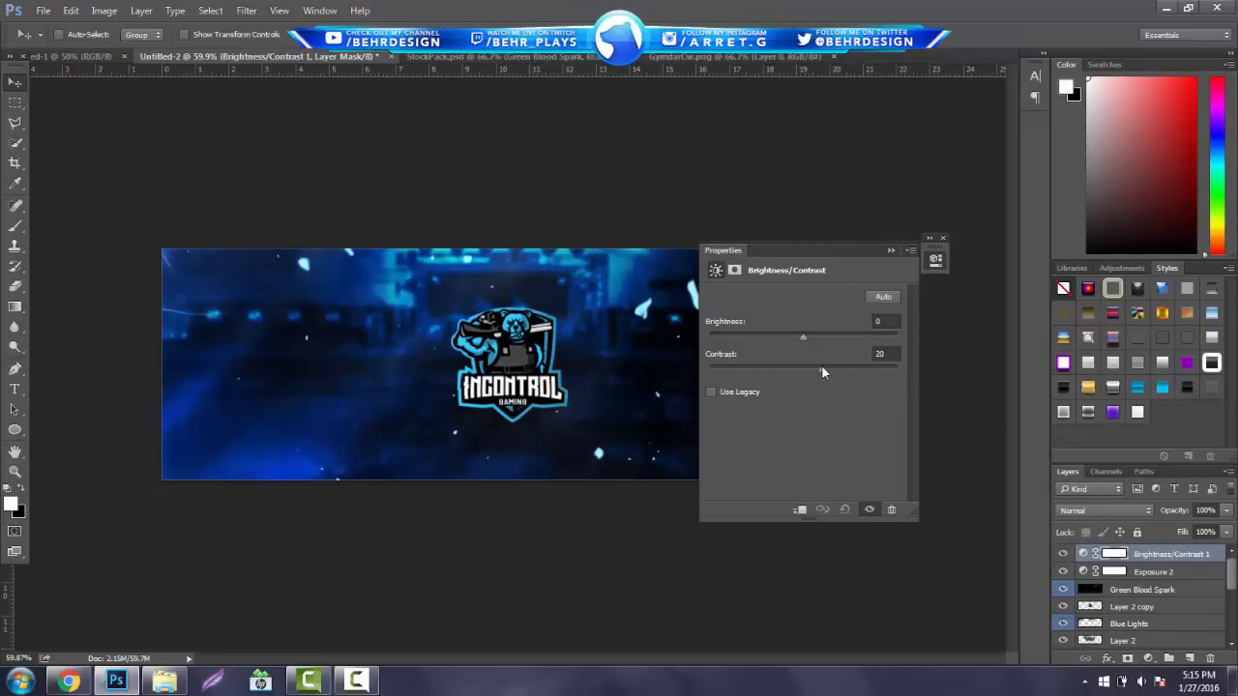
pyautogui.click(943, 238)
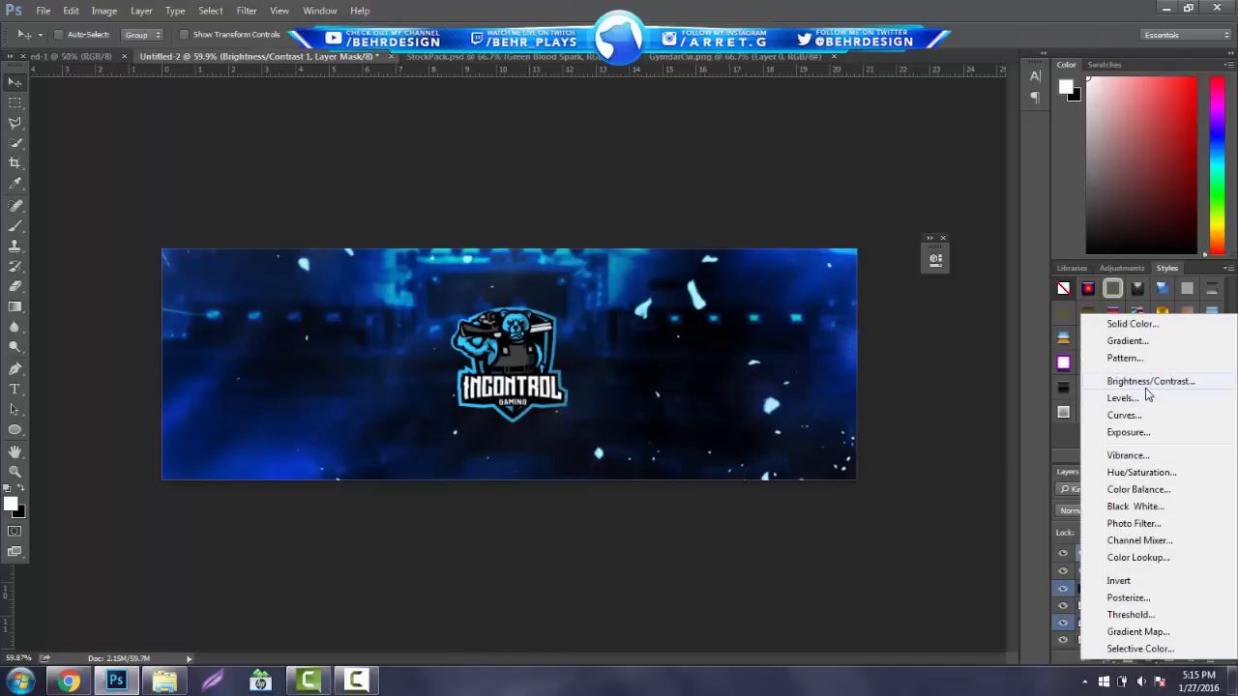
pyautogui.click(1124, 415)
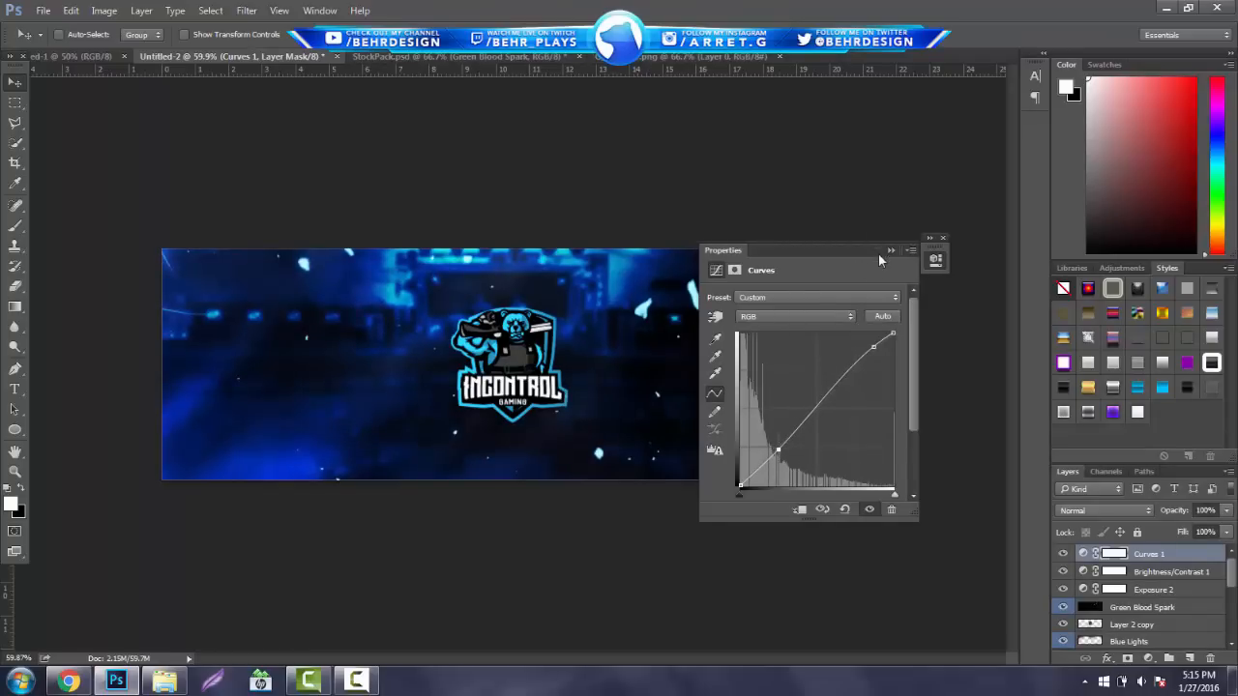
pyautogui.click(943, 237)
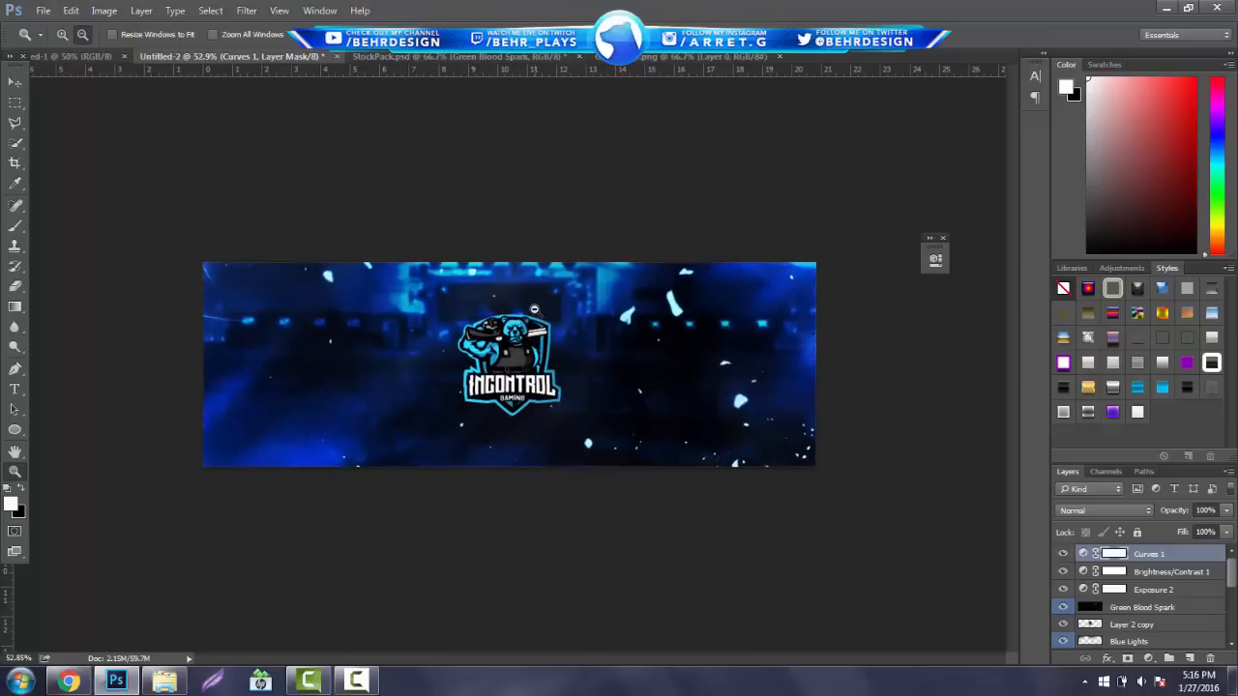
pyautogui.moveTo(578, 245)
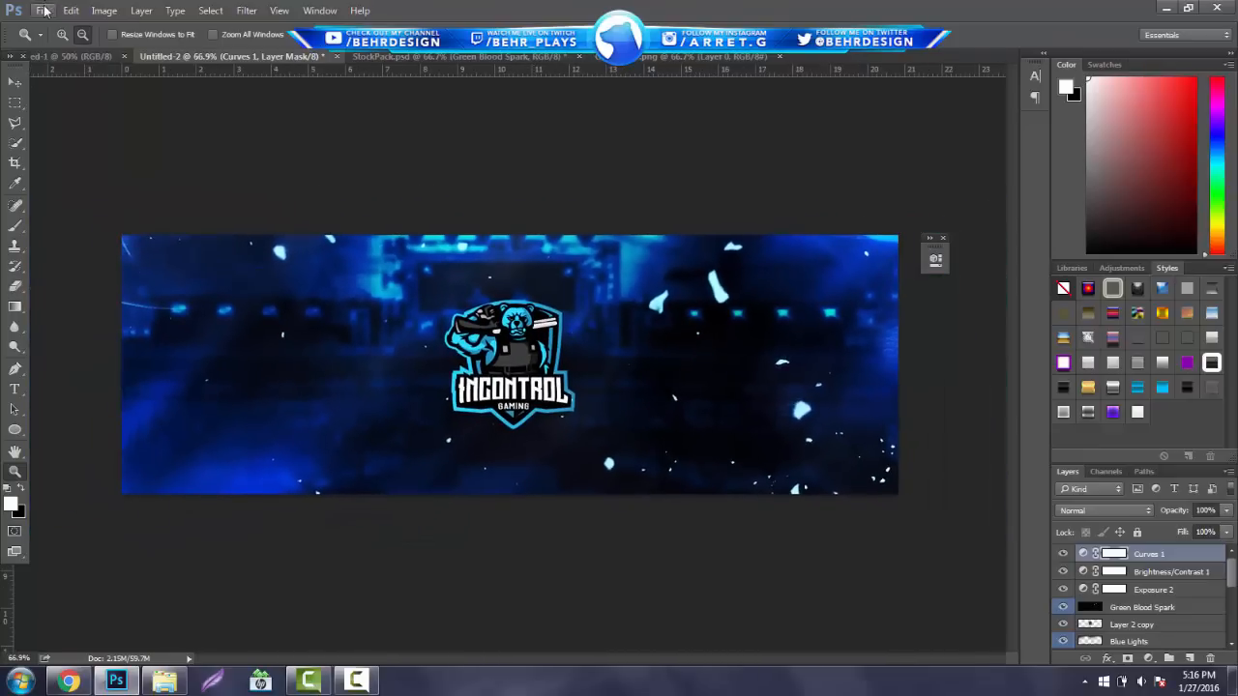
pyautogui.click(43, 11)
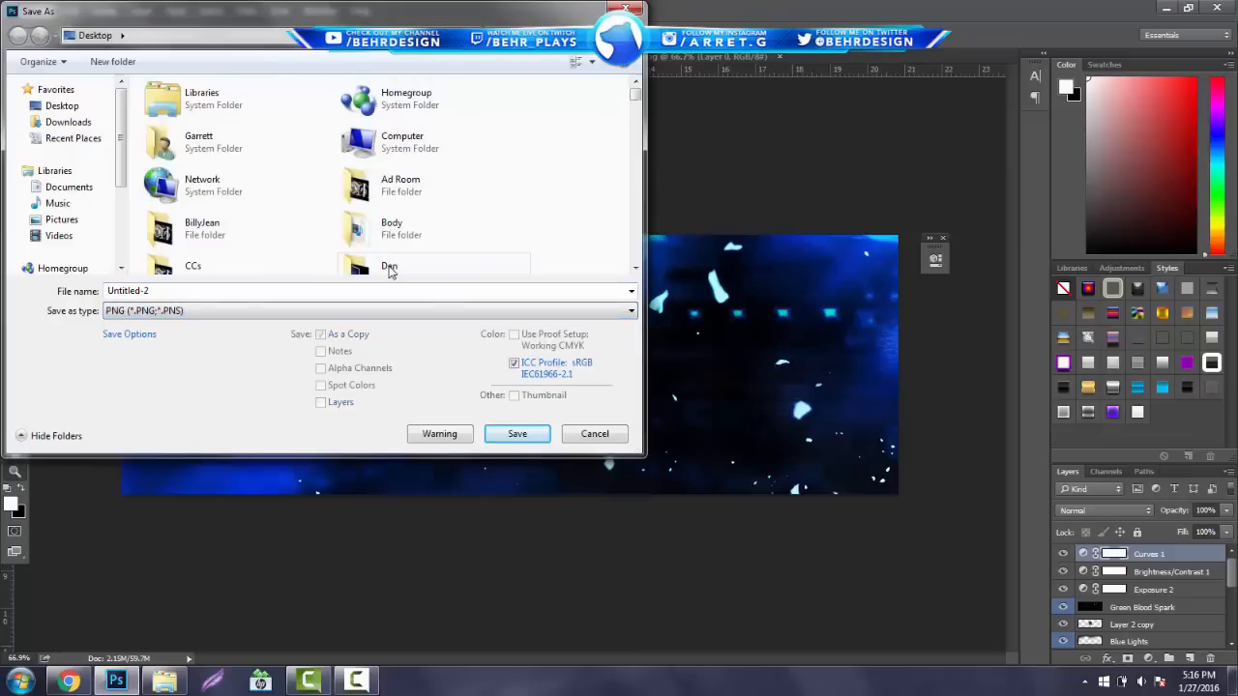
pyautogui.click(594, 433)
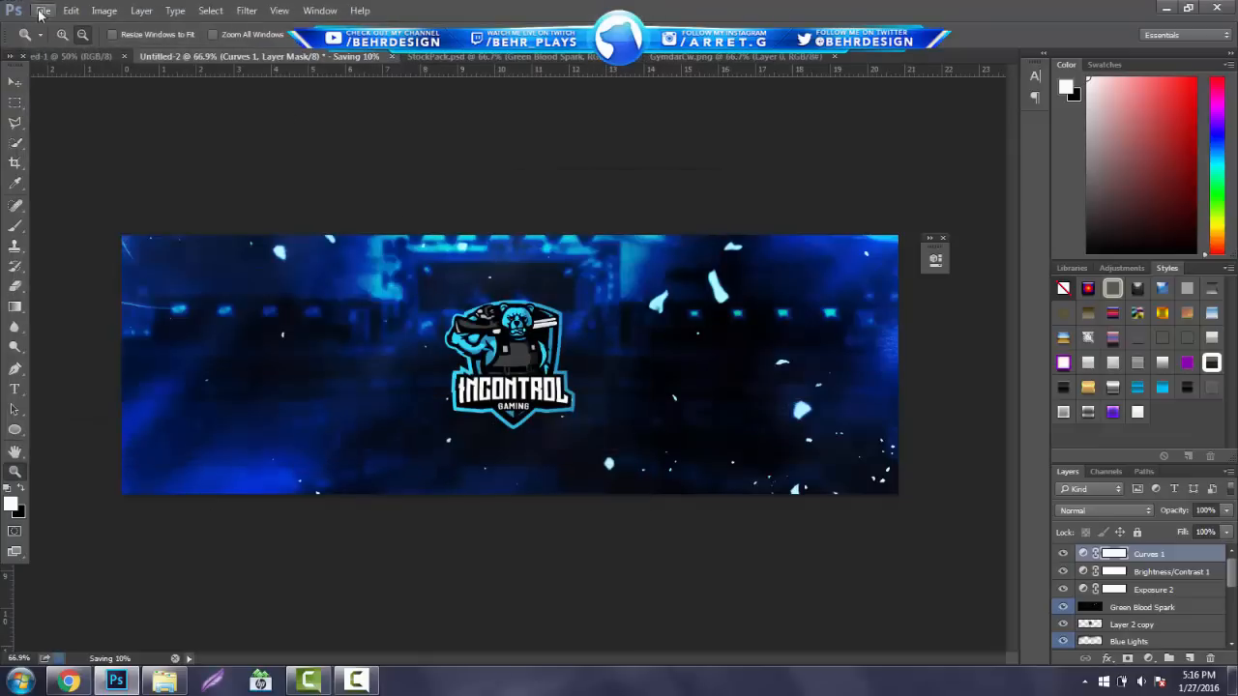
pyautogui.click(43, 11)
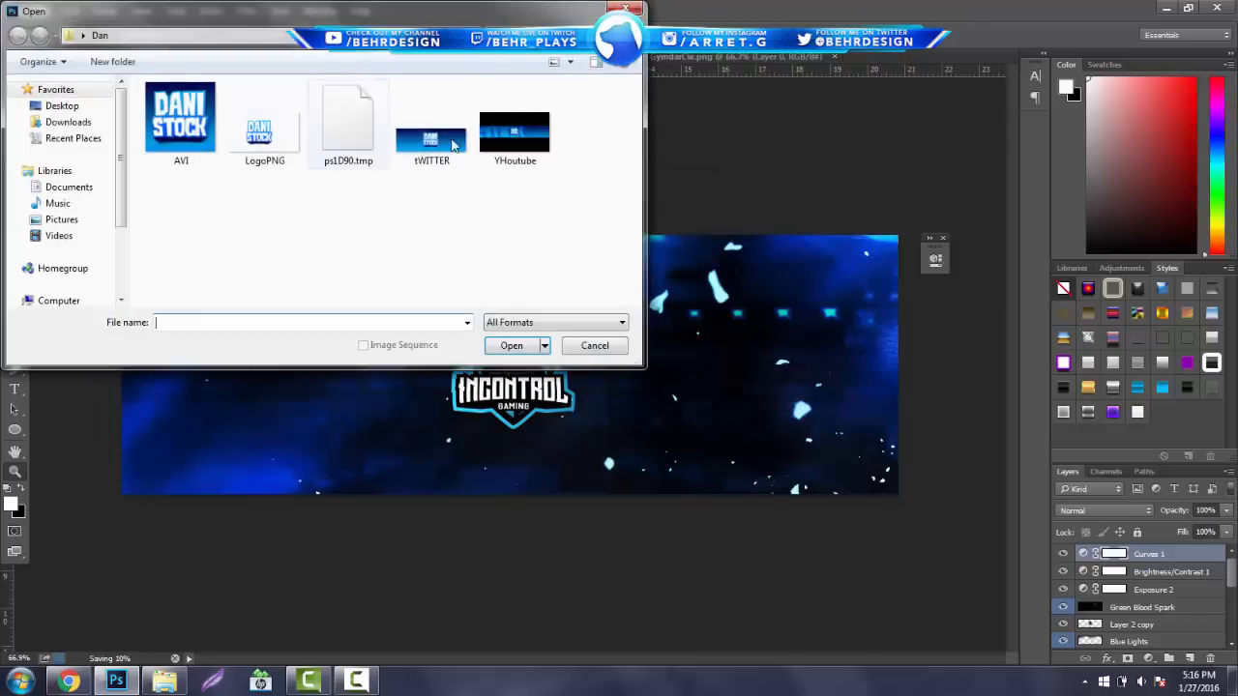
pyautogui.click(514, 126)
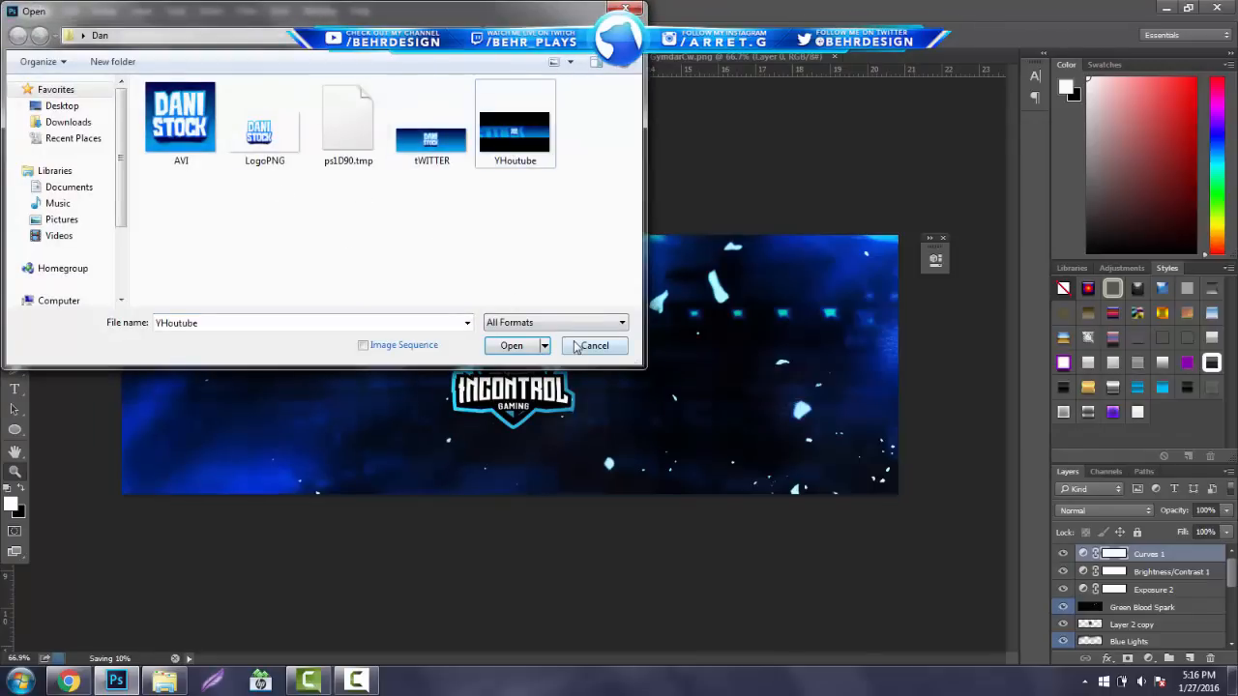
pyautogui.click(510, 346)
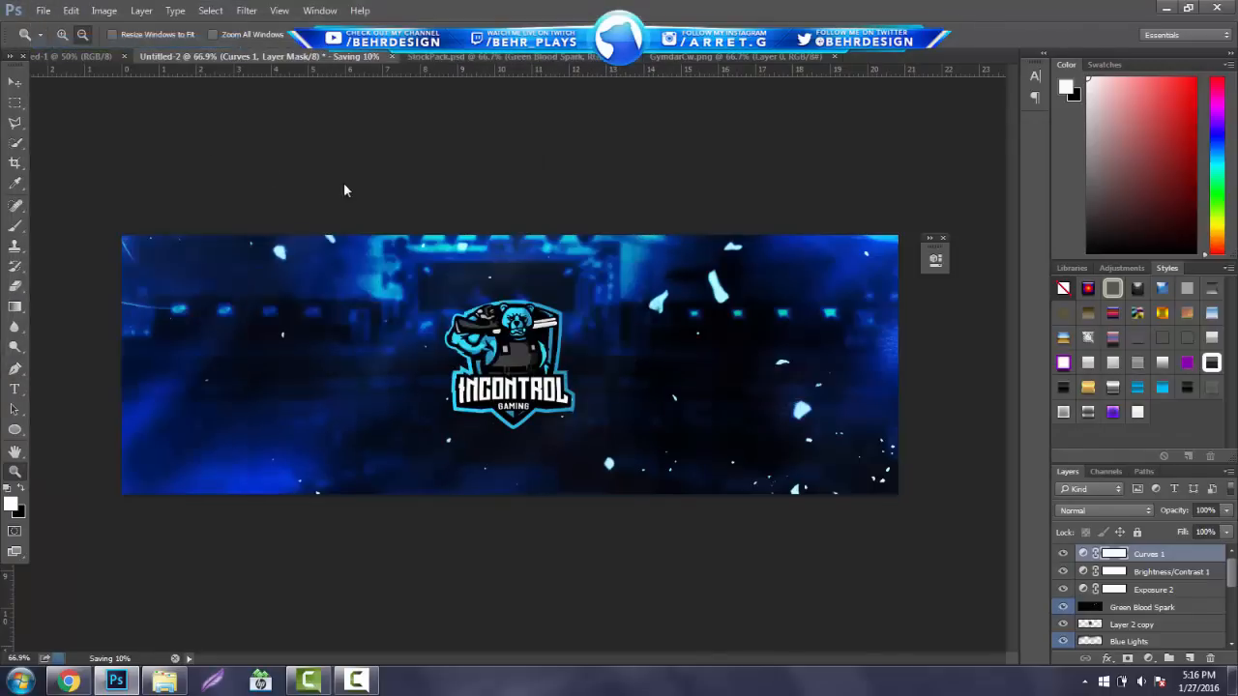
pyautogui.click(42, 10)
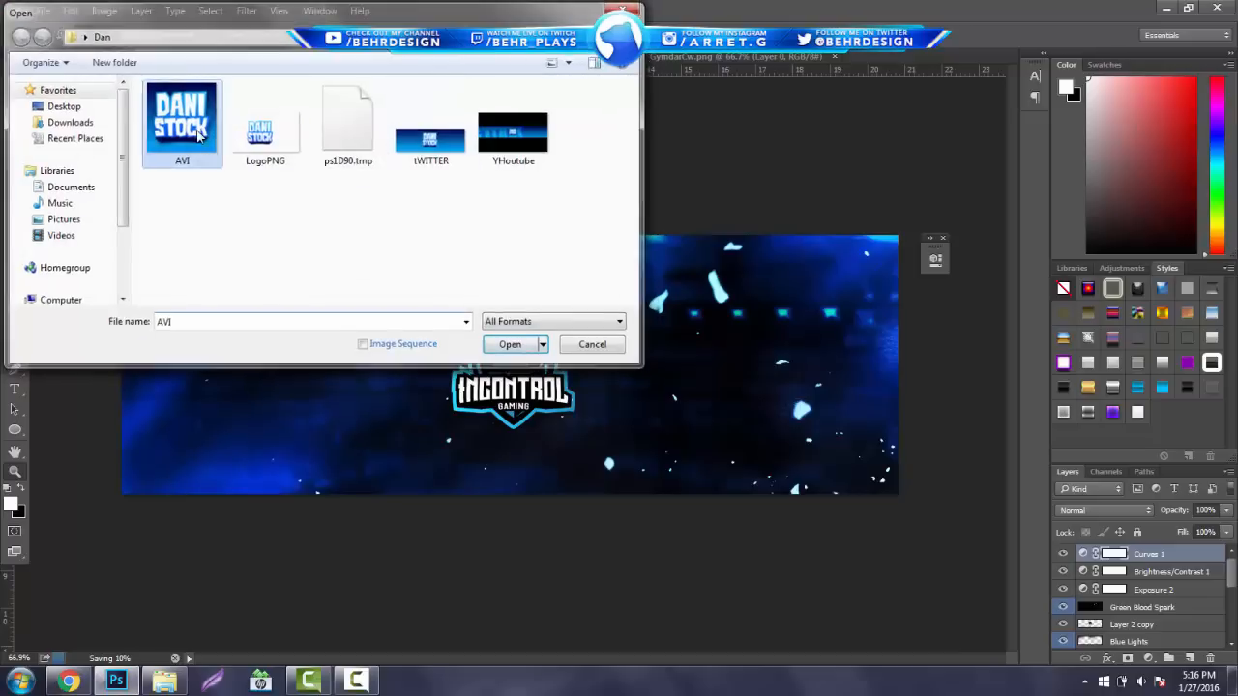
pyautogui.click(509, 344)
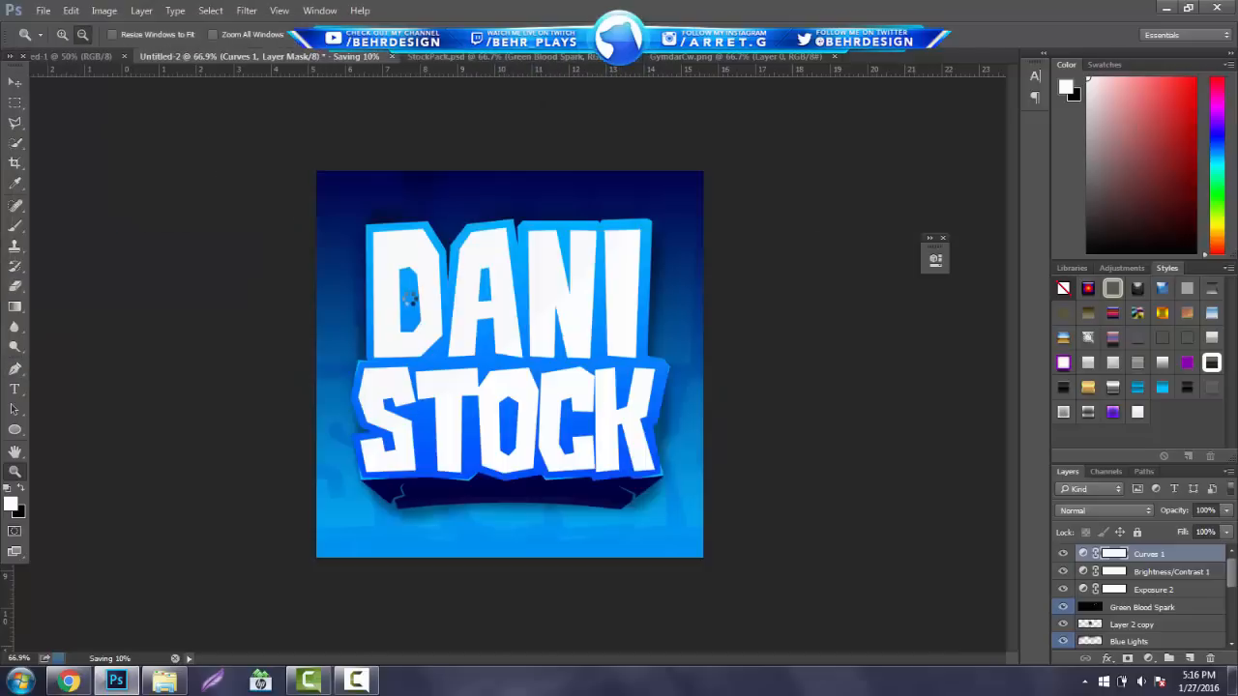
pyautogui.click(841, 56)
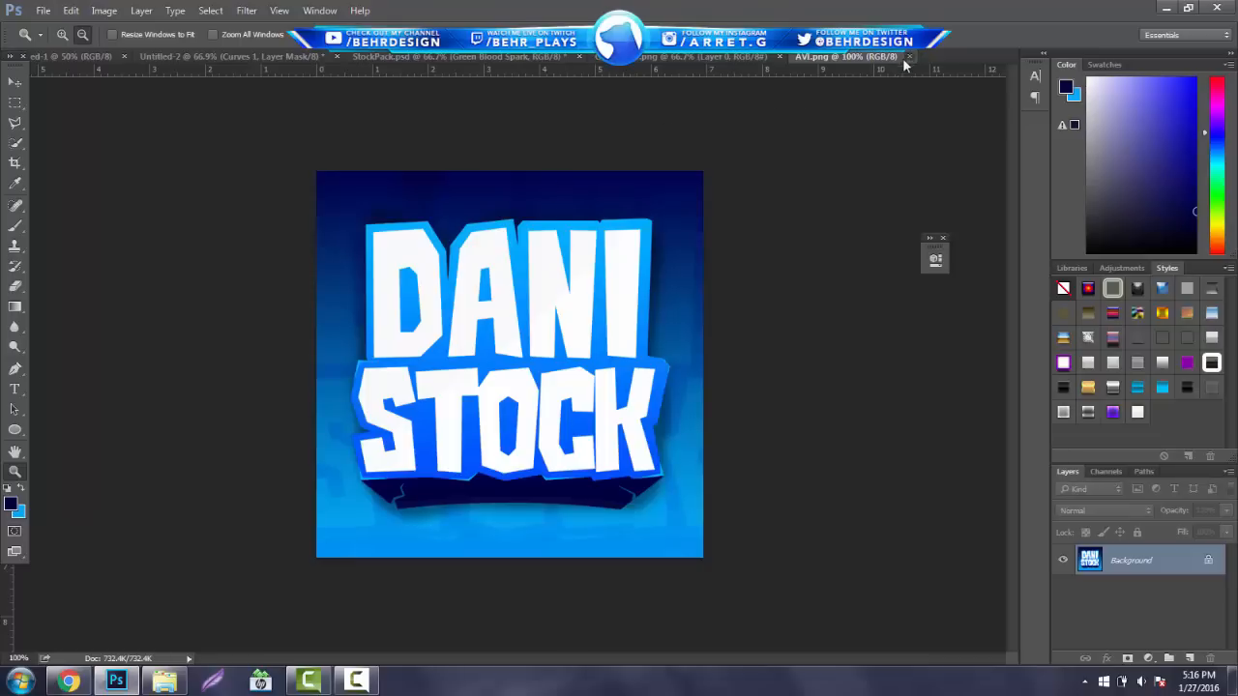
pyautogui.click(42, 11)
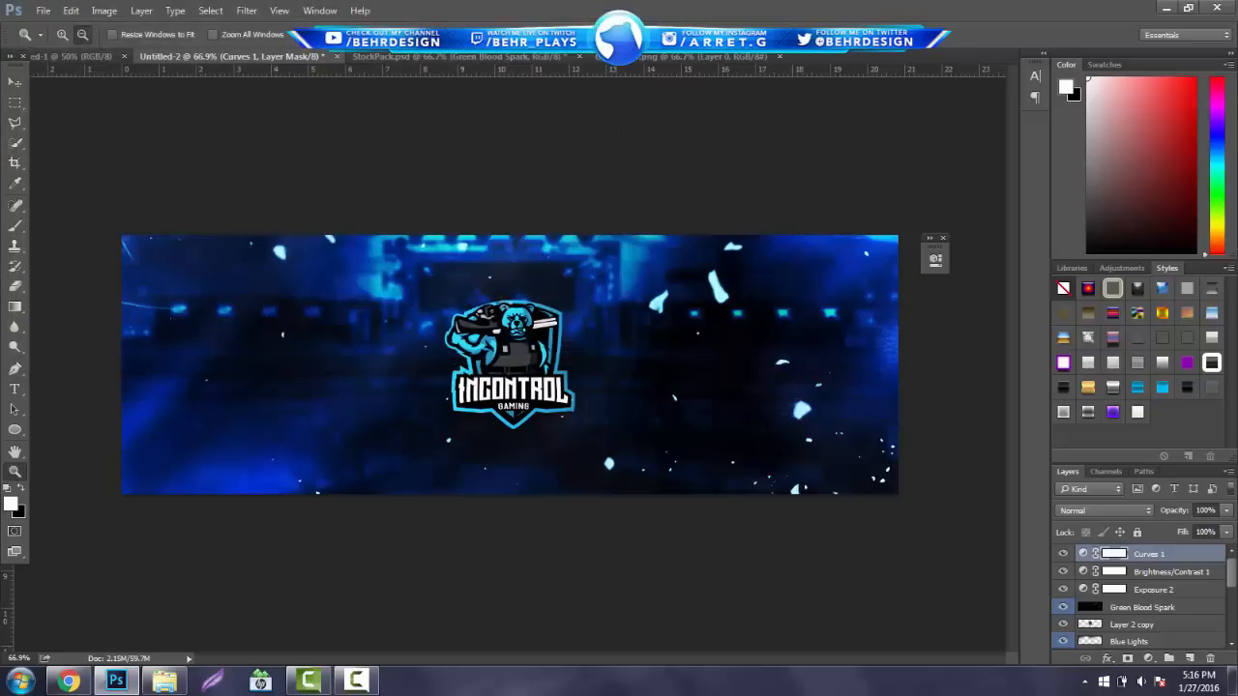
# Step: Apply Filter > Blur > Lens Blur to Layer 1 and confirm the blur radius
pyautogui.click(890, 56)
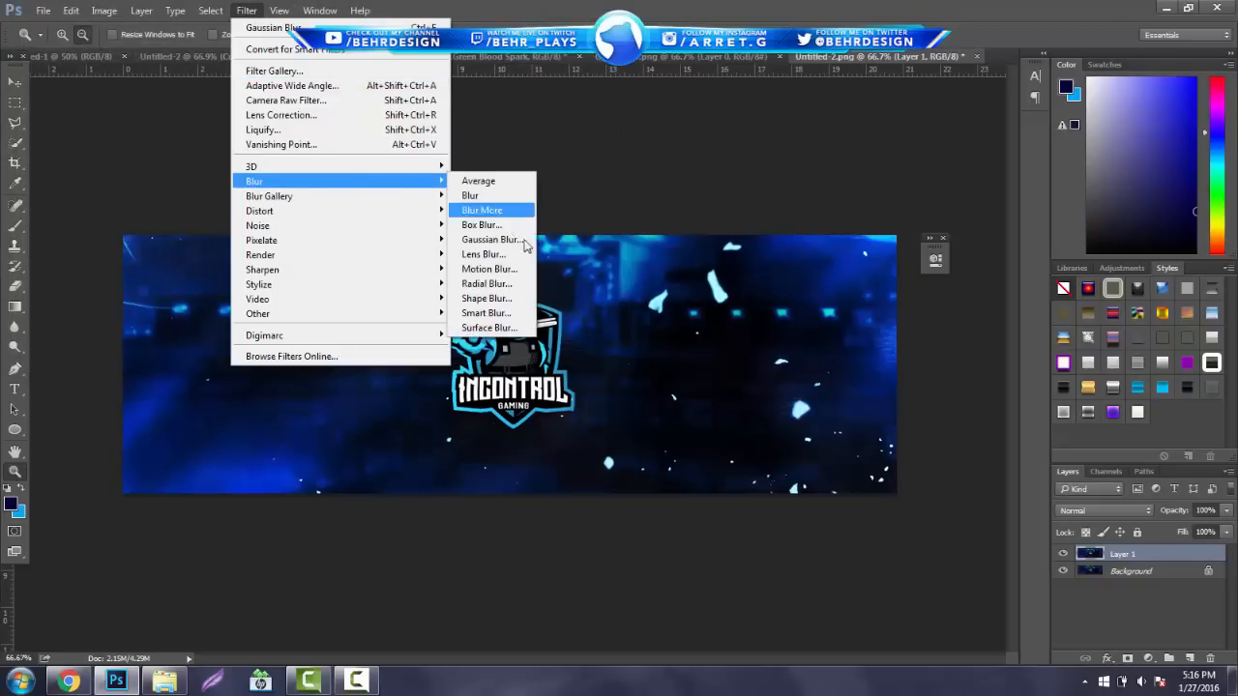
pyautogui.click(484, 254)
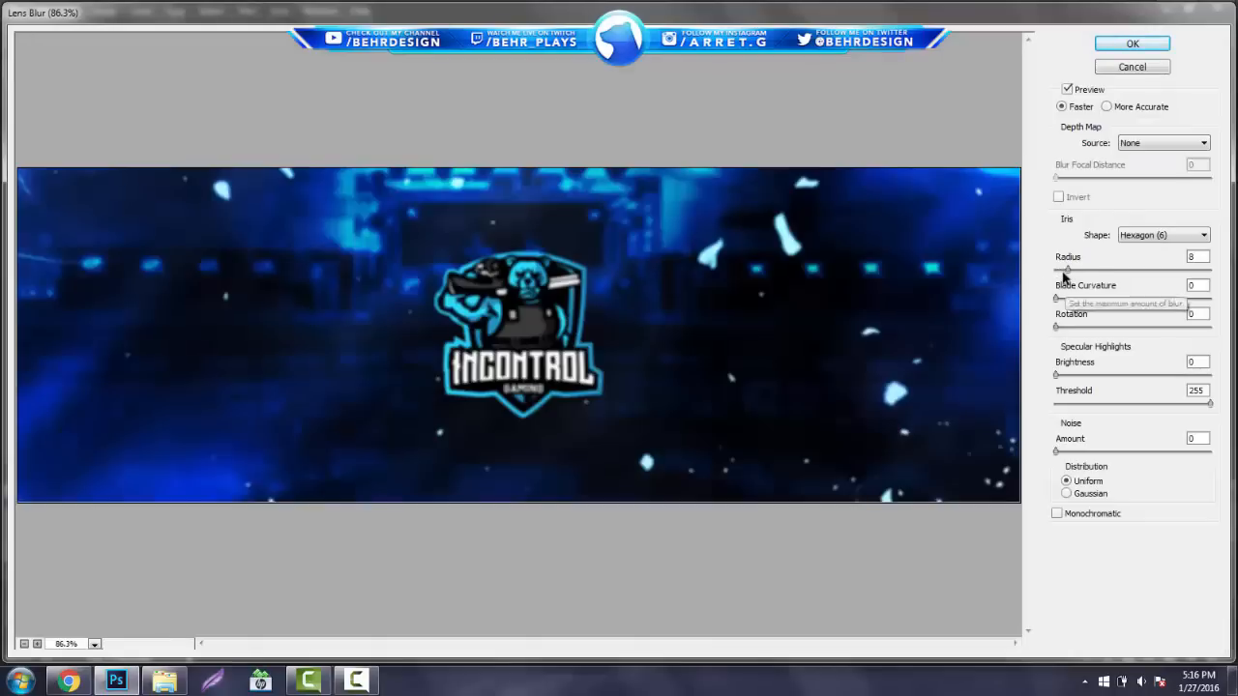
pyautogui.click(1131, 43)
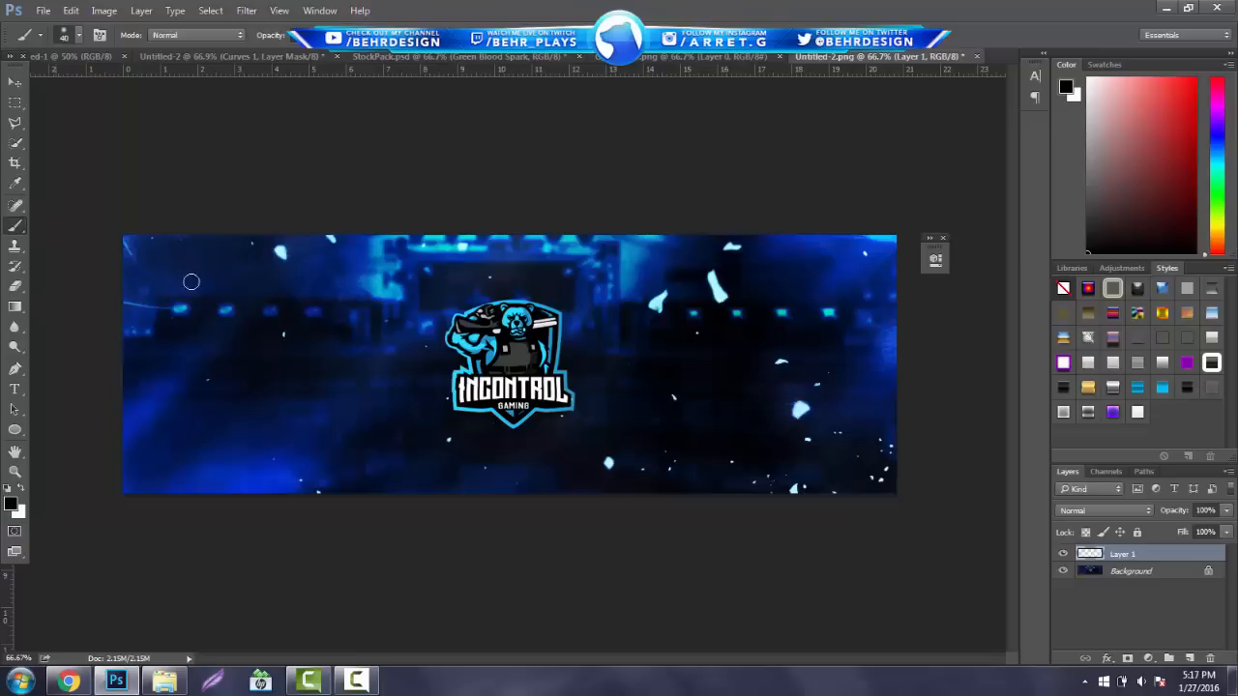
# Step: Pick the Brush tool and set the blurred layer's blend mode to Soft Light
pyautogui.click(87, 35)
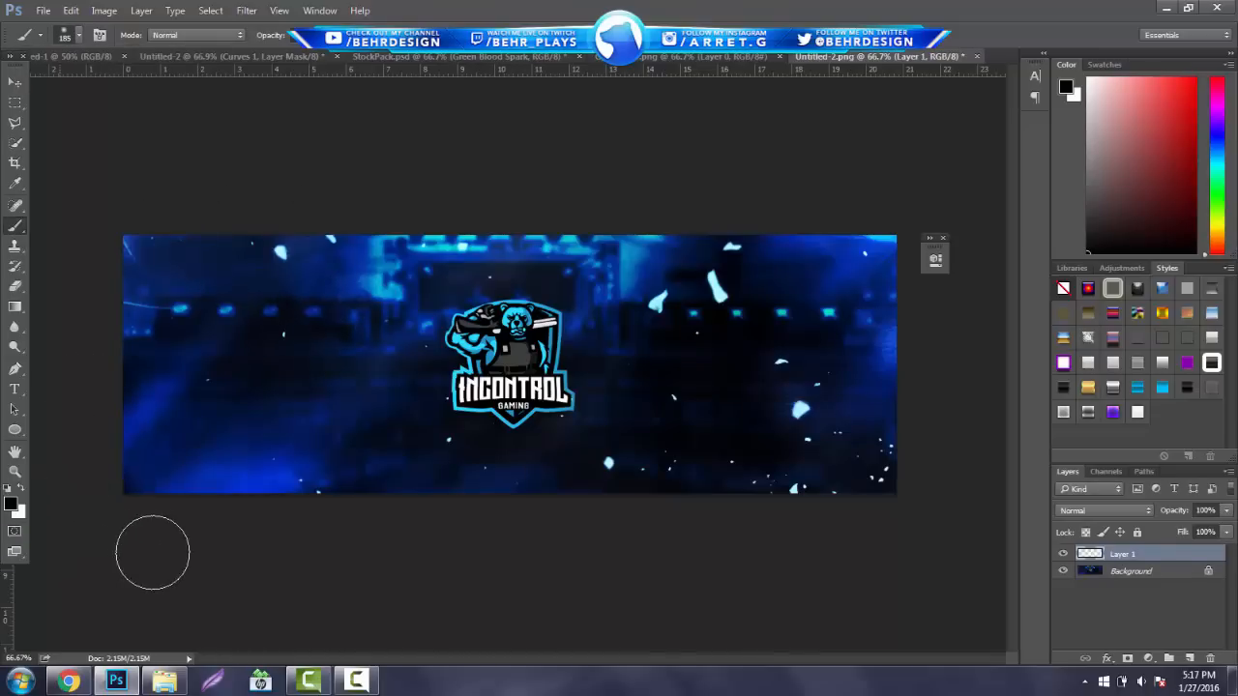
pyautogui.moveTo(491, 184)
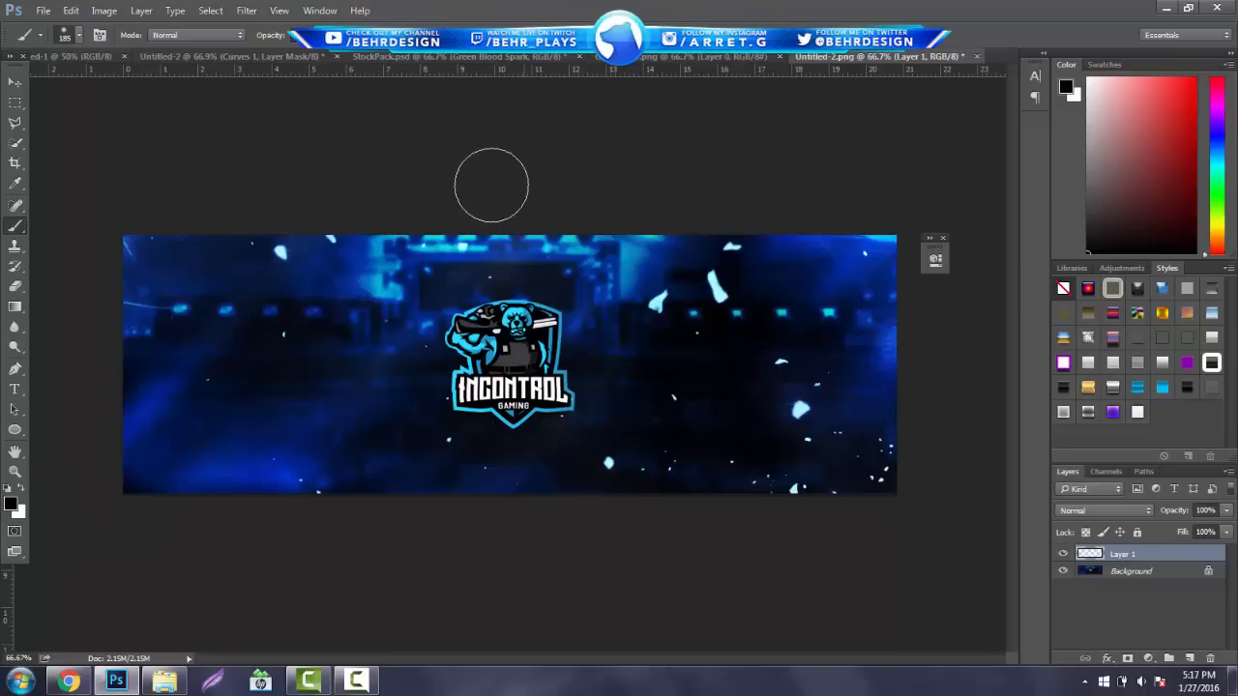
pyautogui.moveTo(733, 536)
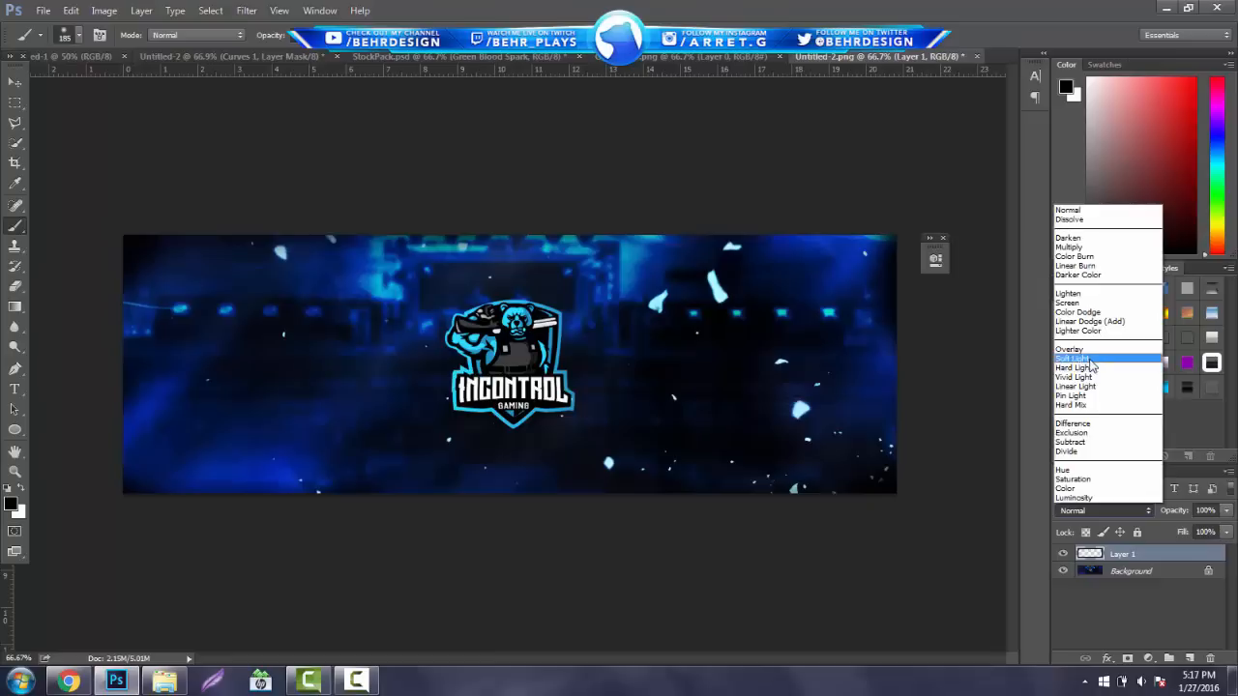
pyautogui.click(1073, 358)
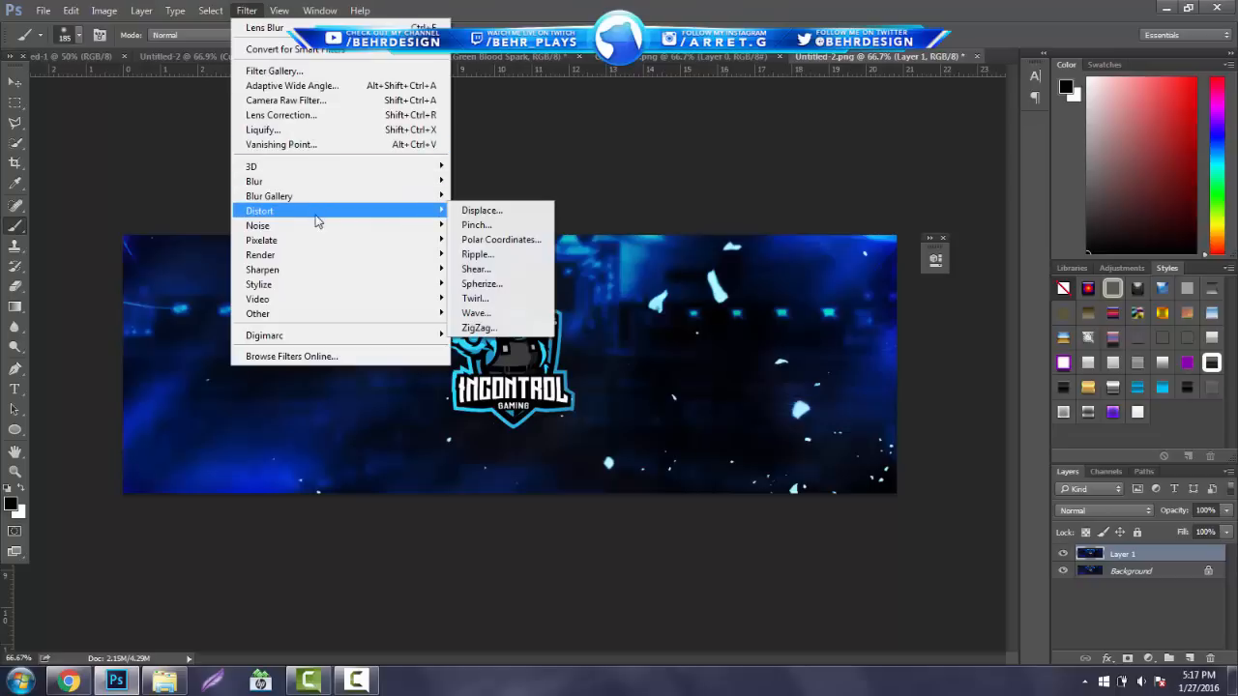
pyautogui.moveTo(258, 225)
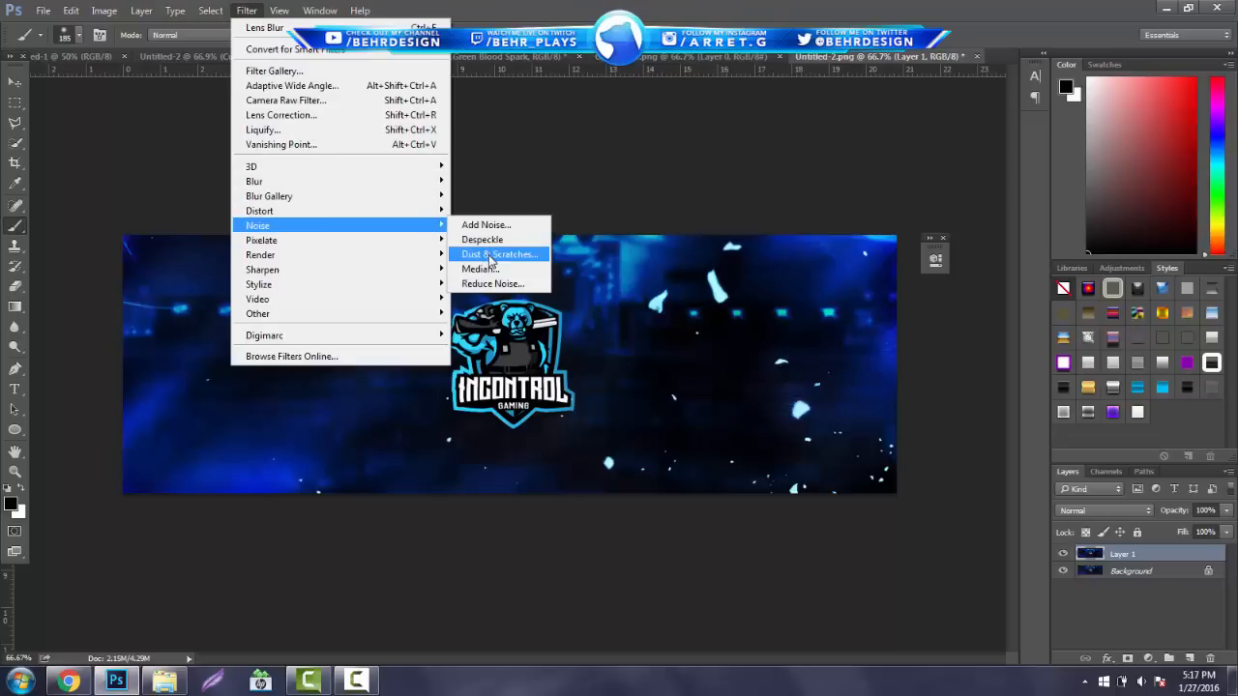
# Step: Run Dust & Scratches on the blurred layer, erase its right side, and flatten it
pyautogui.click(499, 253)
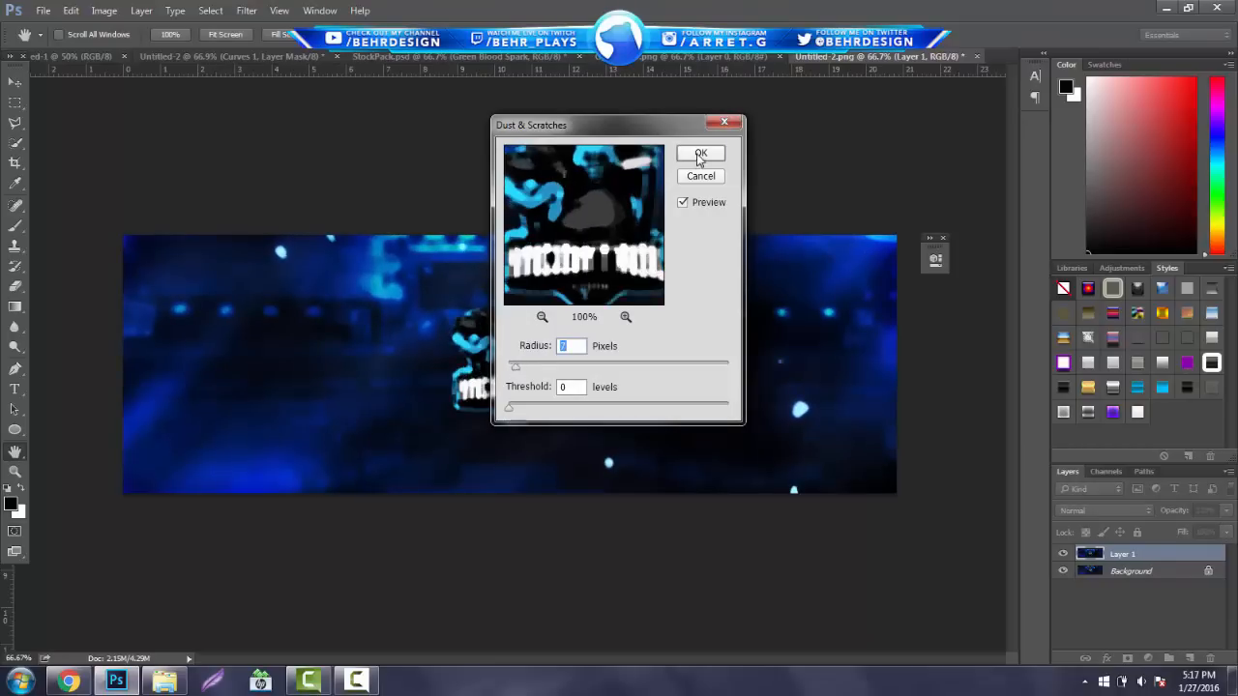
pyautogui.click(700, 153)
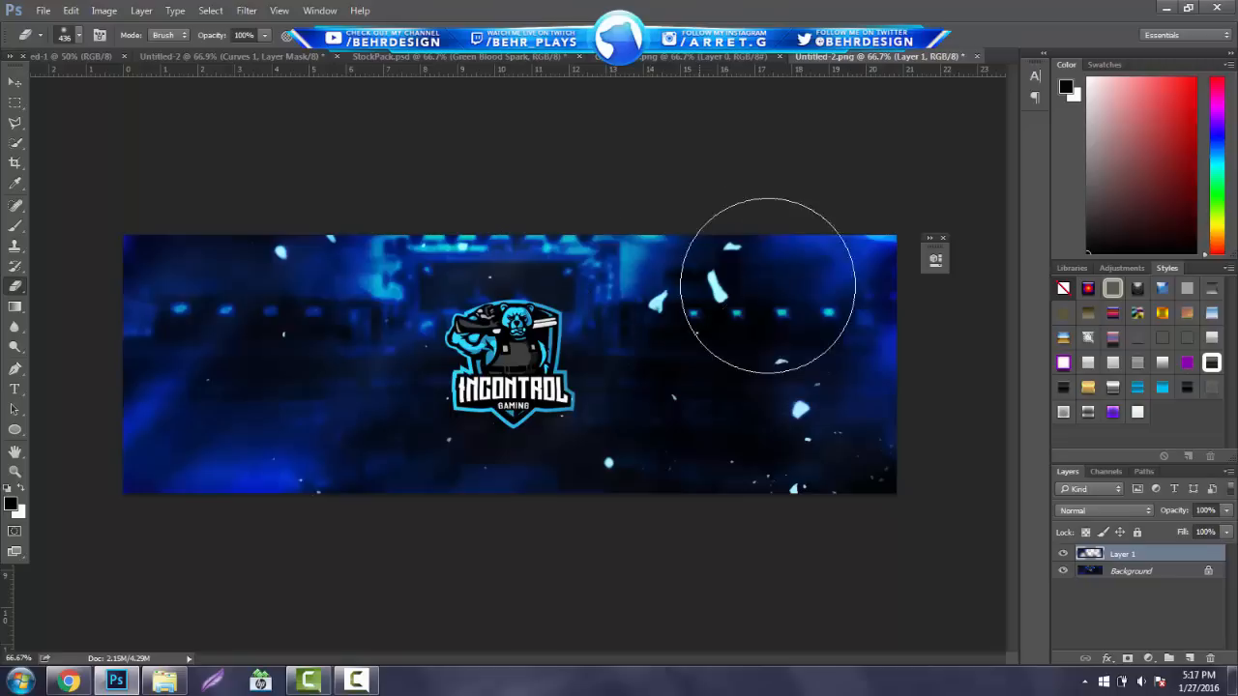
pyautogui.click(1131, 570)
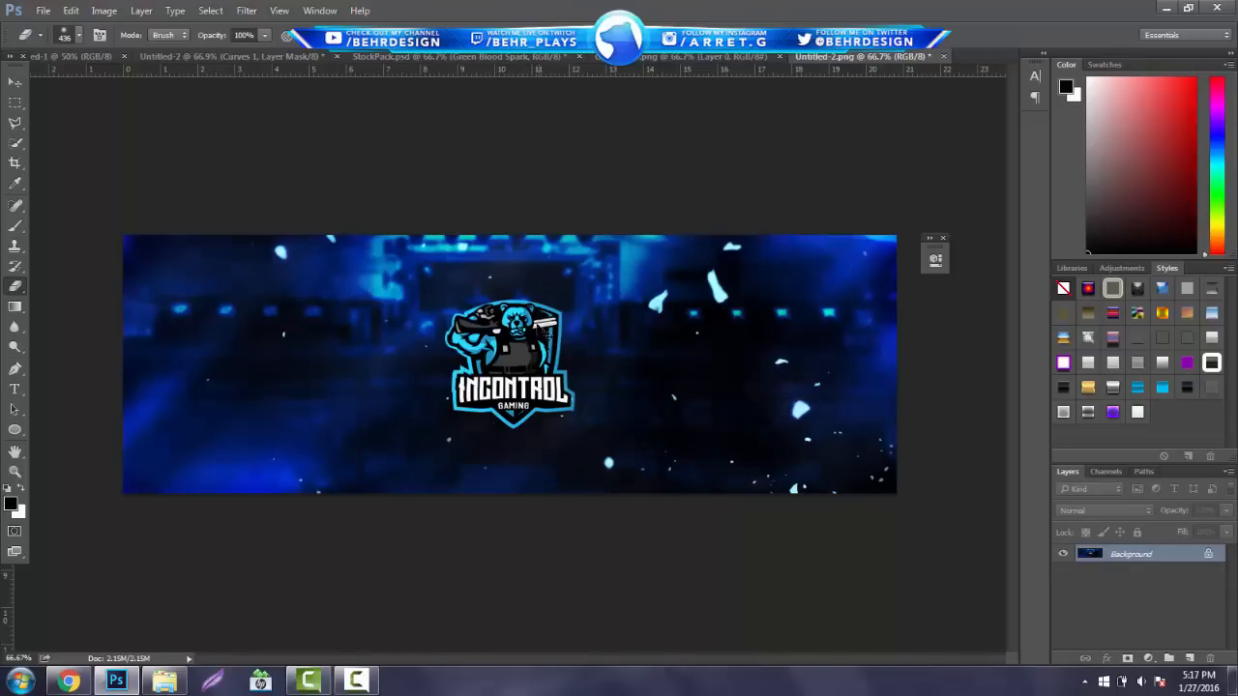
# Step: Drag the top layer's Hue/Saturation hue slider toward purple and confirm the shift
pyautogui.click(103, 10)
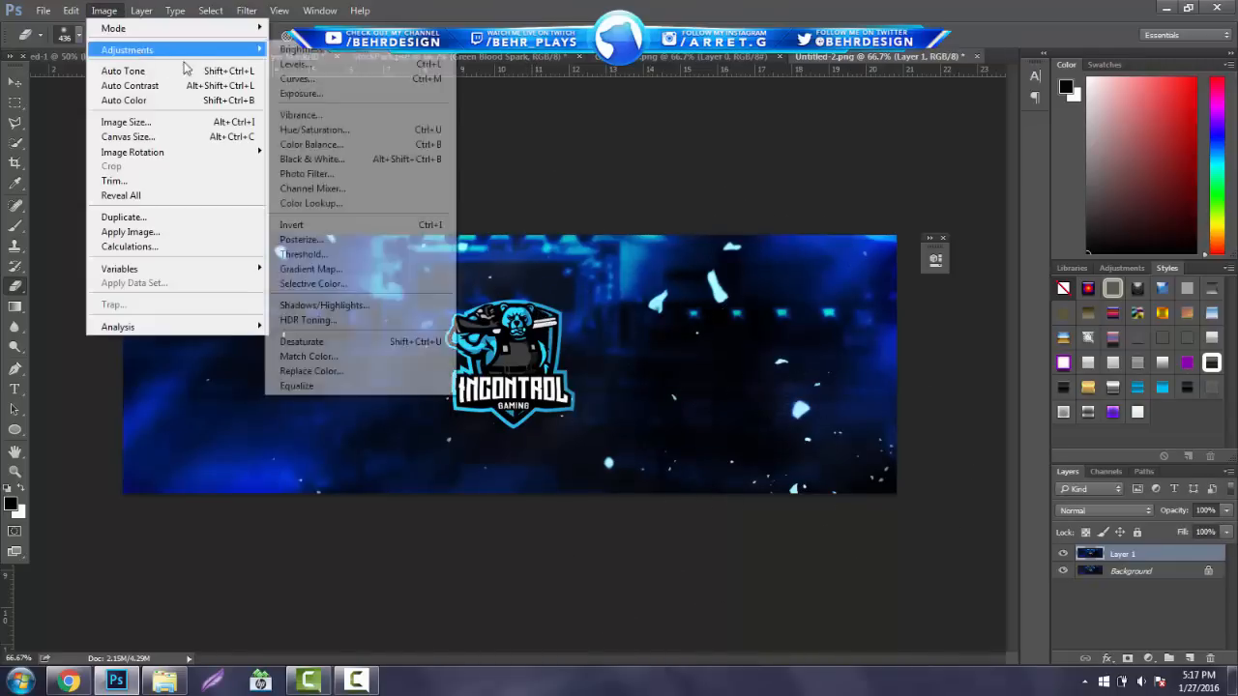
pyautogui.click(313, 129)
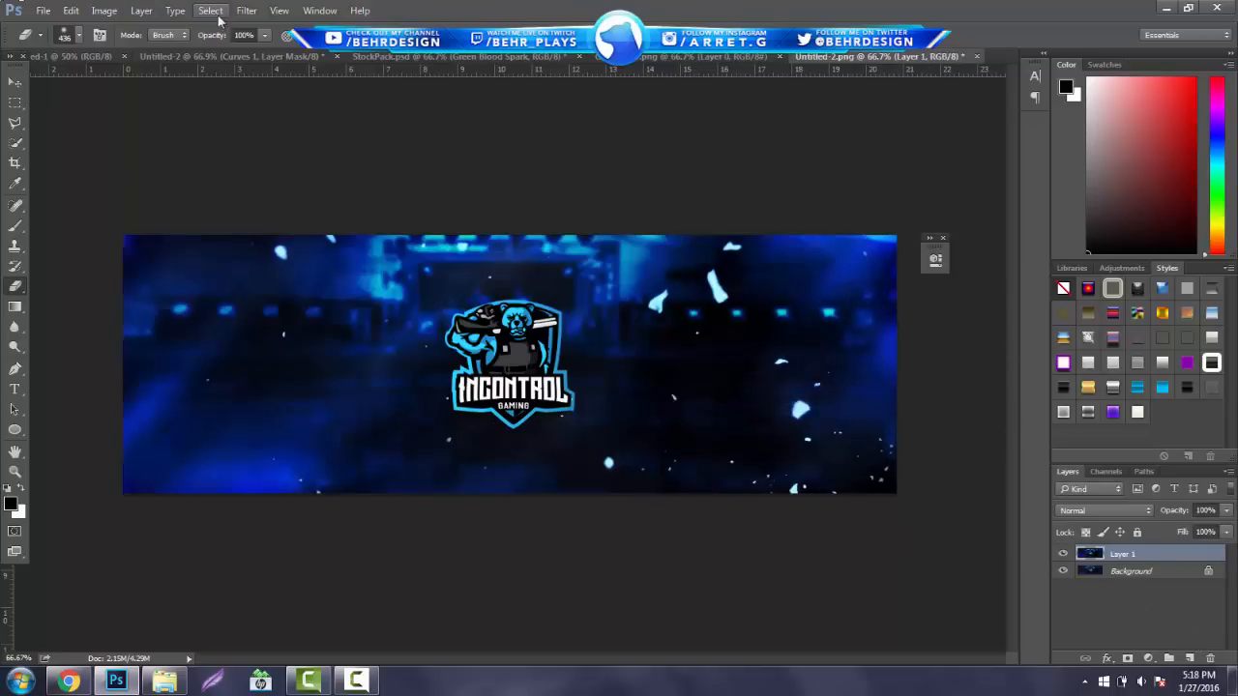
pyautogui.click(104, 11)
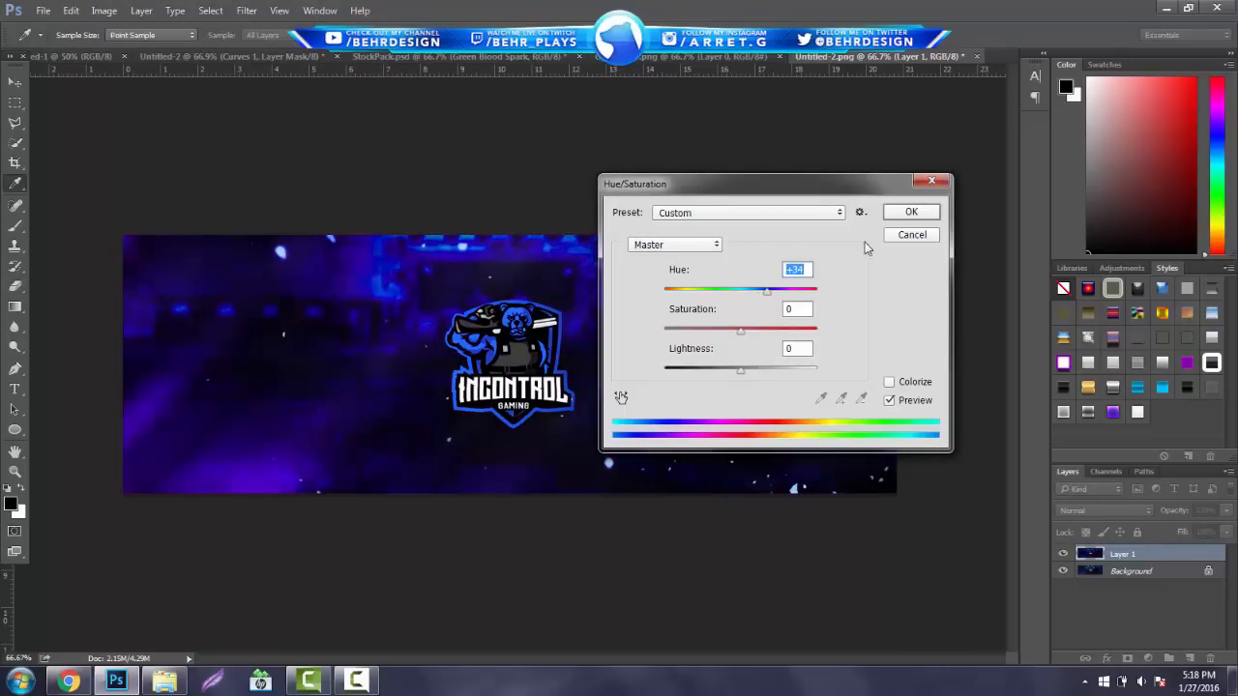
pyautogui.click(910, 211)
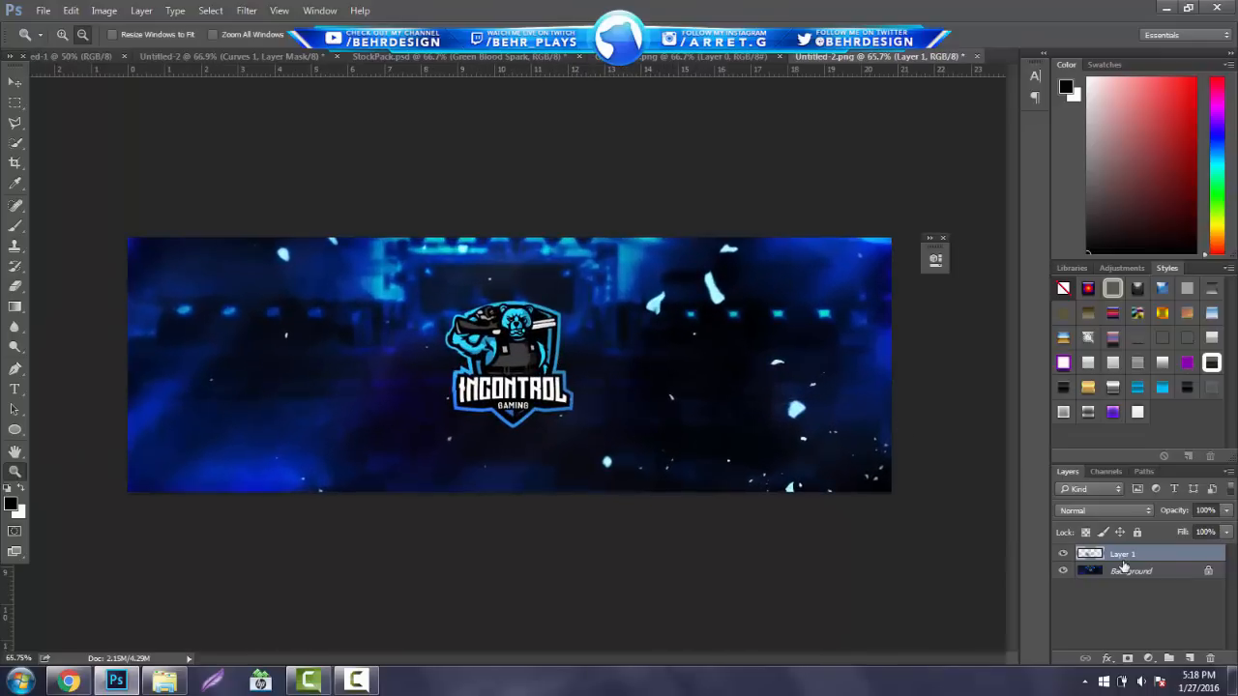
pyautogui.click(1131, 570)
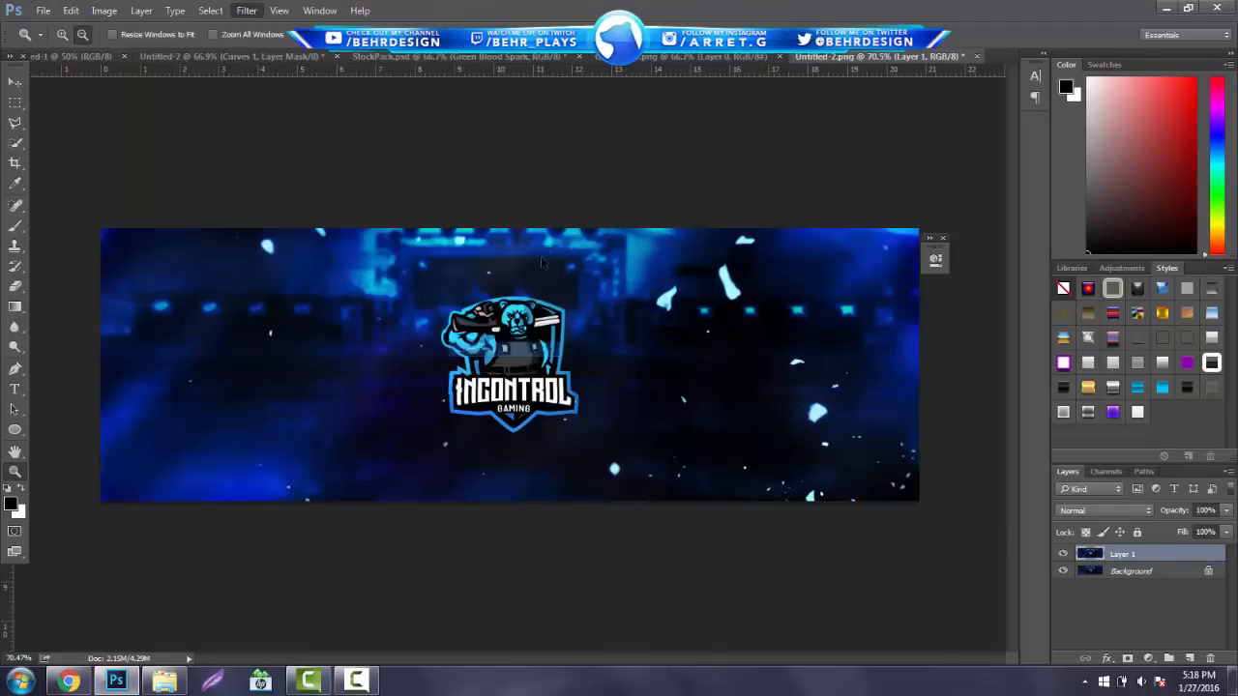
# Step: Place a Lens Flare on the top layer, then drop its opacity to 25%
pyautogui.click(247, 11)
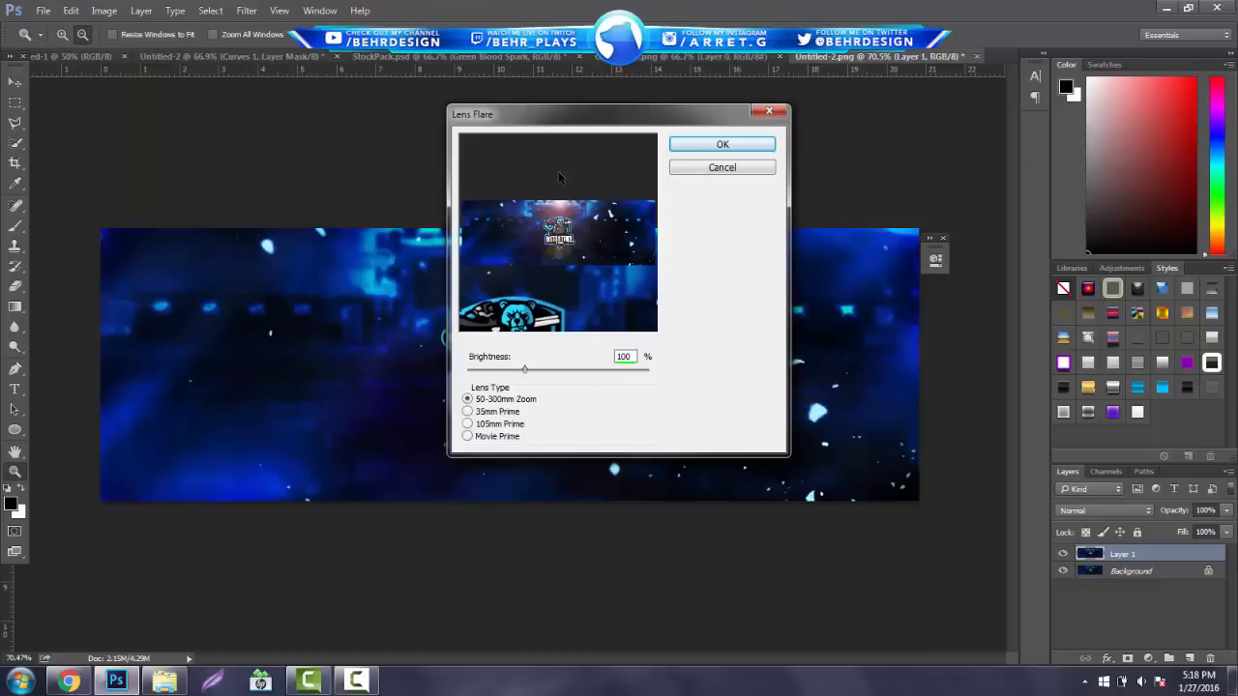
pyautogui.click(721, 144)
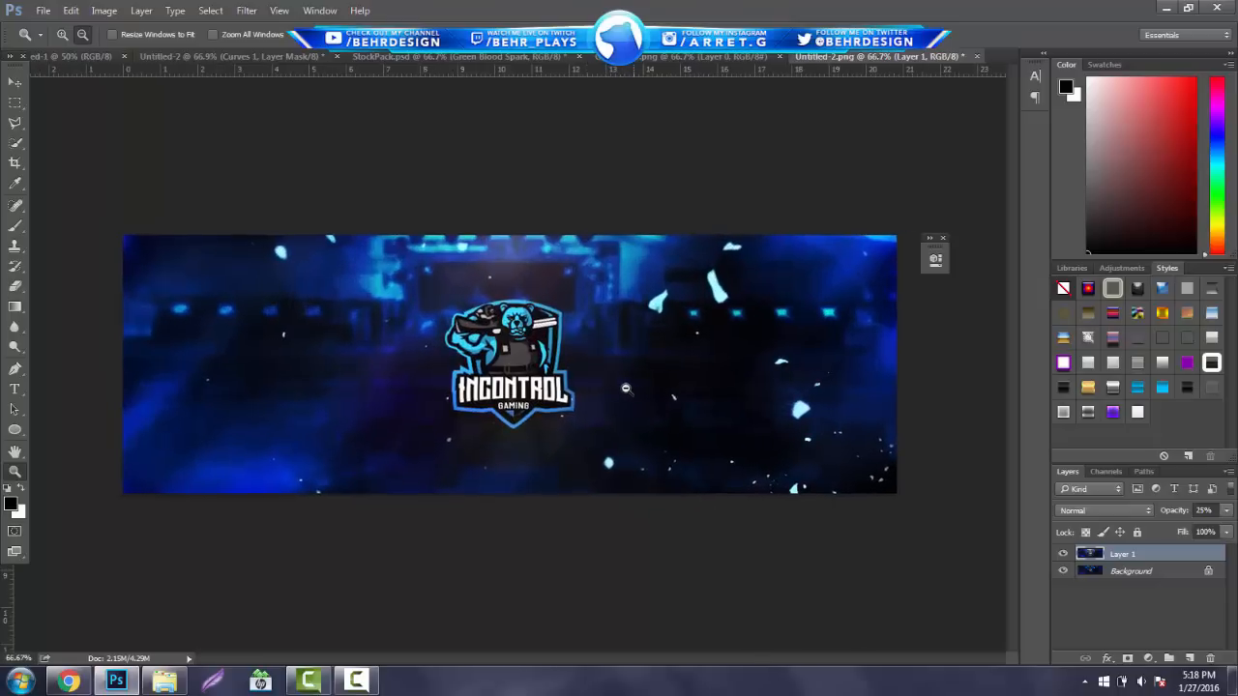
pyautogui.moveTo(650, 399)
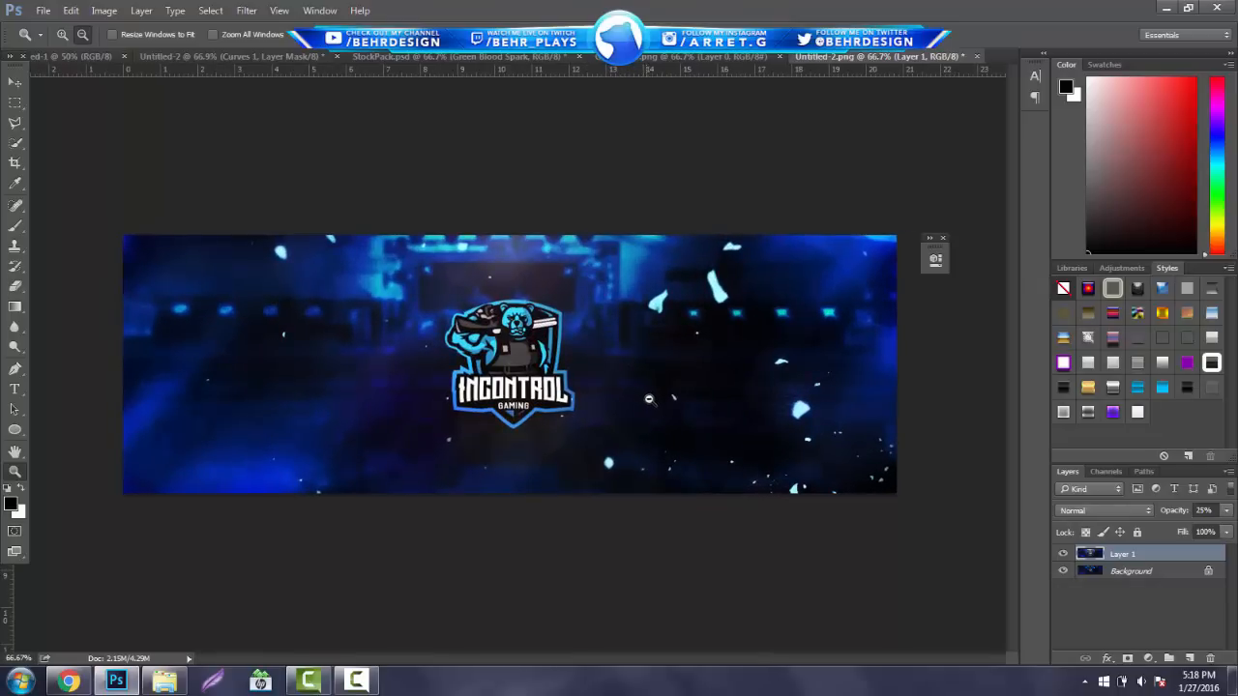
pyautogui.click(356, 682)
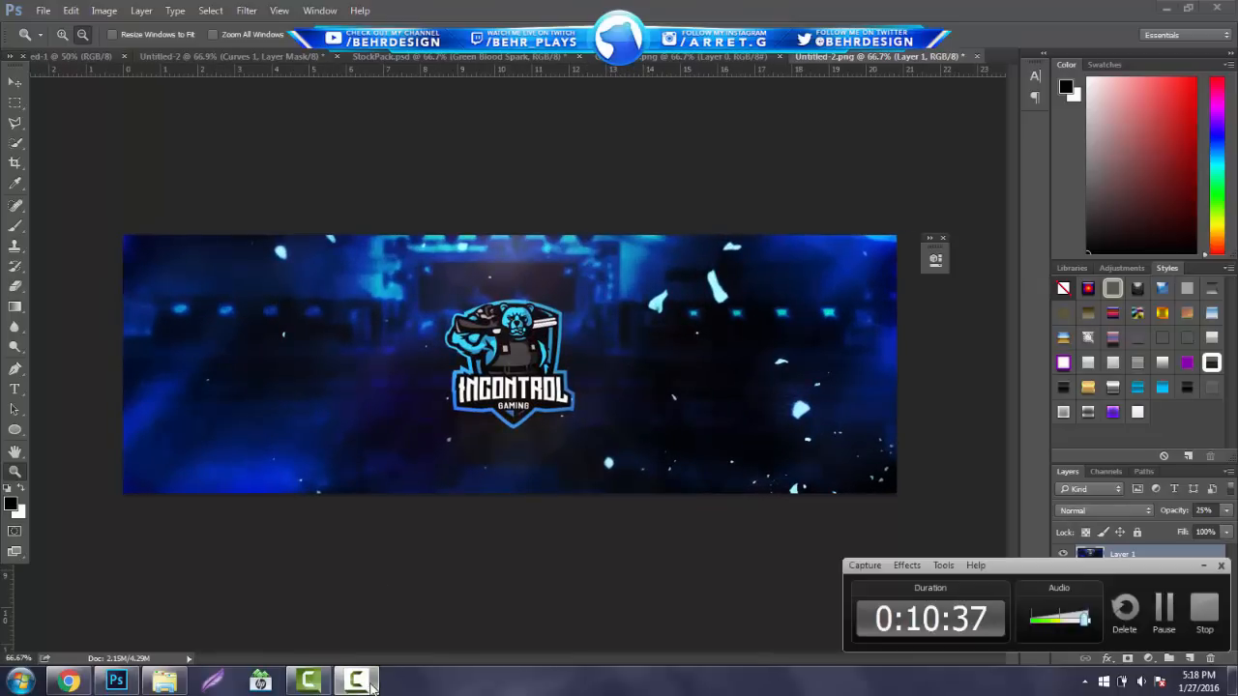